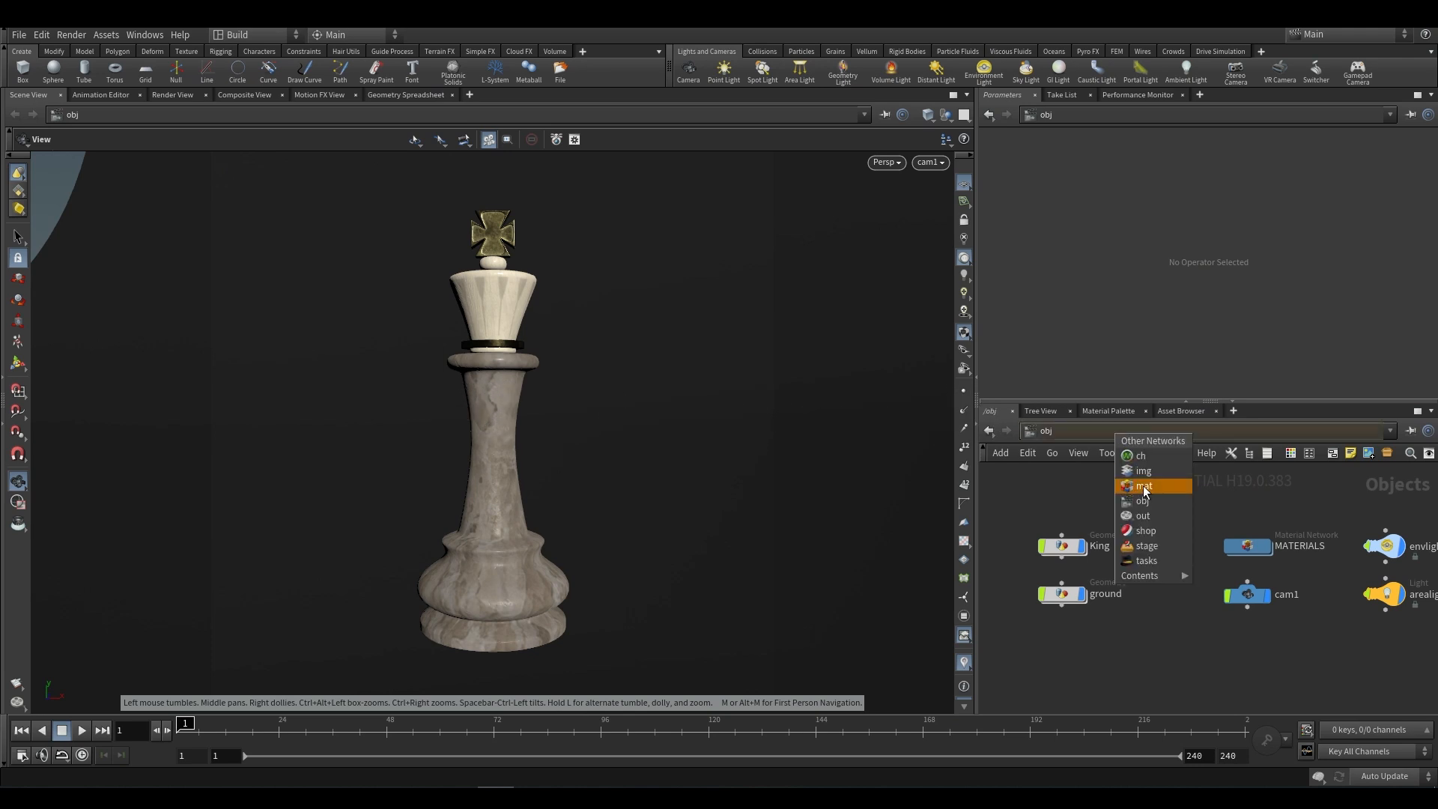
# Step: Place a Karma render node in /out and name it KARMA_TUTORIAL
pyautogui.click(1143, 514)
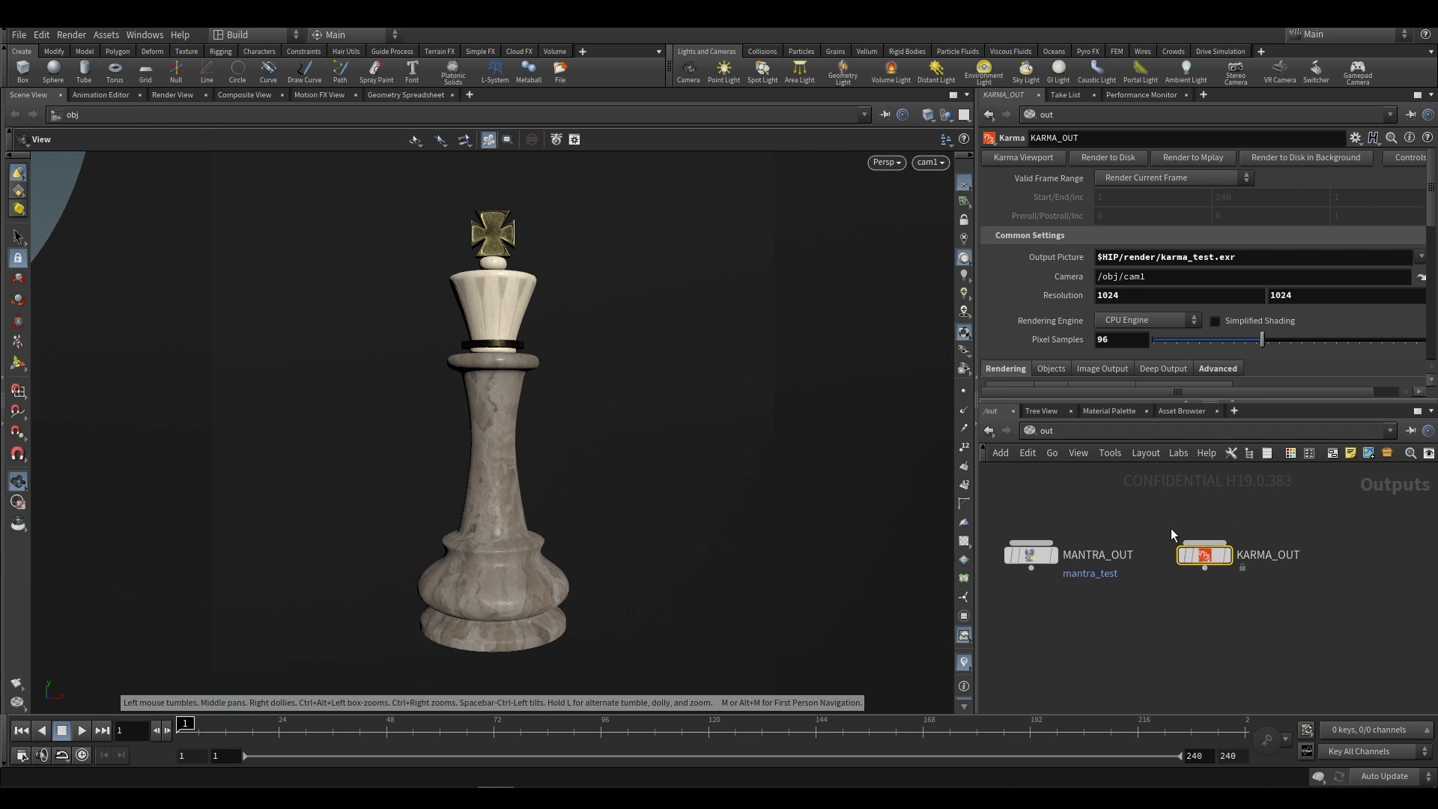
pyautogui.moveTo(1212, 672)
pyautogui.write('k')
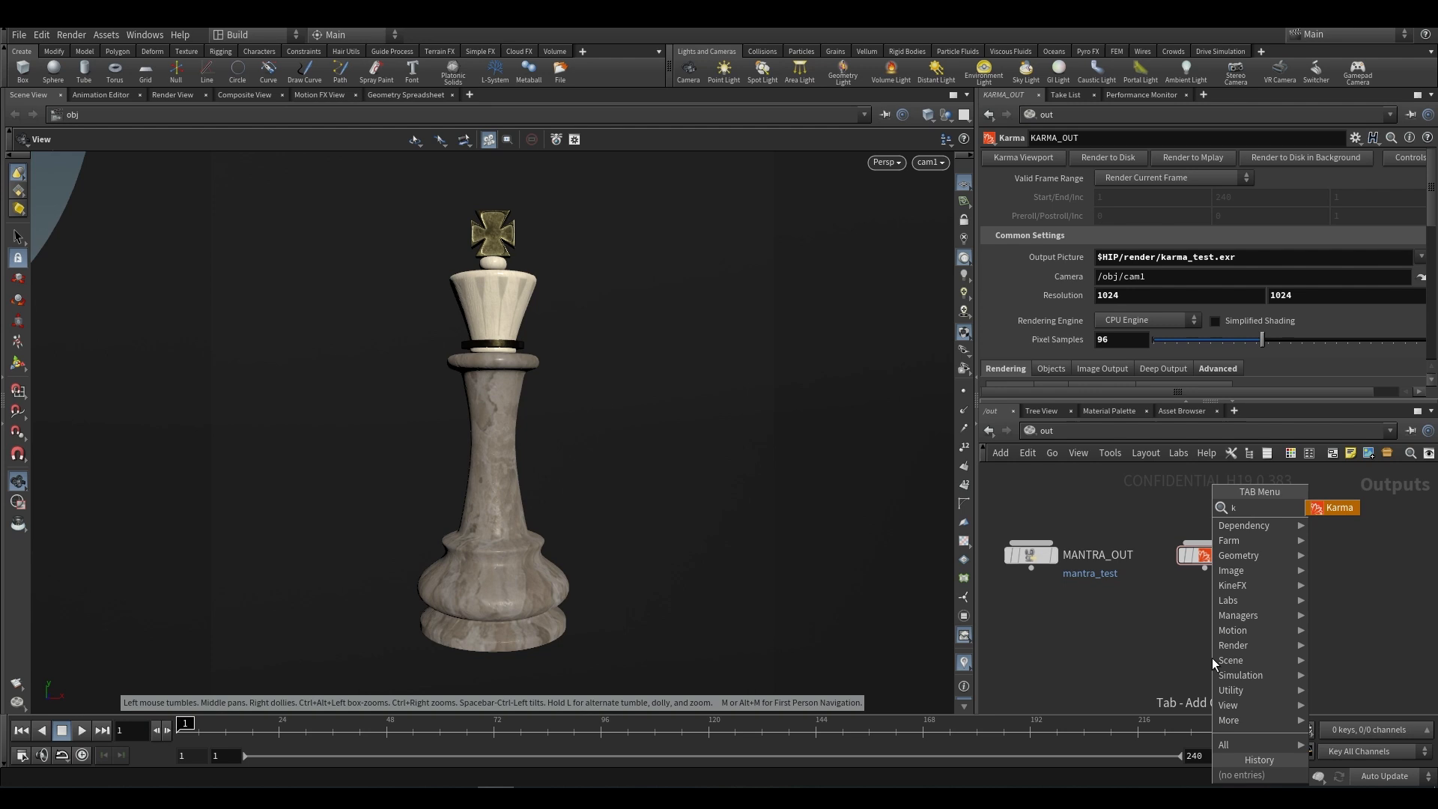
pyautogui.click(1333, 508)
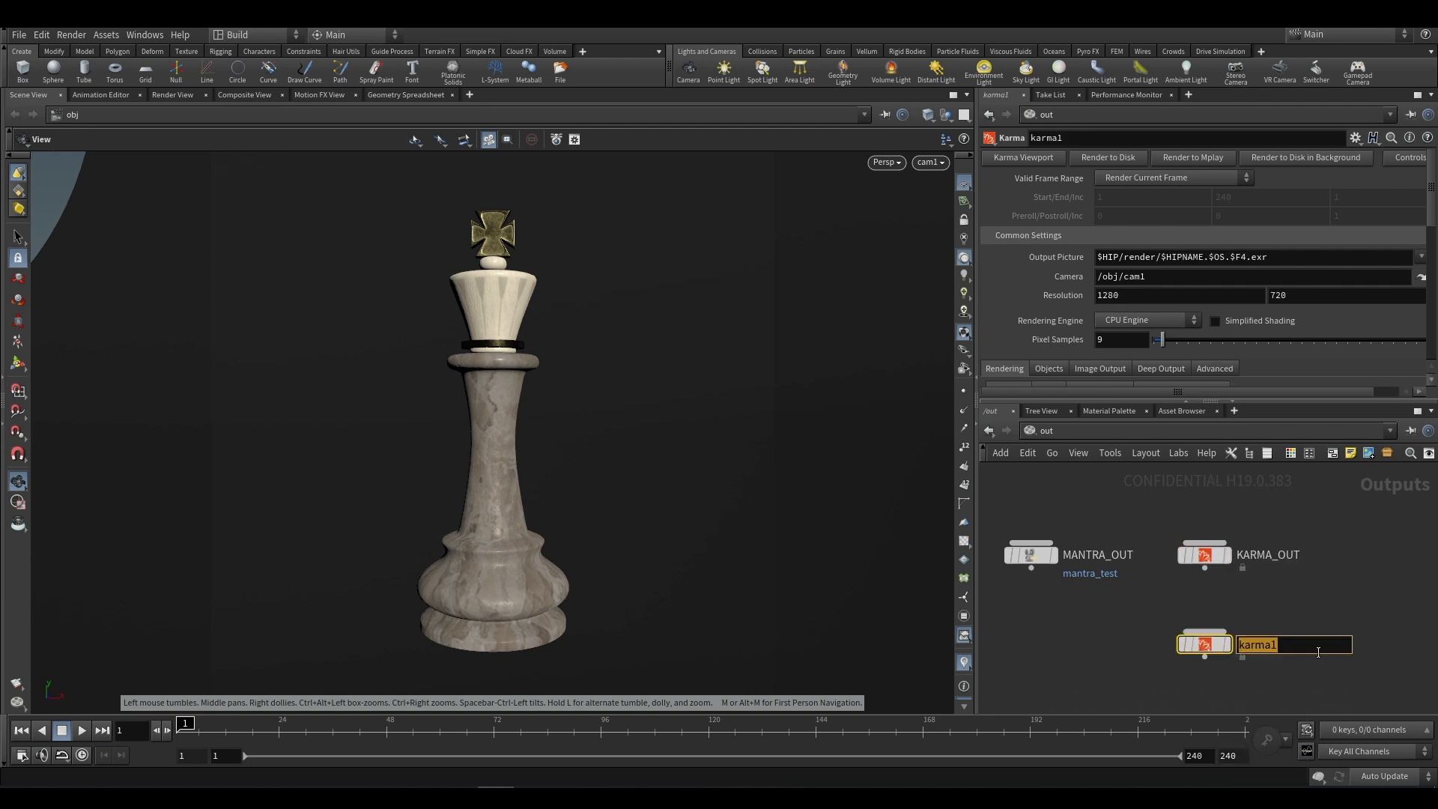
pyautogui.write('KARMA_TUTORIAL')
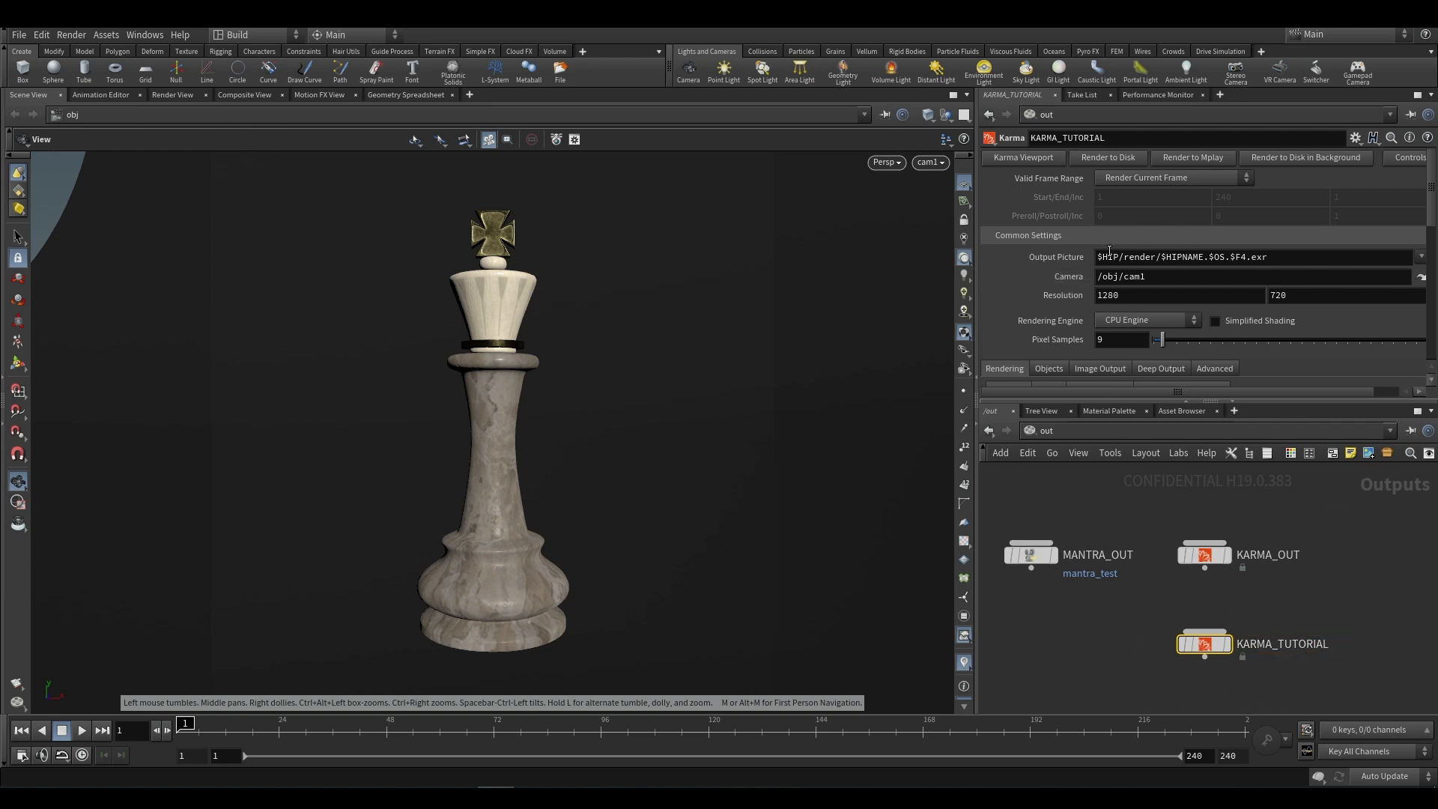
pyautogui.moveTo(1062, 295)
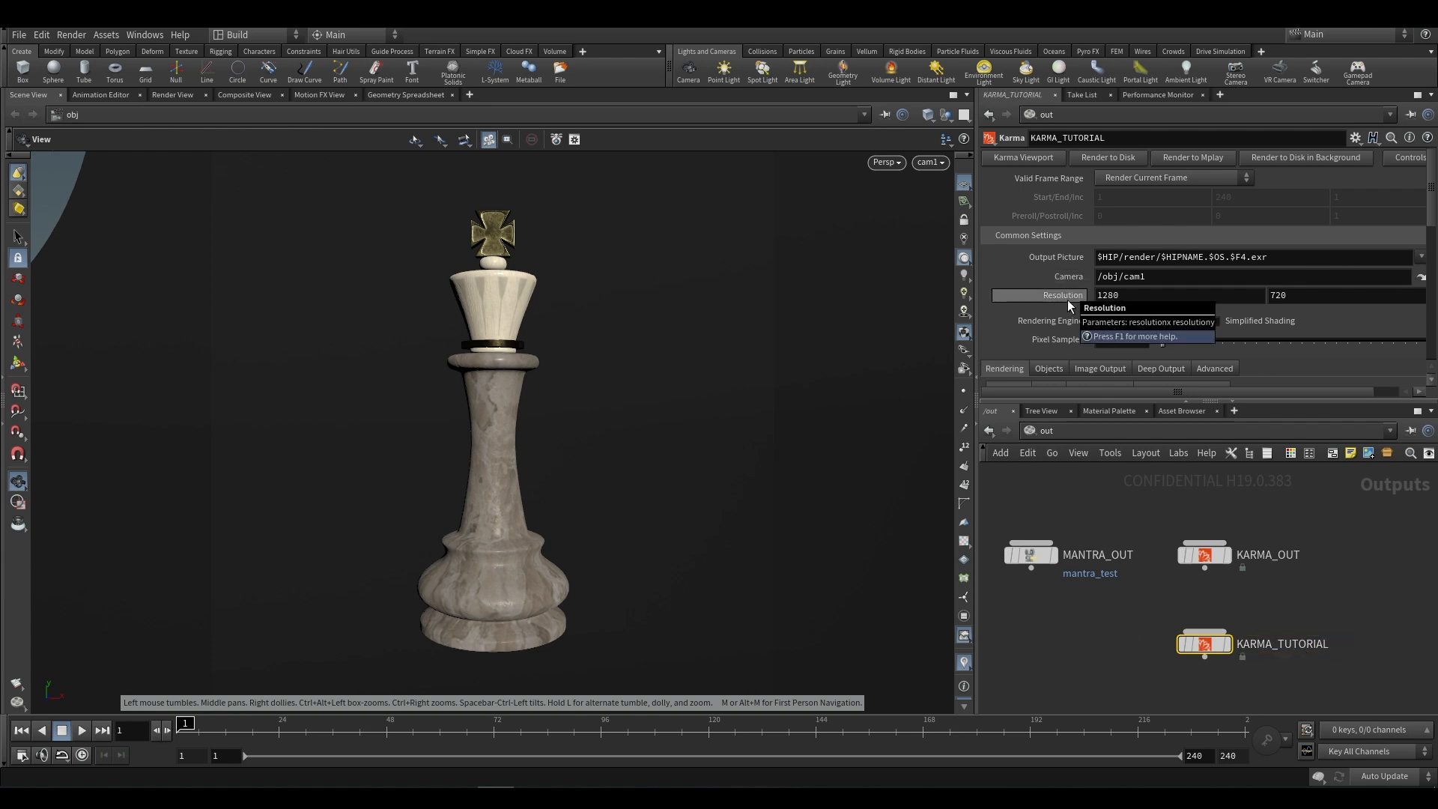
pyautogui.moveTo(1209, 165)
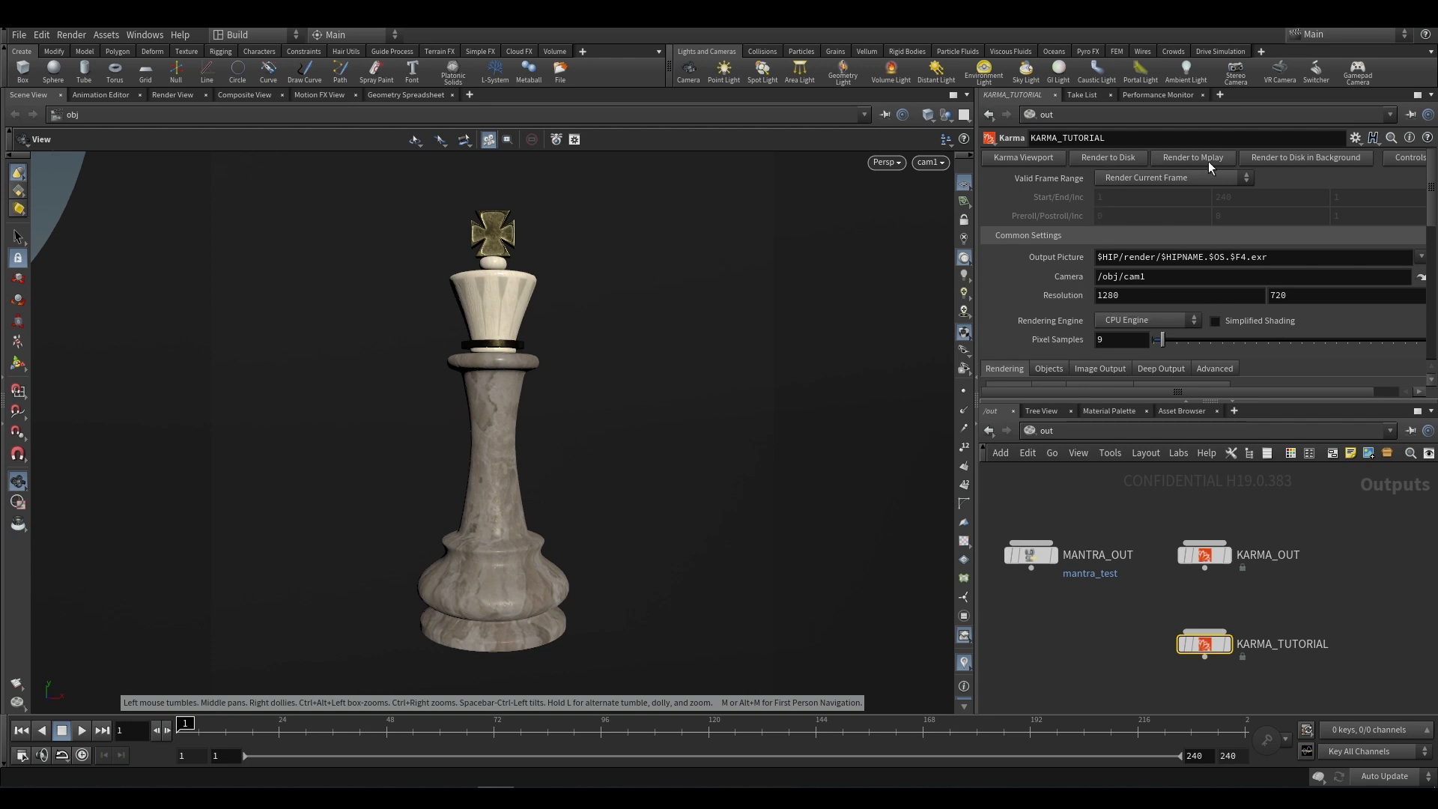
pyautogui.moveTo(1305, 157)
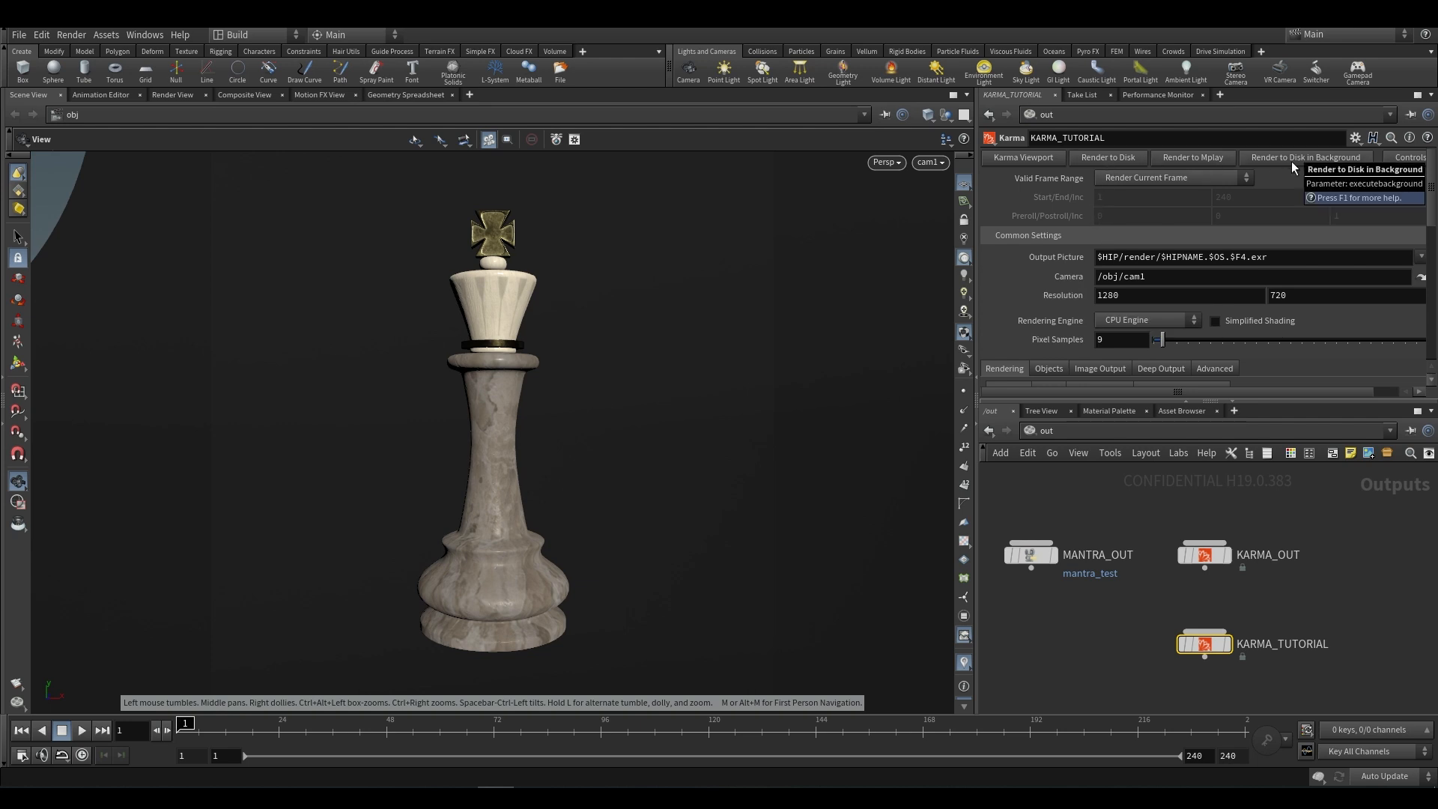
pyautogui.moveTo(1056, 257)
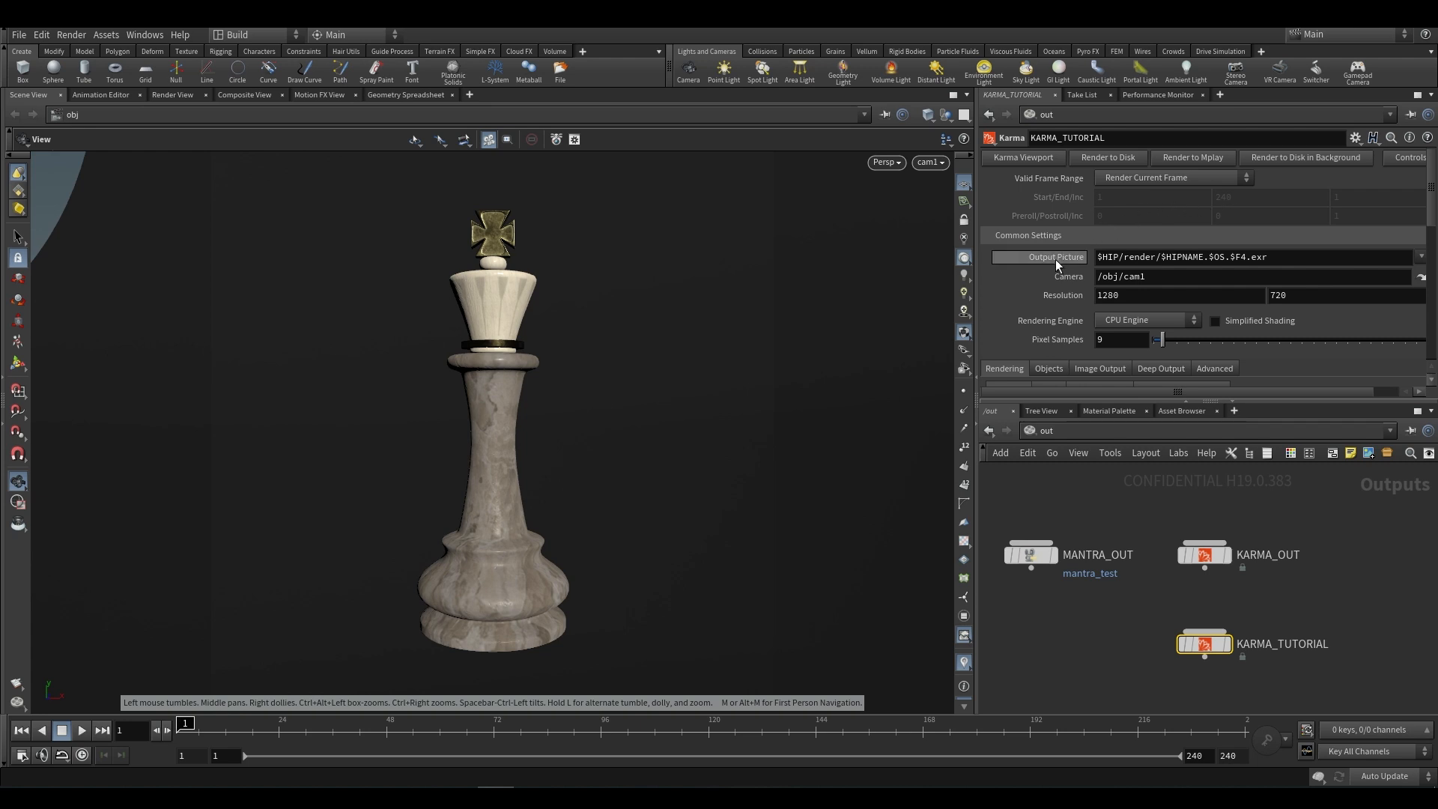
pyautogui.moveTo(1067, 275)
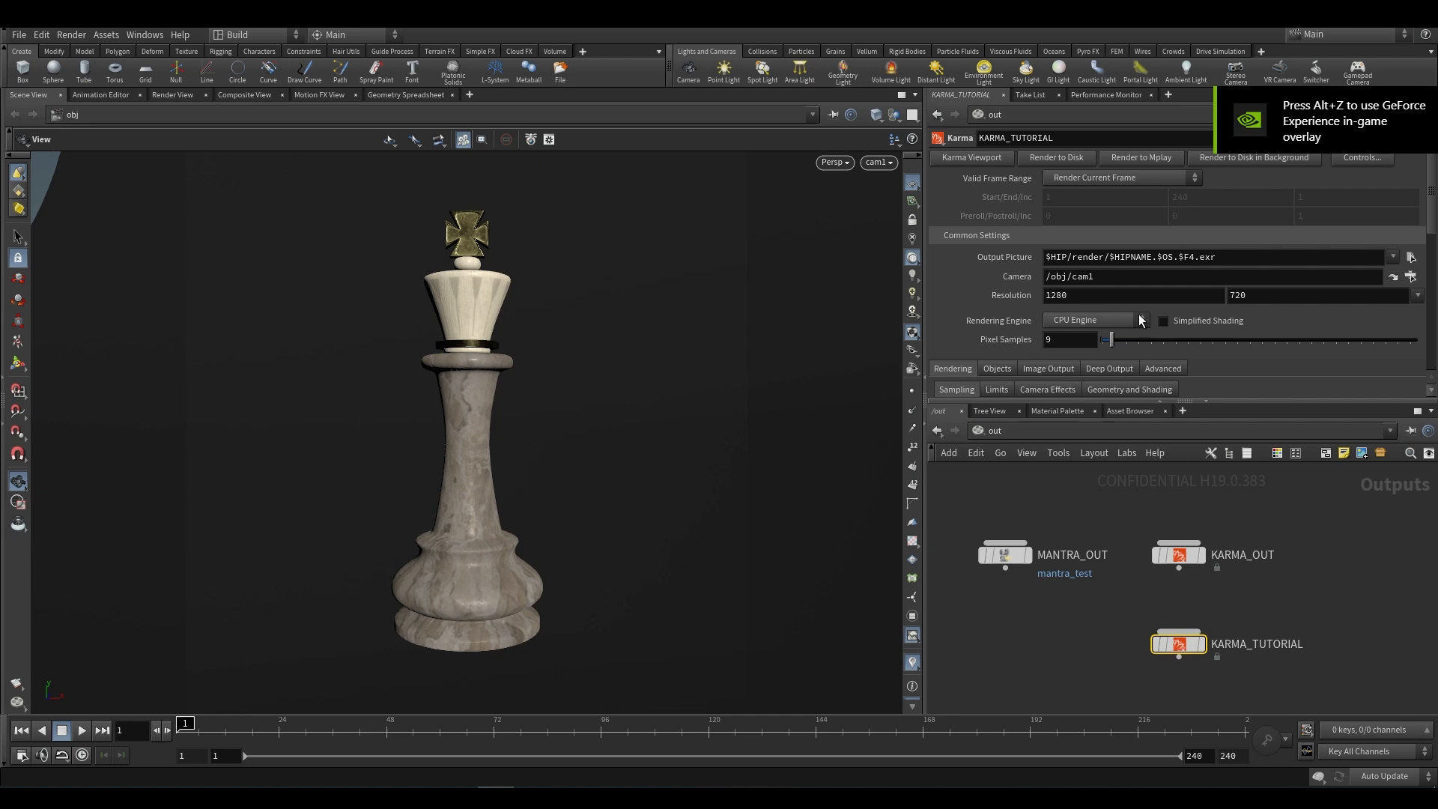
pyautogui.moveTo(1040, 582)
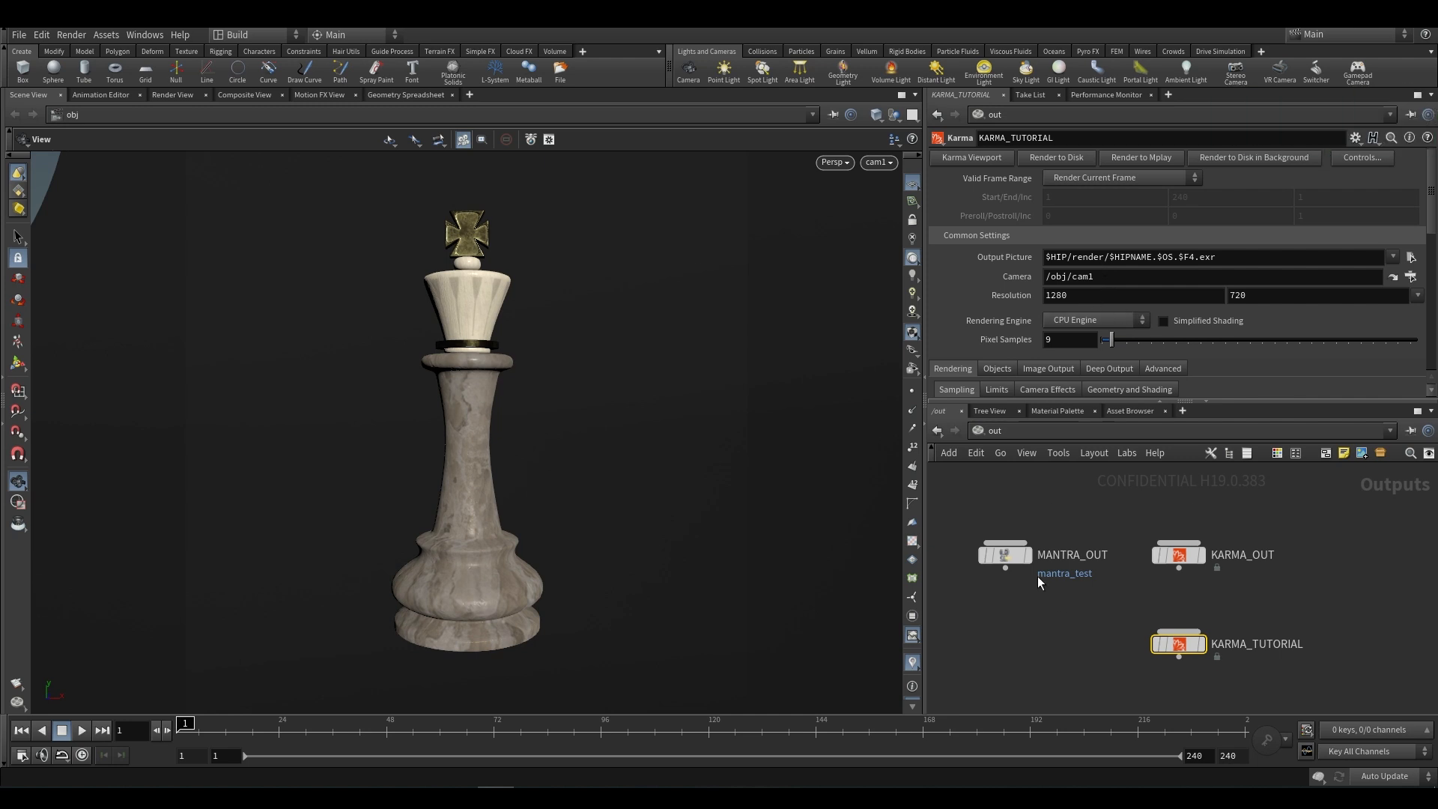
# Step: Enable Override Camera Resolution on MANTRA_OUT, check cam1's 1024×1024 size in /obj, then return to KARMA_TUTORIAL
pyautogui.click(1003, 554)
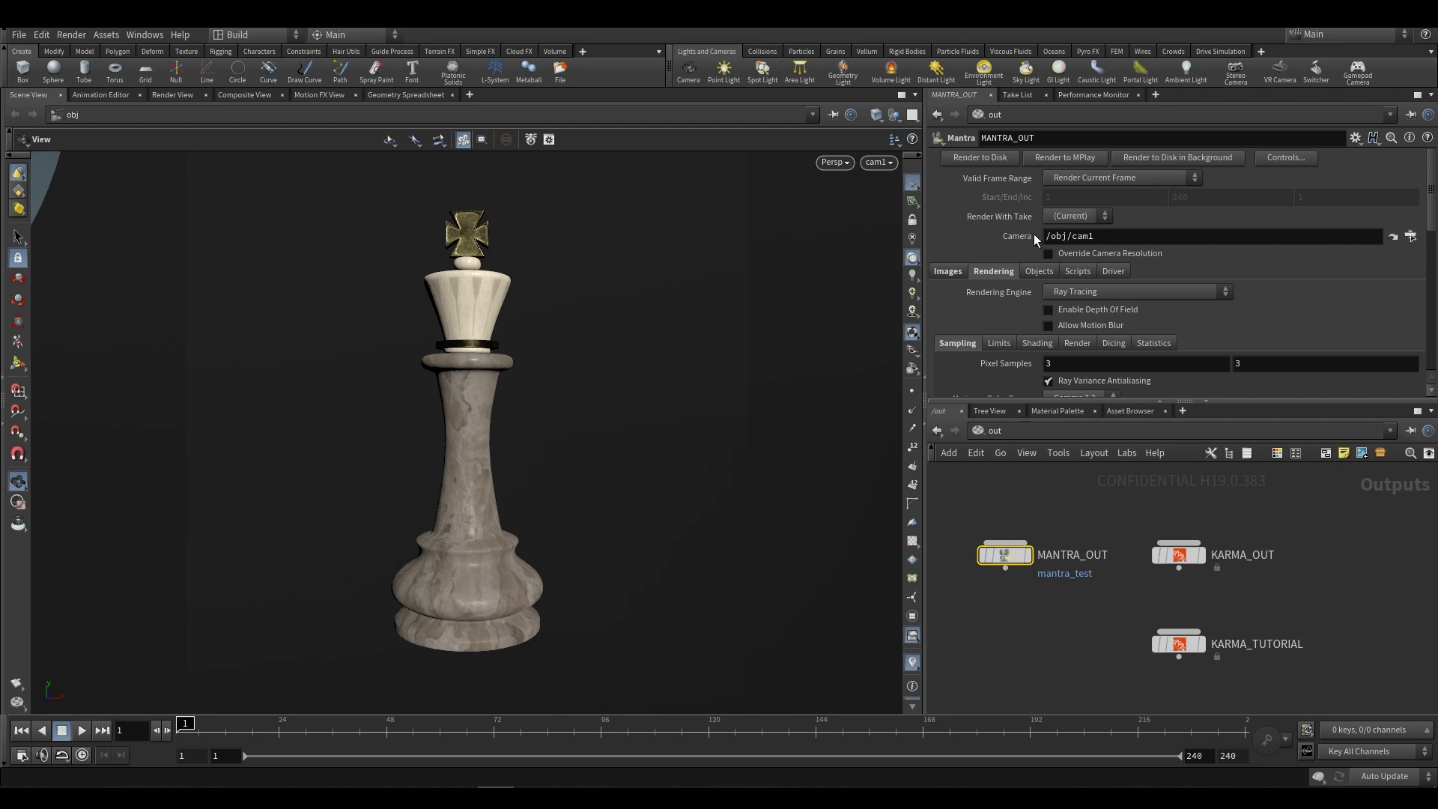
pyautogui.click(1049, 253)
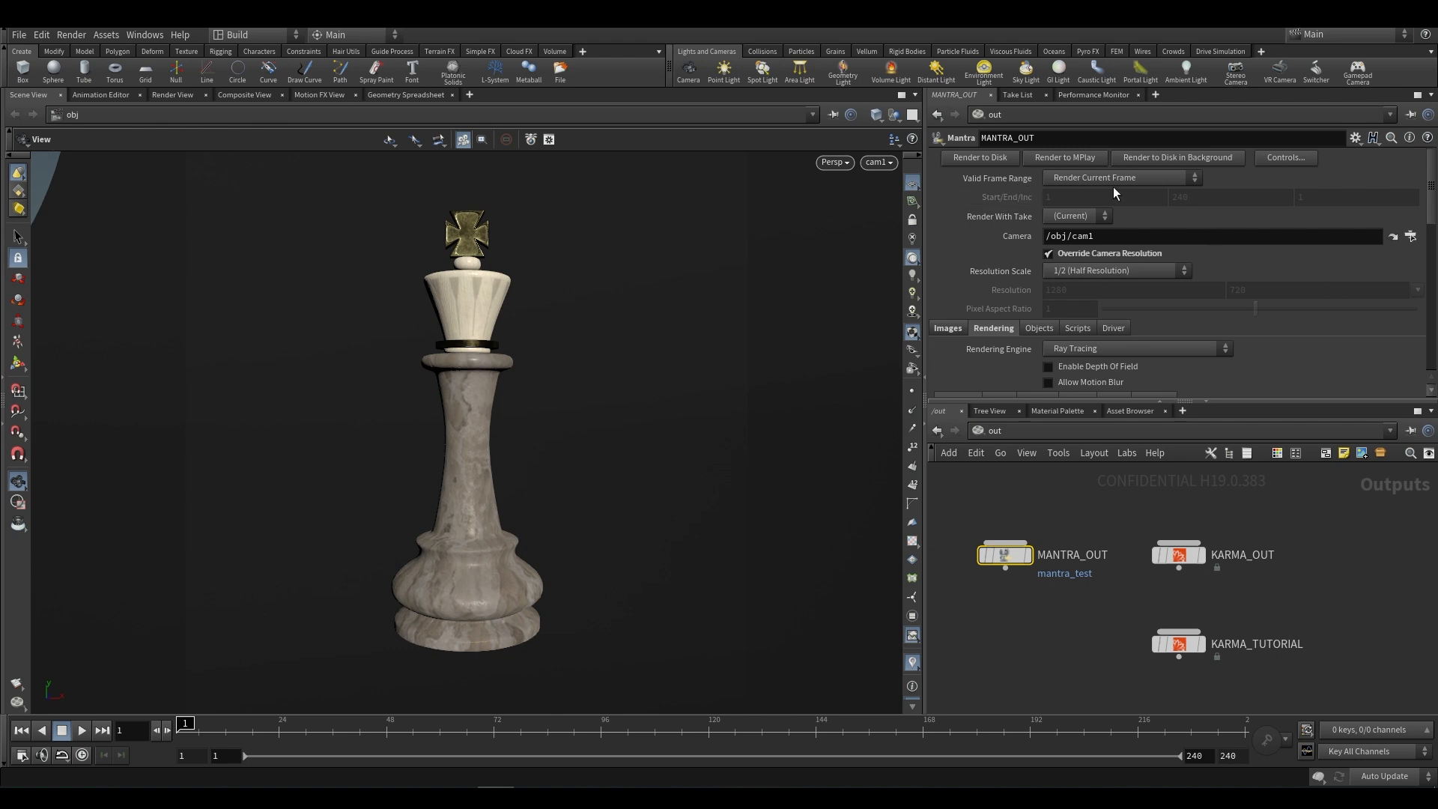
pyautogui.click(995, 430)
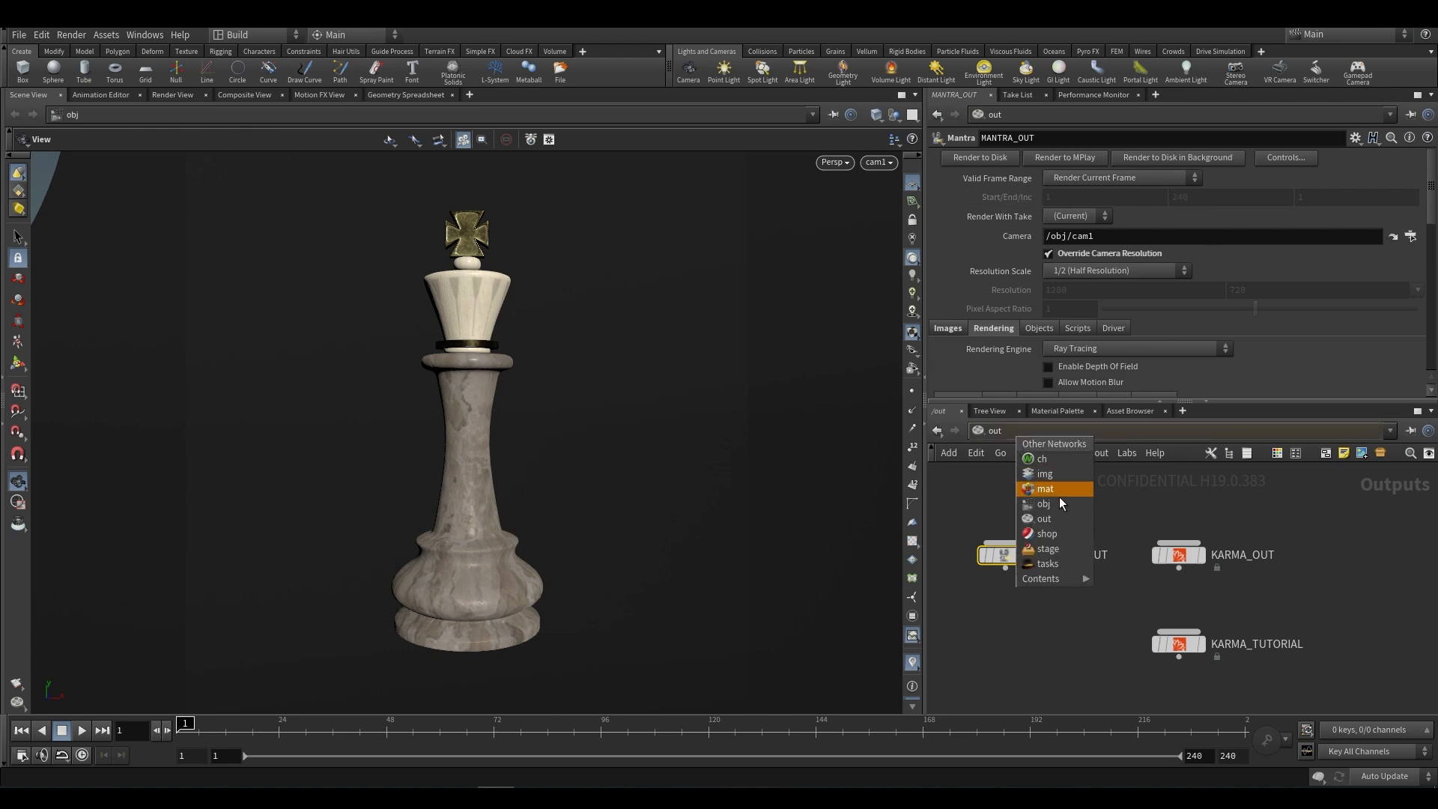
pyautogui.click(1044, 503)
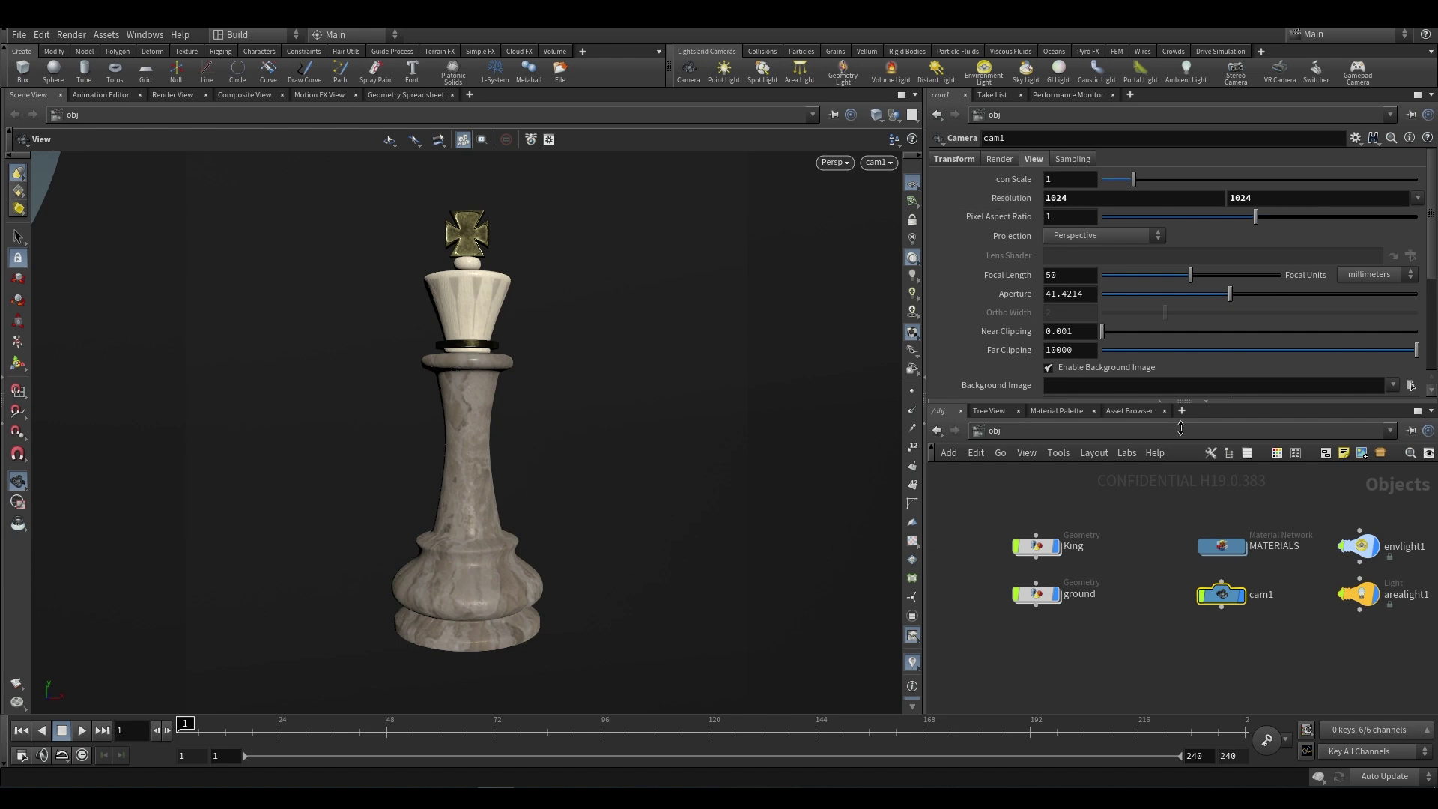
pyautogui.click(1004, 554)
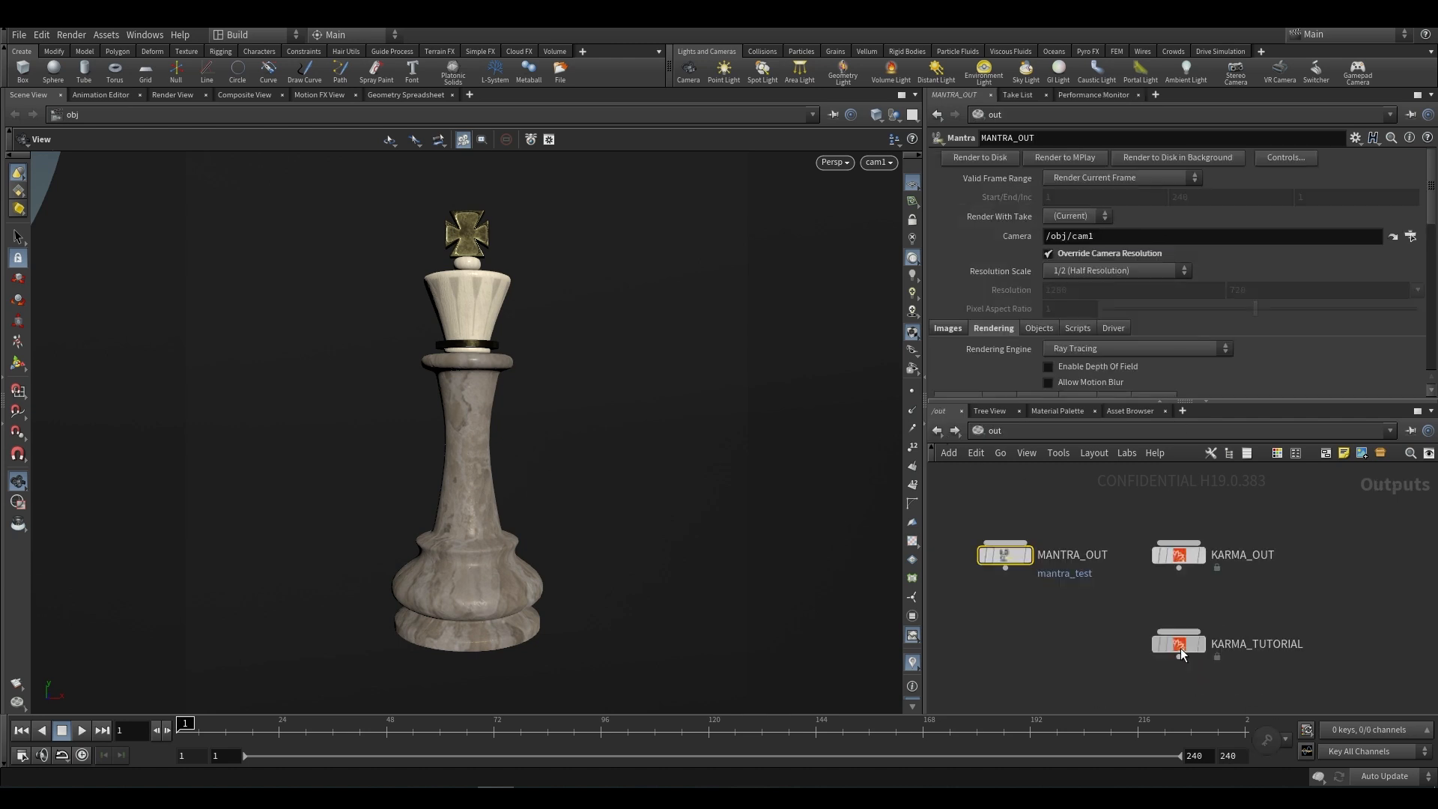
pyautogui.click(1178, 642)
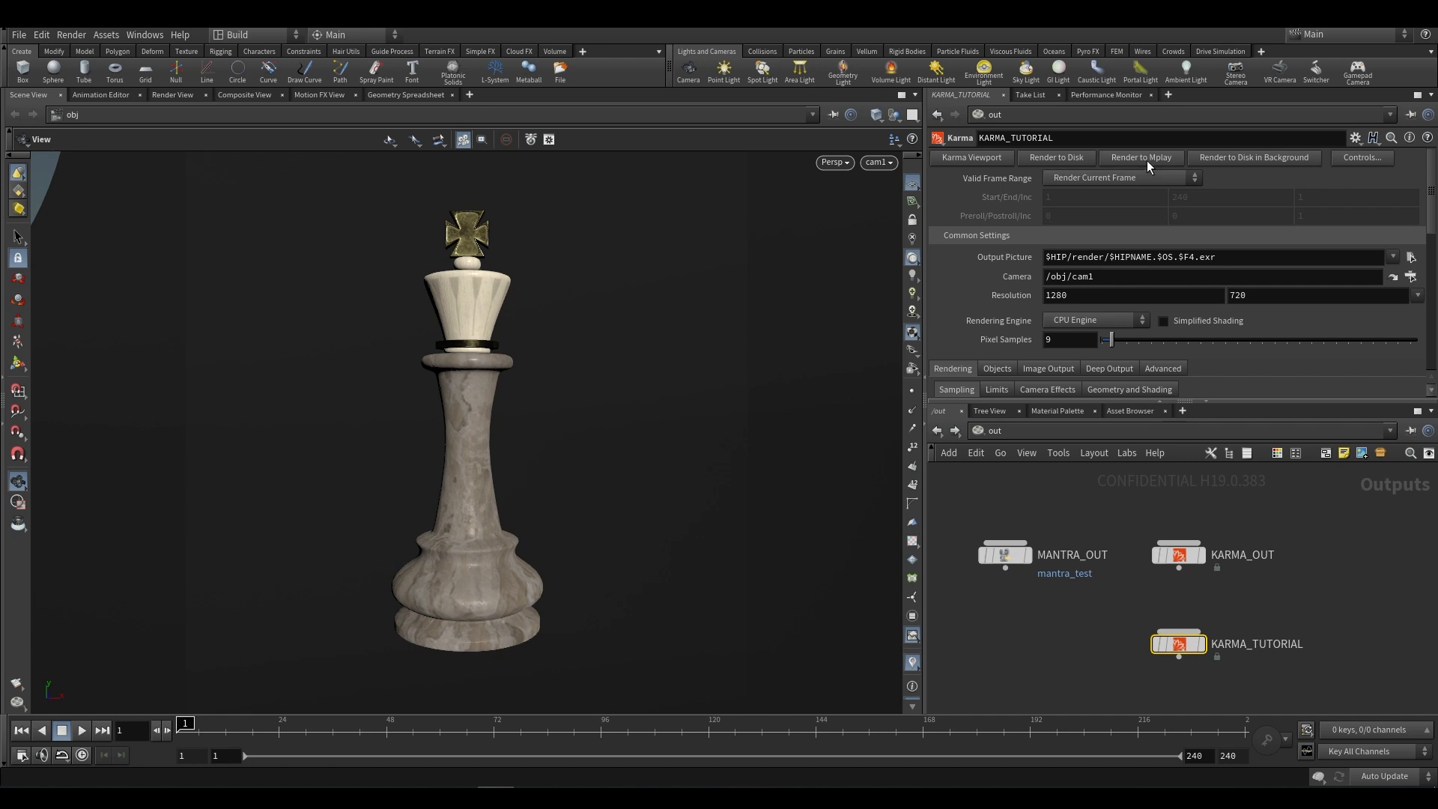
pyautogui.moveTo(1117, 249)
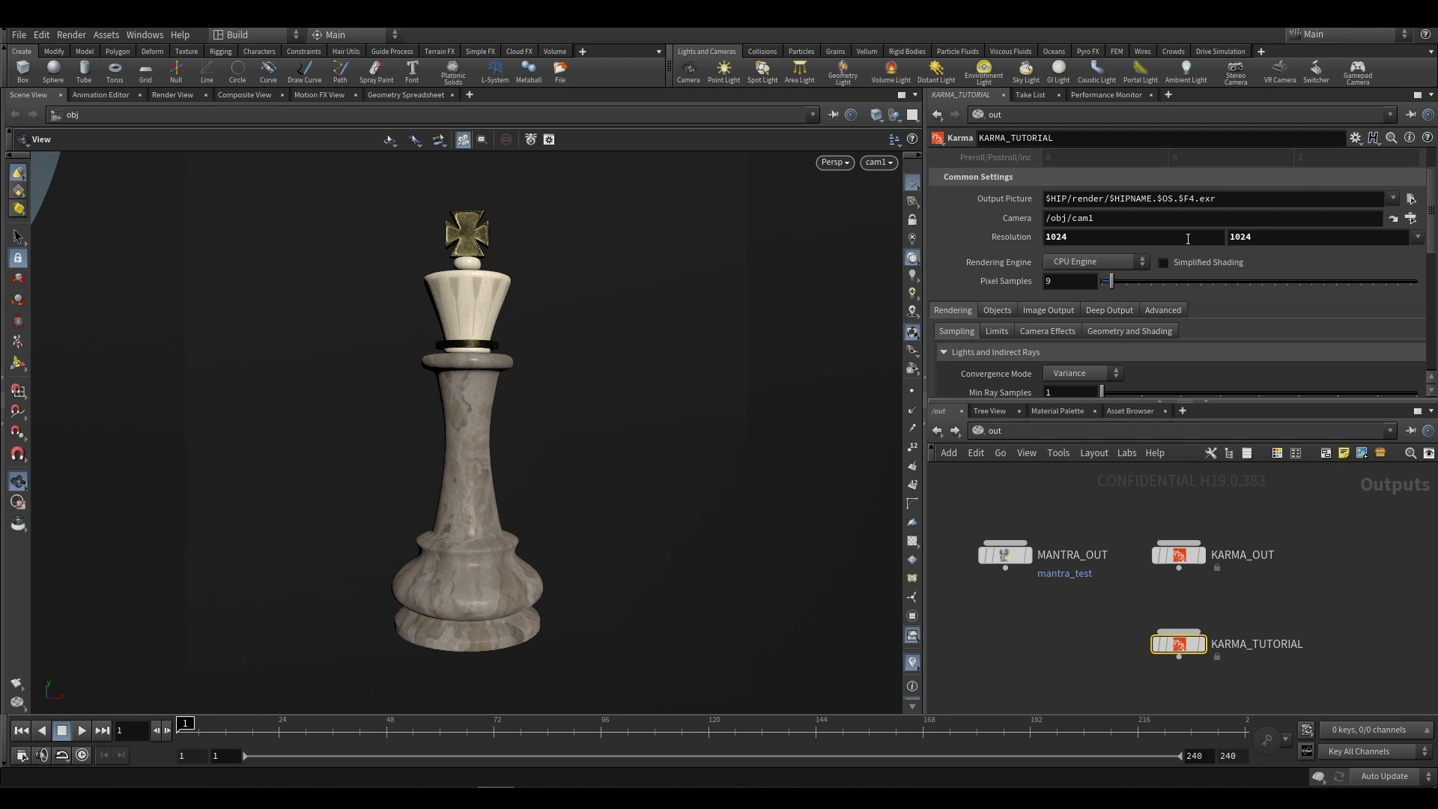
pyautogui.scroll(-3)
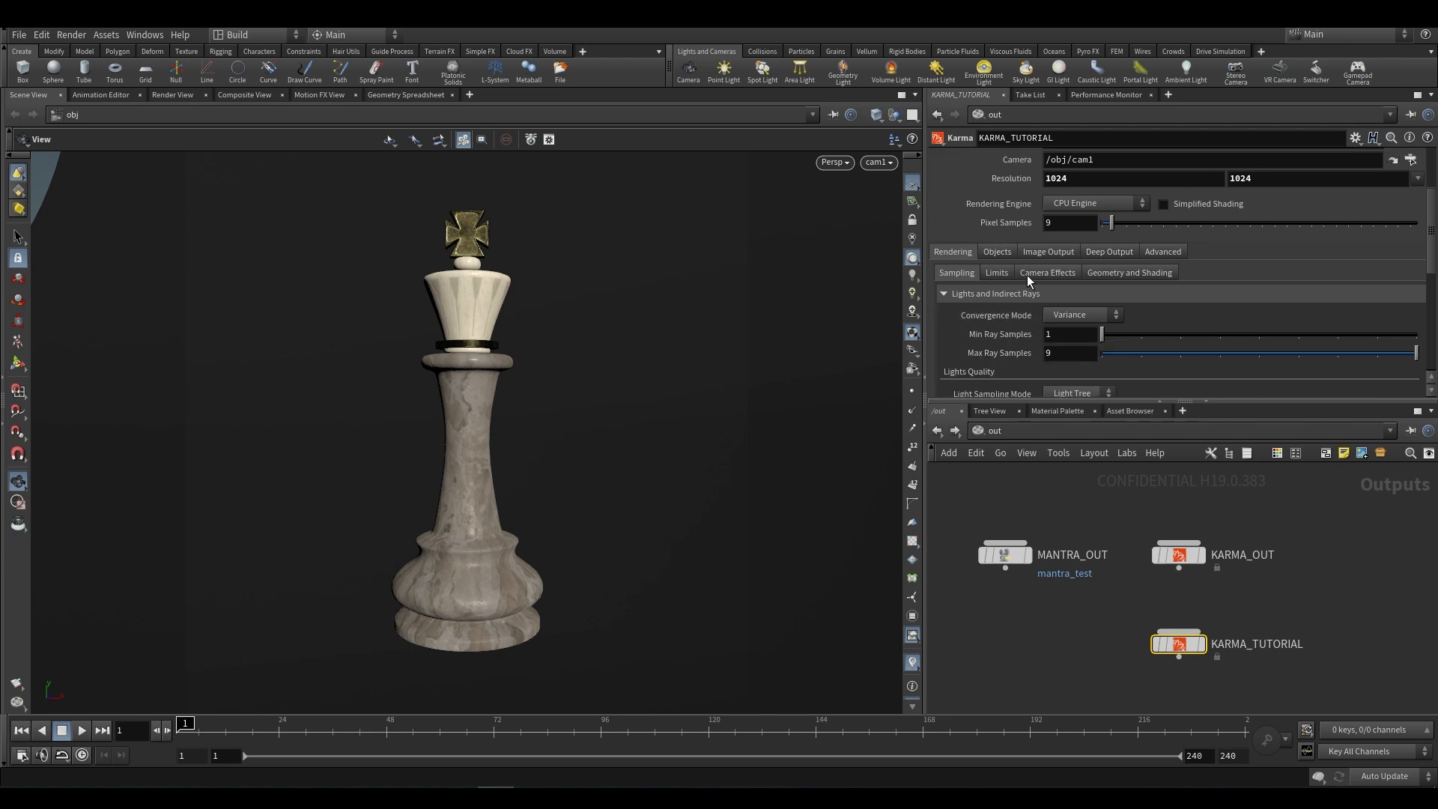
pyautogui.scroll(-3)
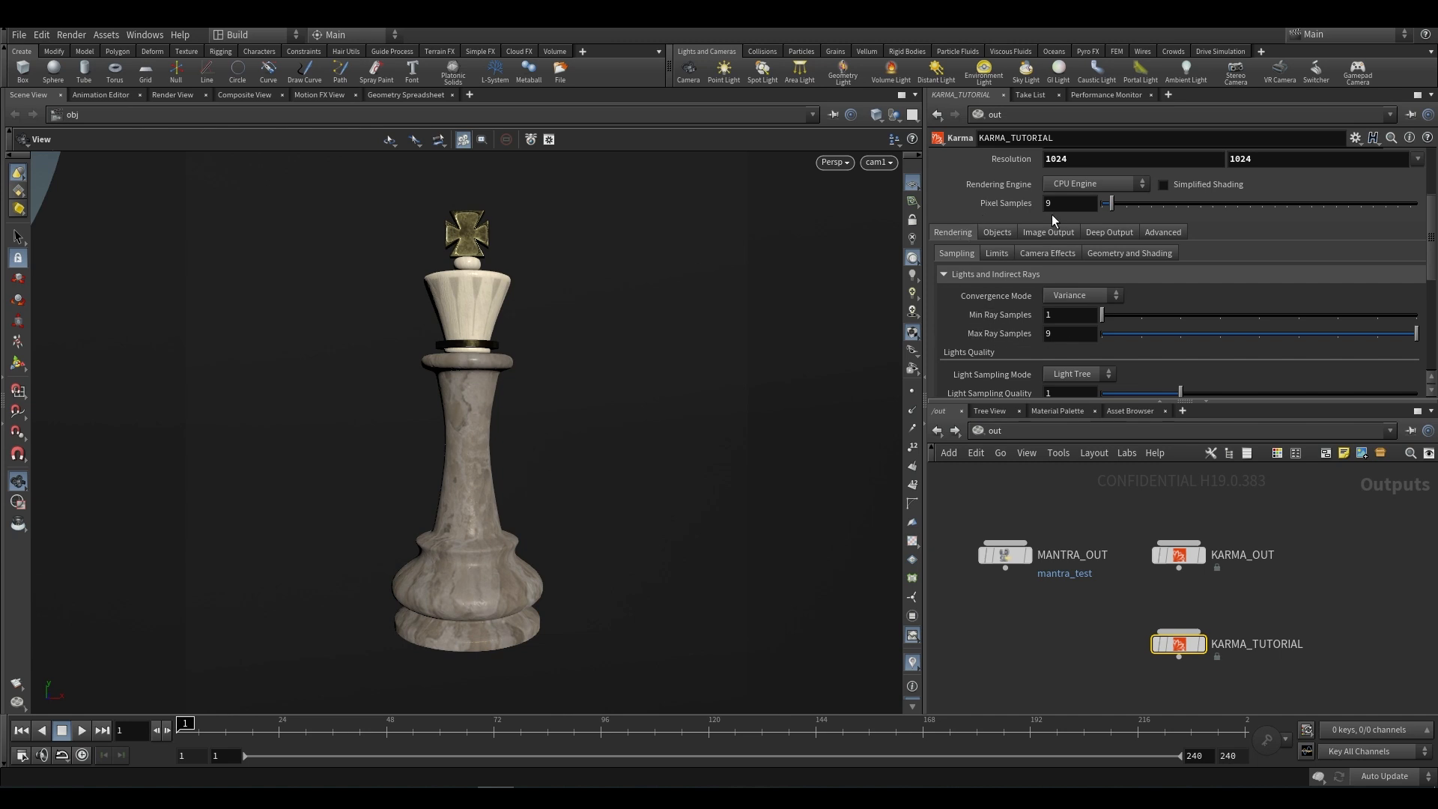
pyautogui.moveTo(1040, 230)
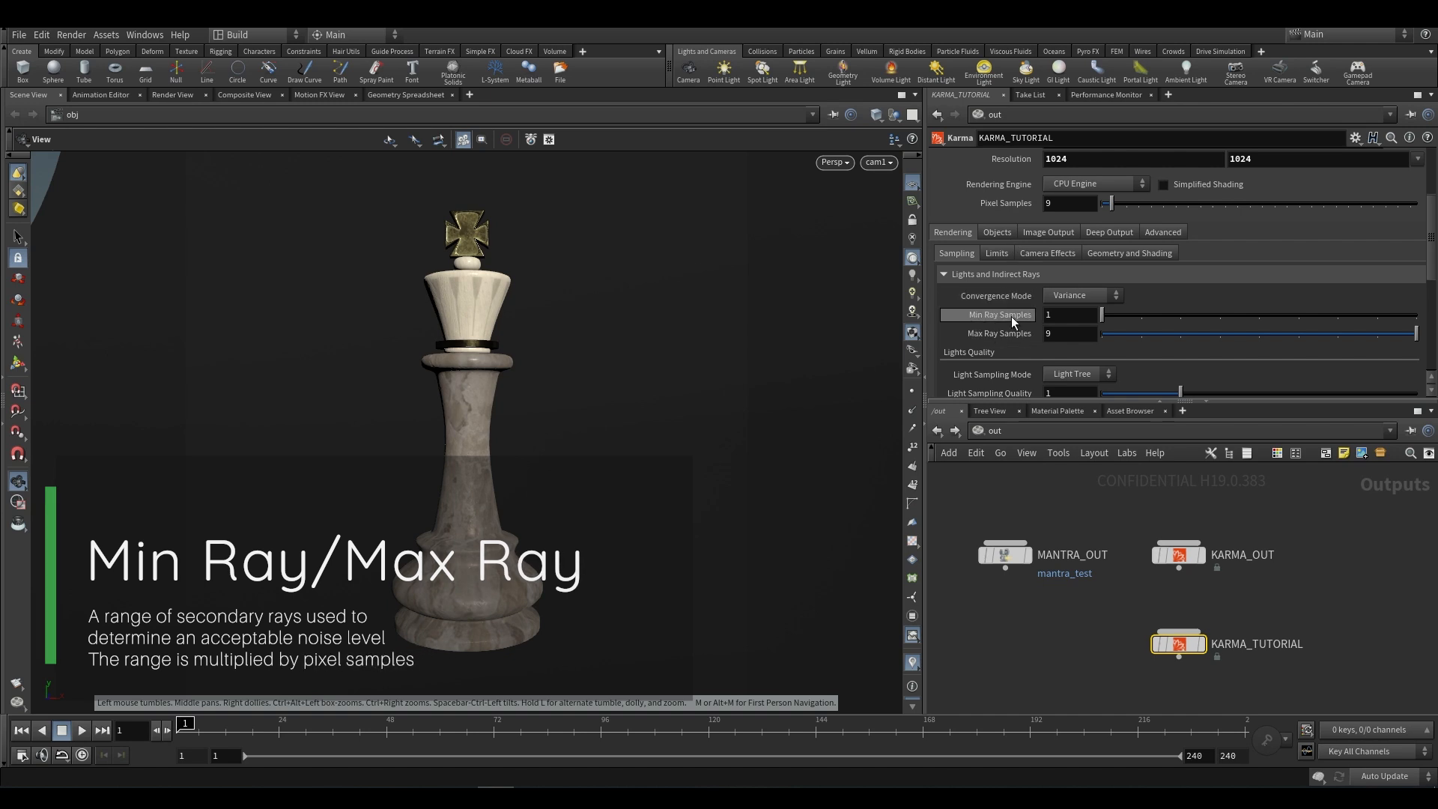
pyautogui.moveTo(1036, 190)
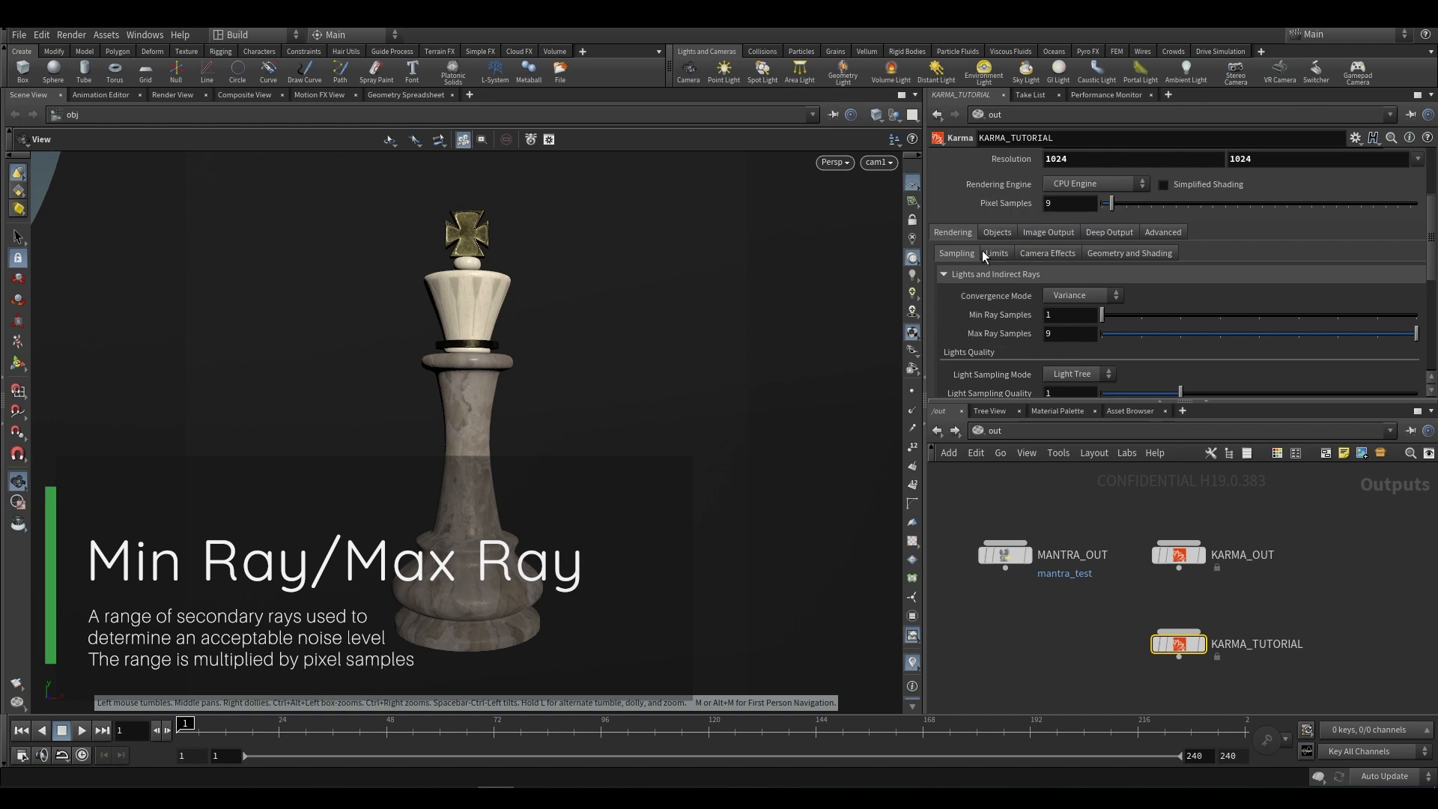
pyautogui.moveTo(986, 333)
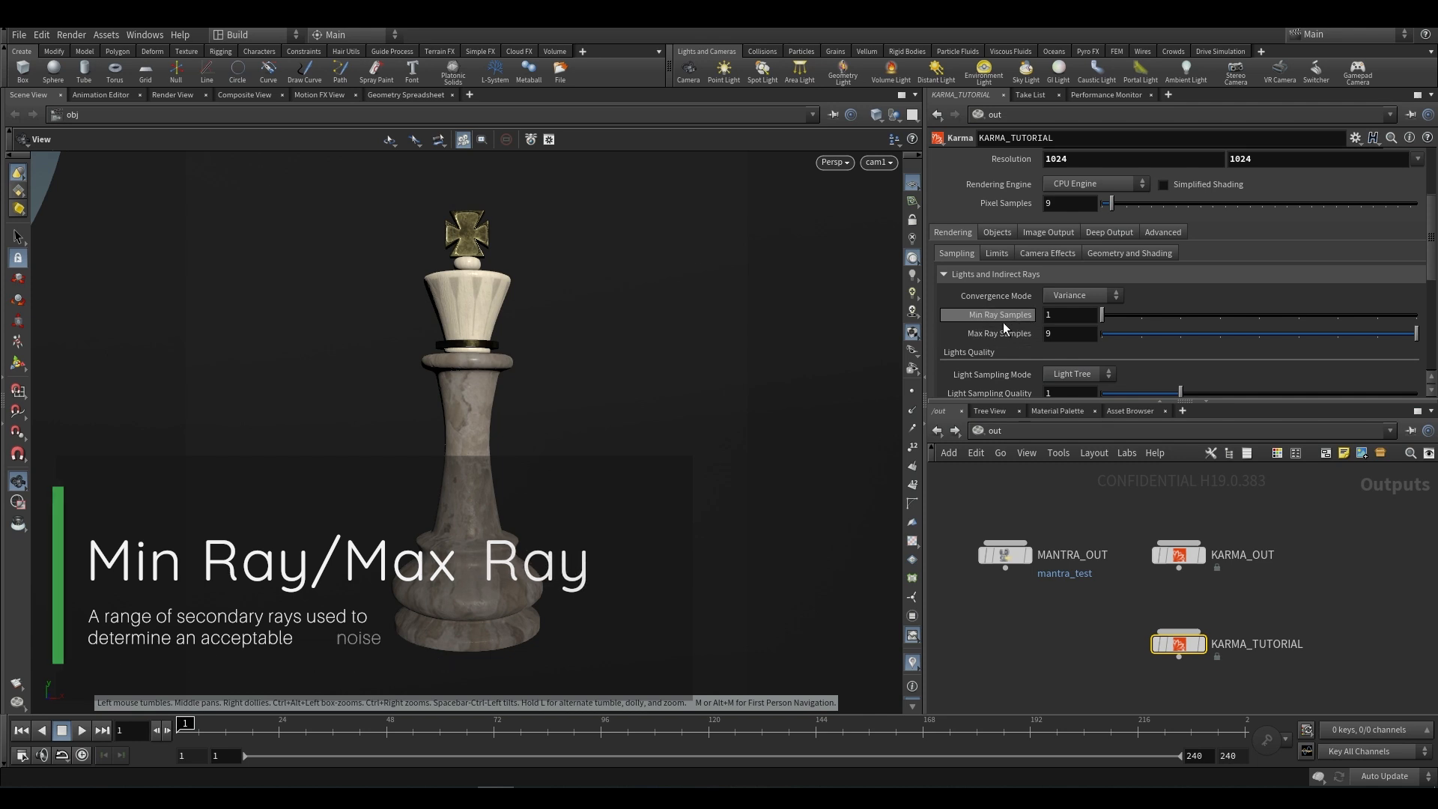
pyautogui.moveTo(999, 315)
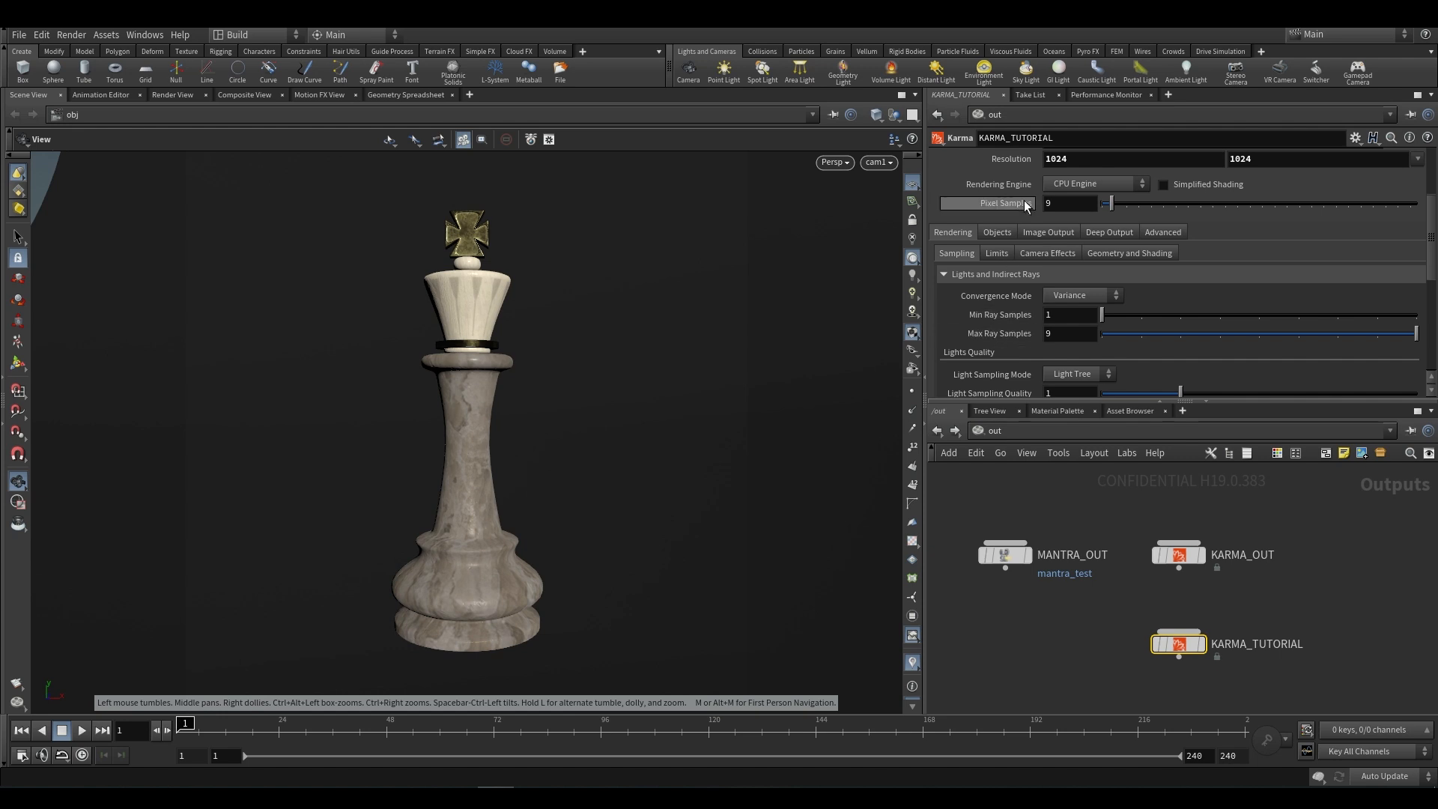
pyautogui.moveTo(1011, 202)
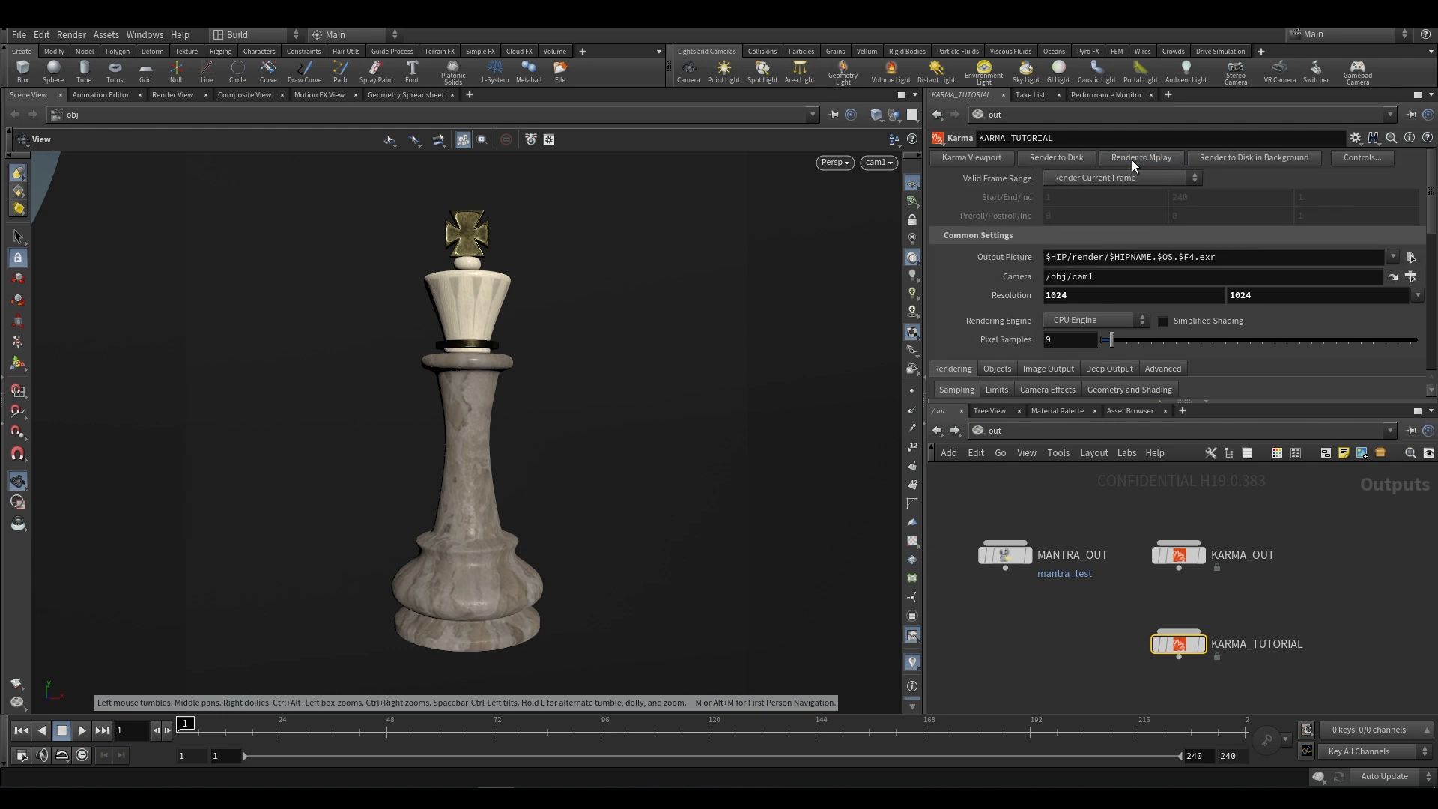
pyautogui.moveTo(1101, 237)
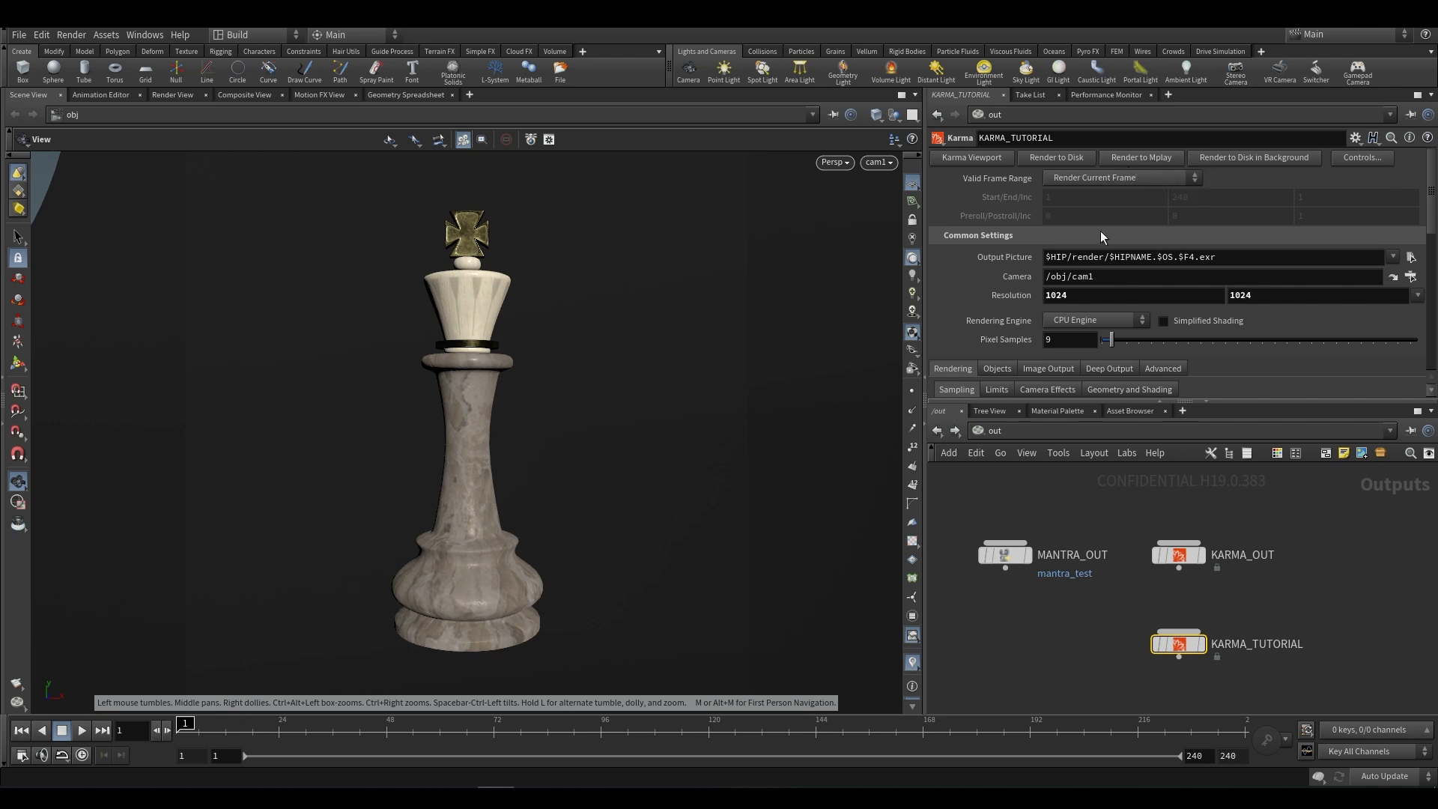
pyautogui.moveTo(810, 295)
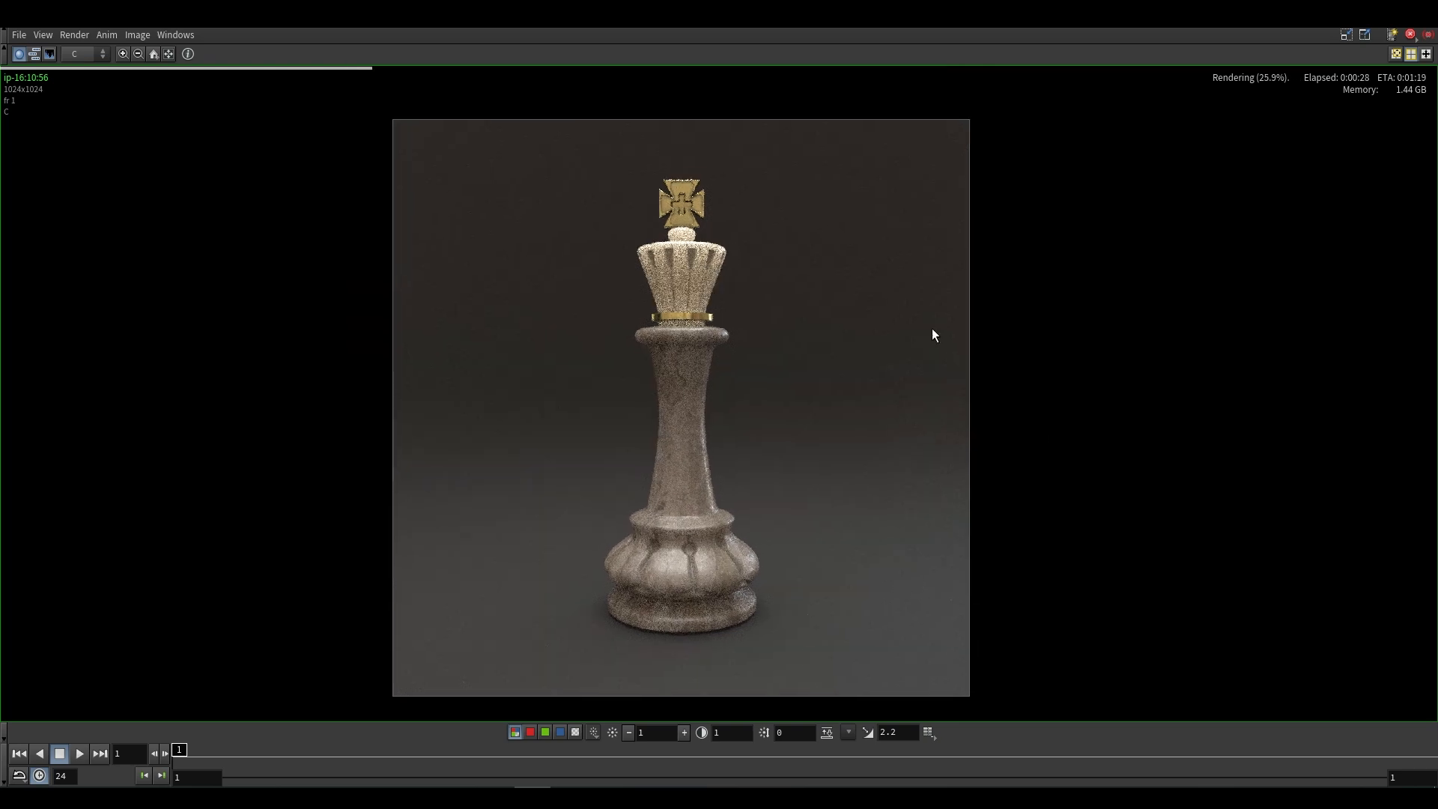
pyautogui.moveTo(1284, 205)
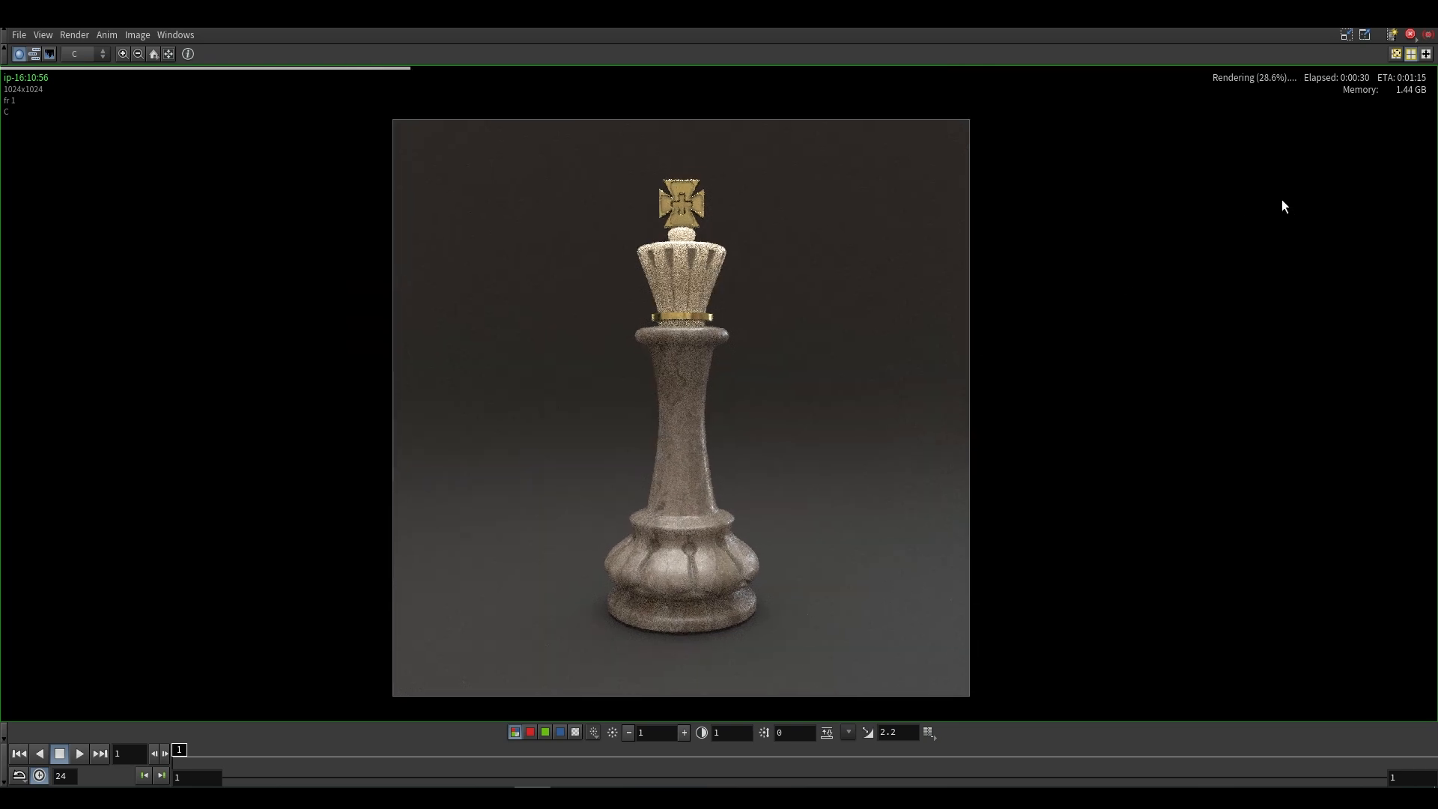
pyautogui.moveTo(1207, 283)
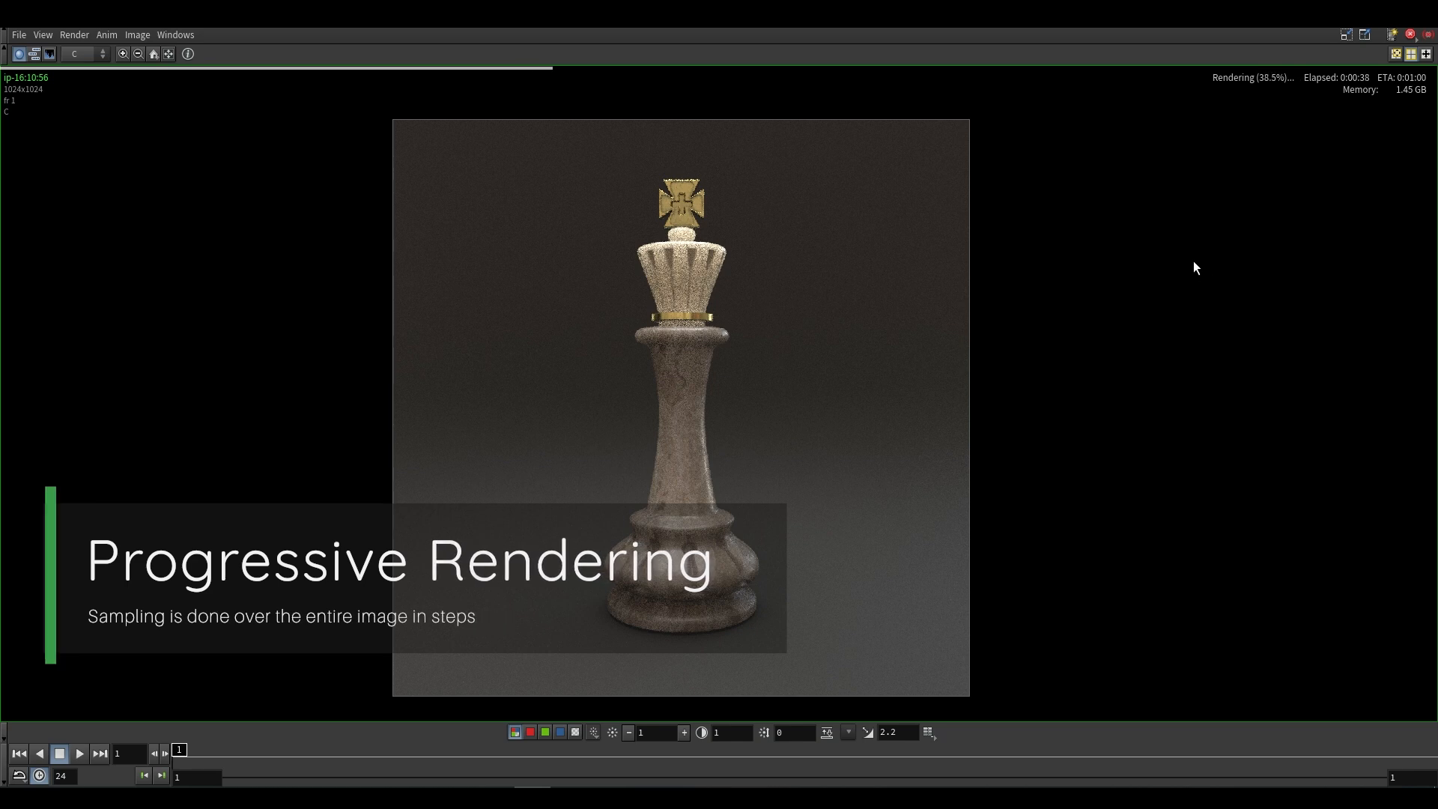
pyautogui.moveTo(794, 338)
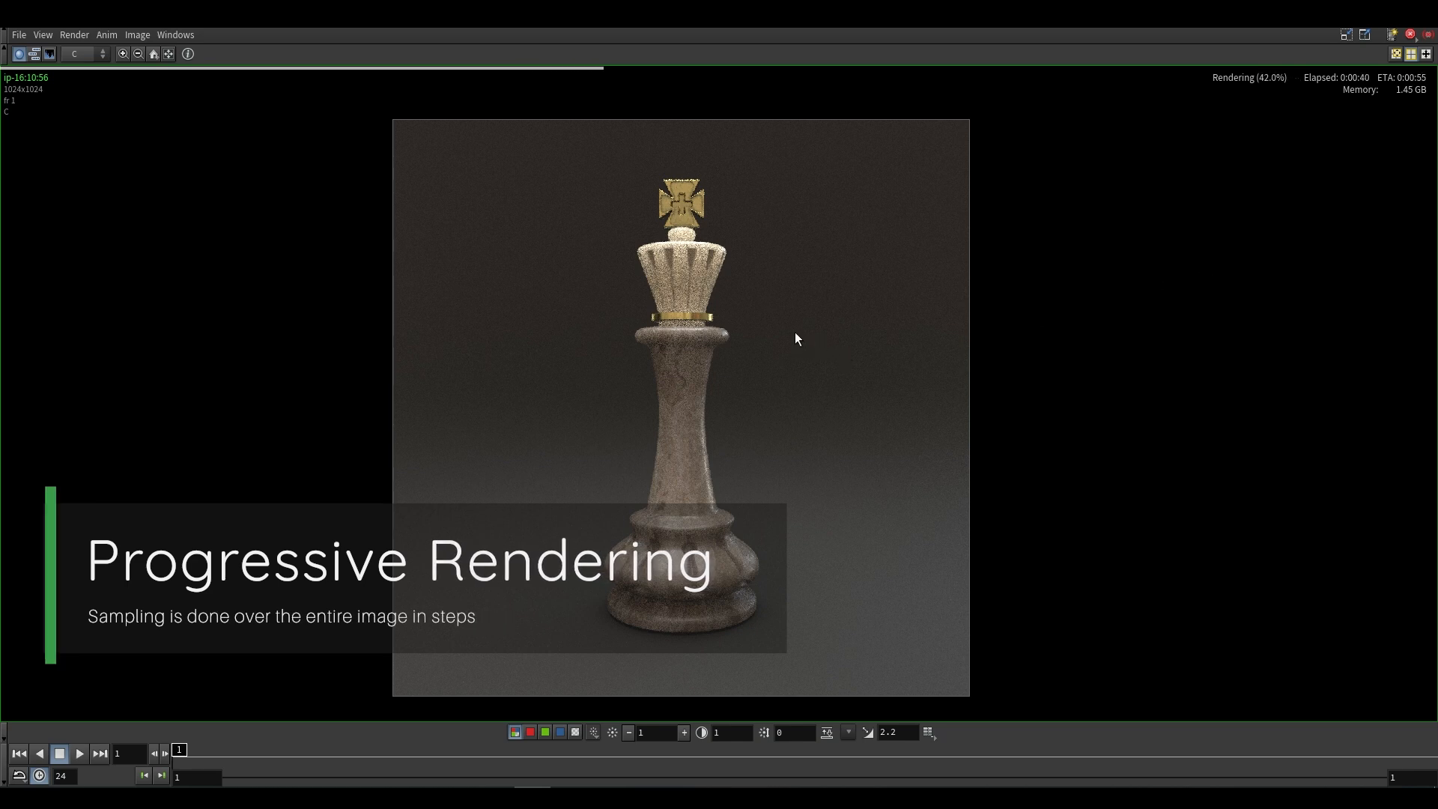
pyautogui.moveTo(619, 262)
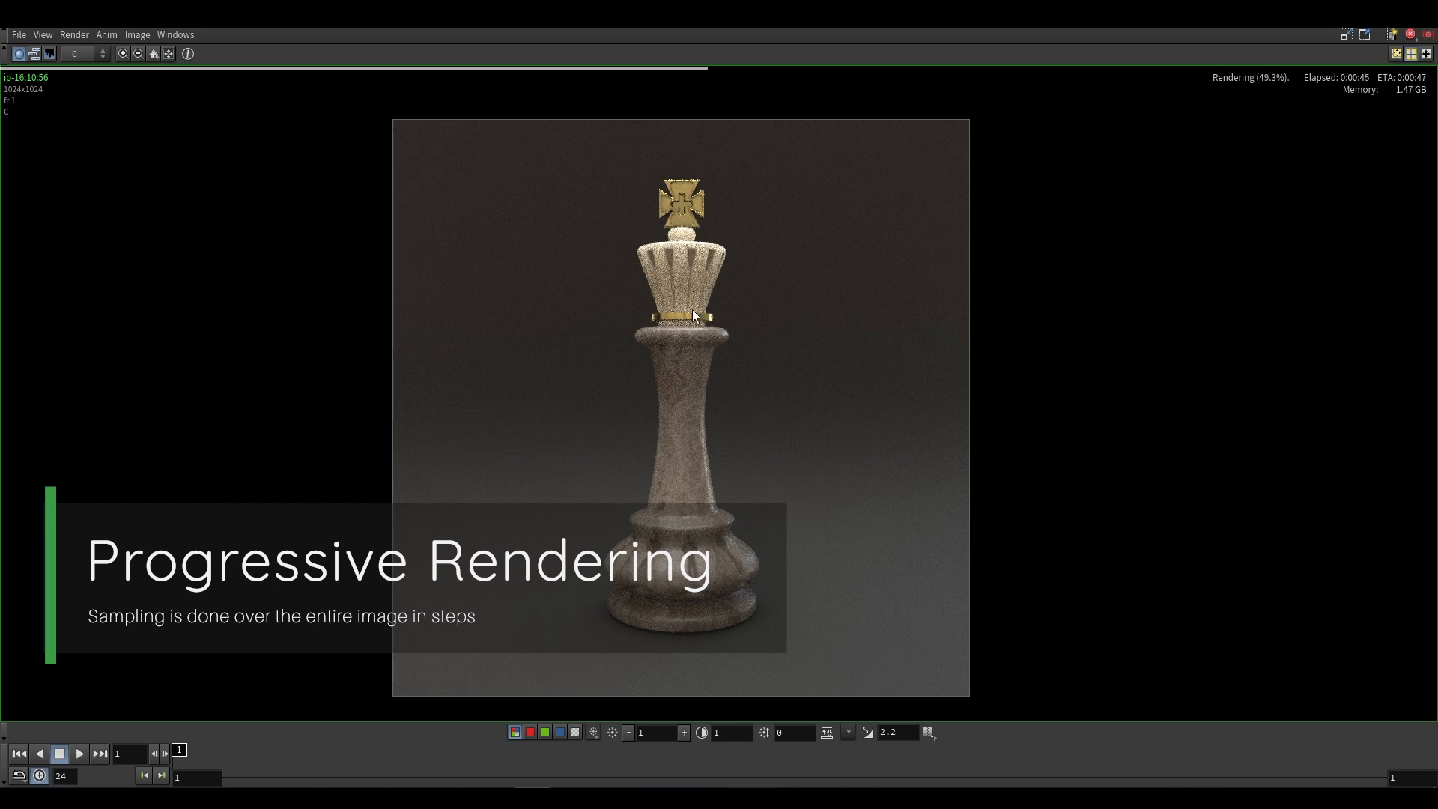
pyautogui.moveTo(756, 279)
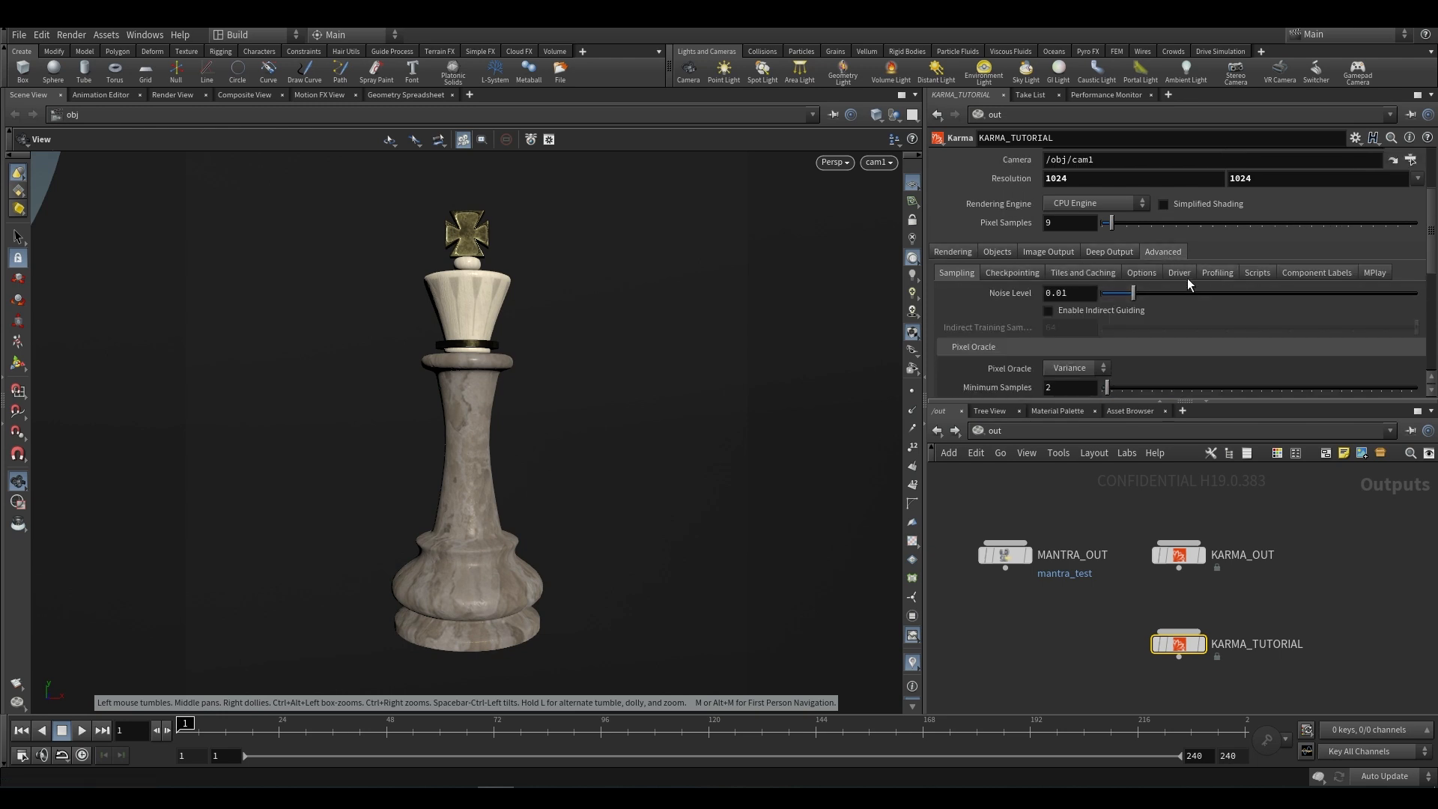
# Step: Show the Karma driver settings and set Image Mode to Bucket
pyautogui.click(1178, 272)
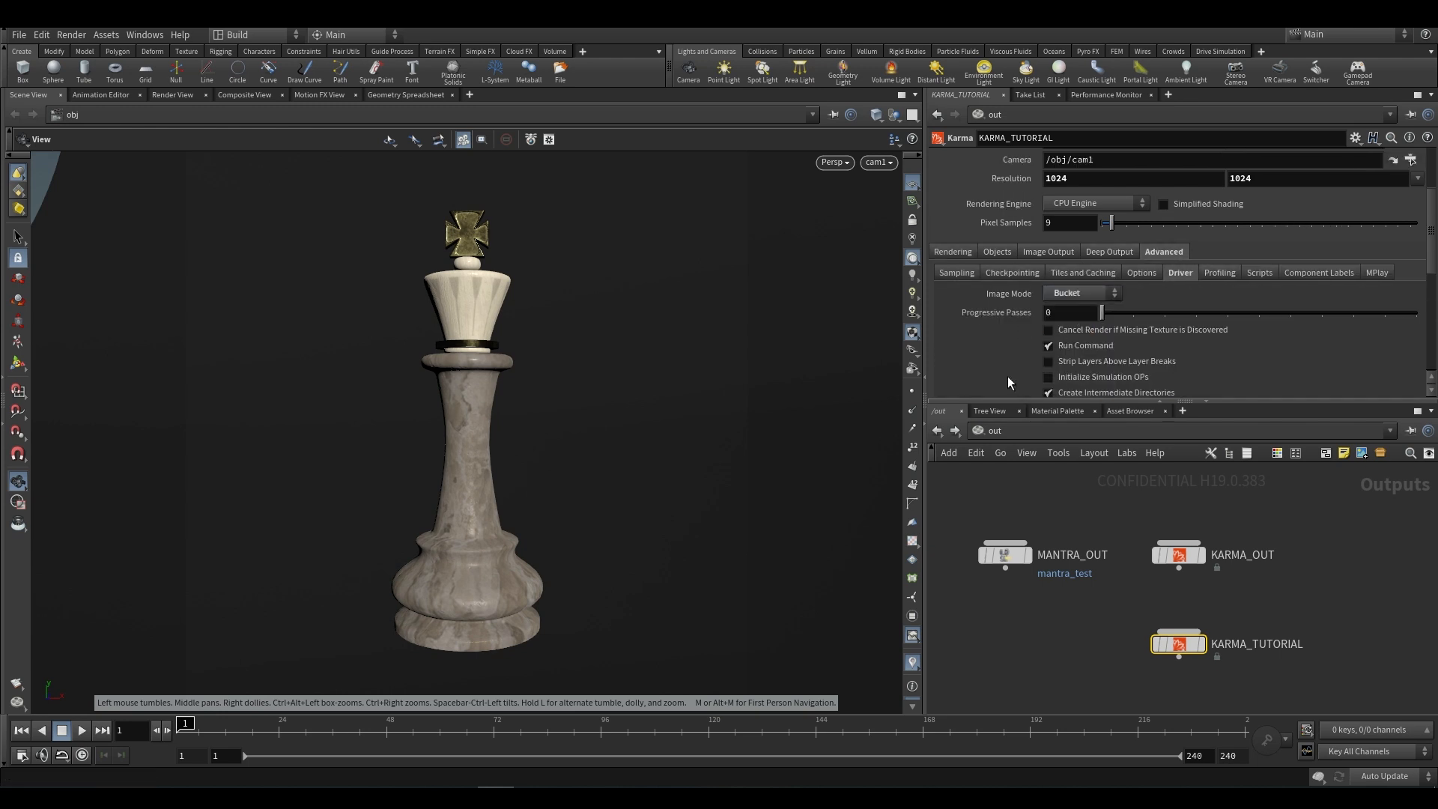
pyautogui.moveTo(1077, 379)
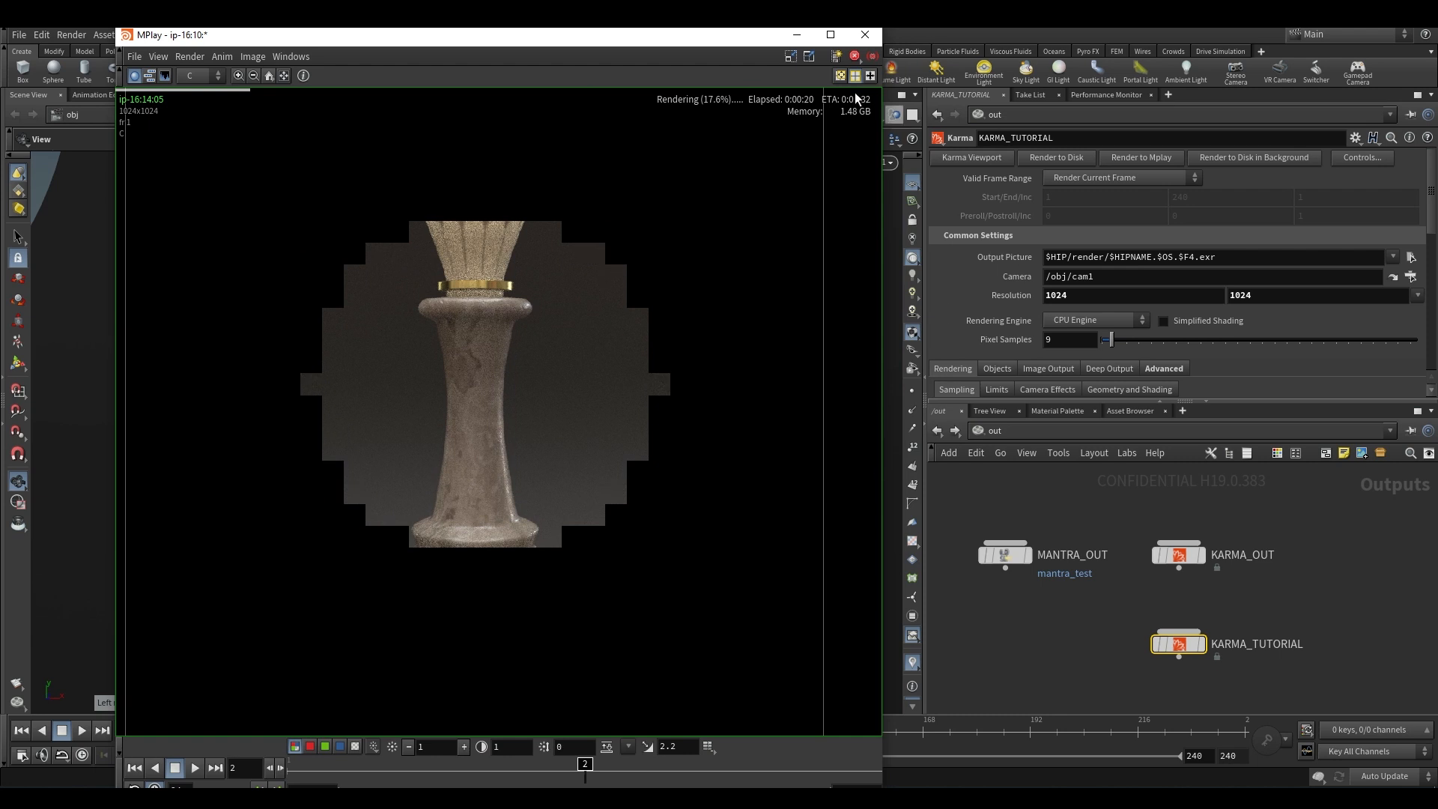
# Step: Maximize MPlay to watch the bucket render fill in from the centre
pyautogui.click(827, 35)
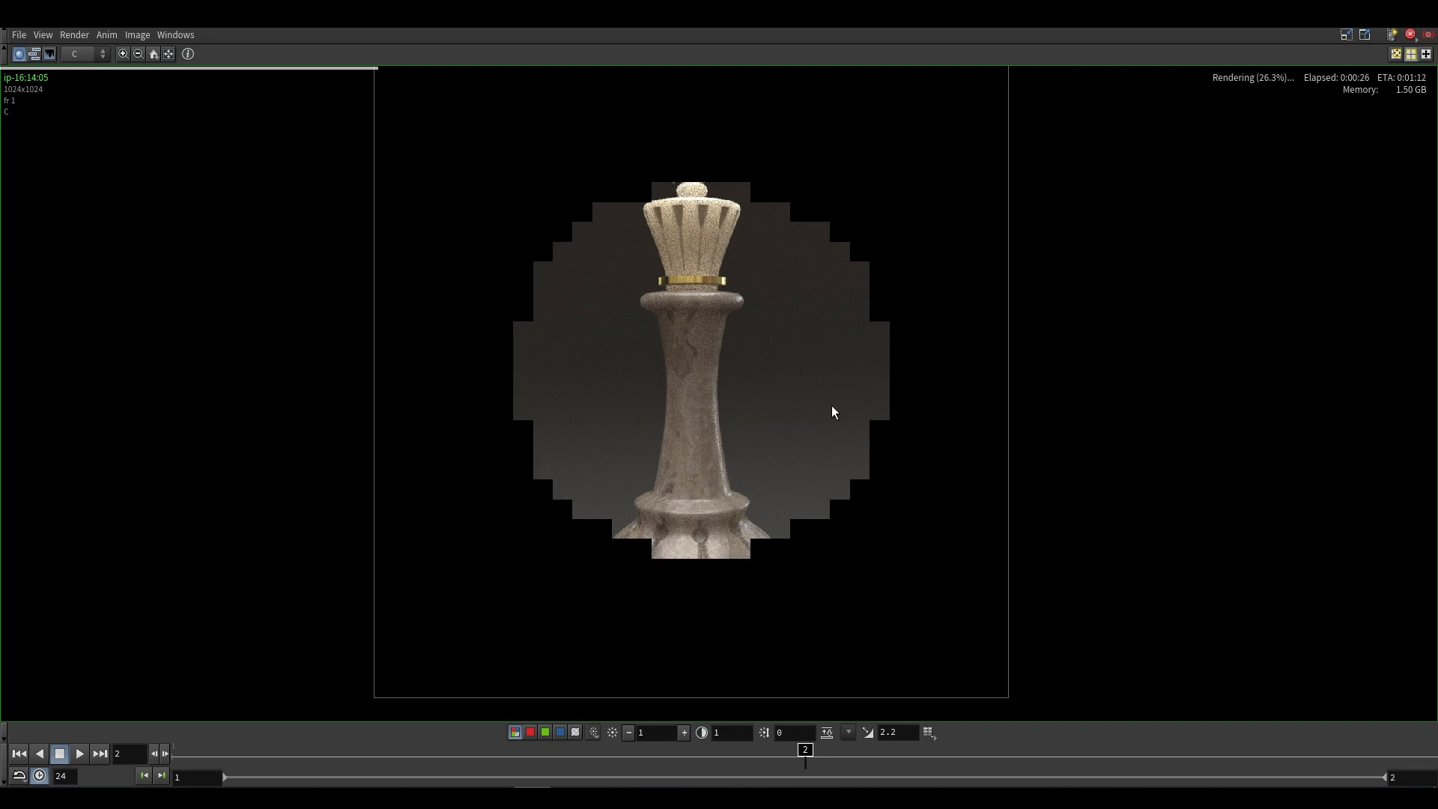
pyautogui.moveTo(1030, 457)
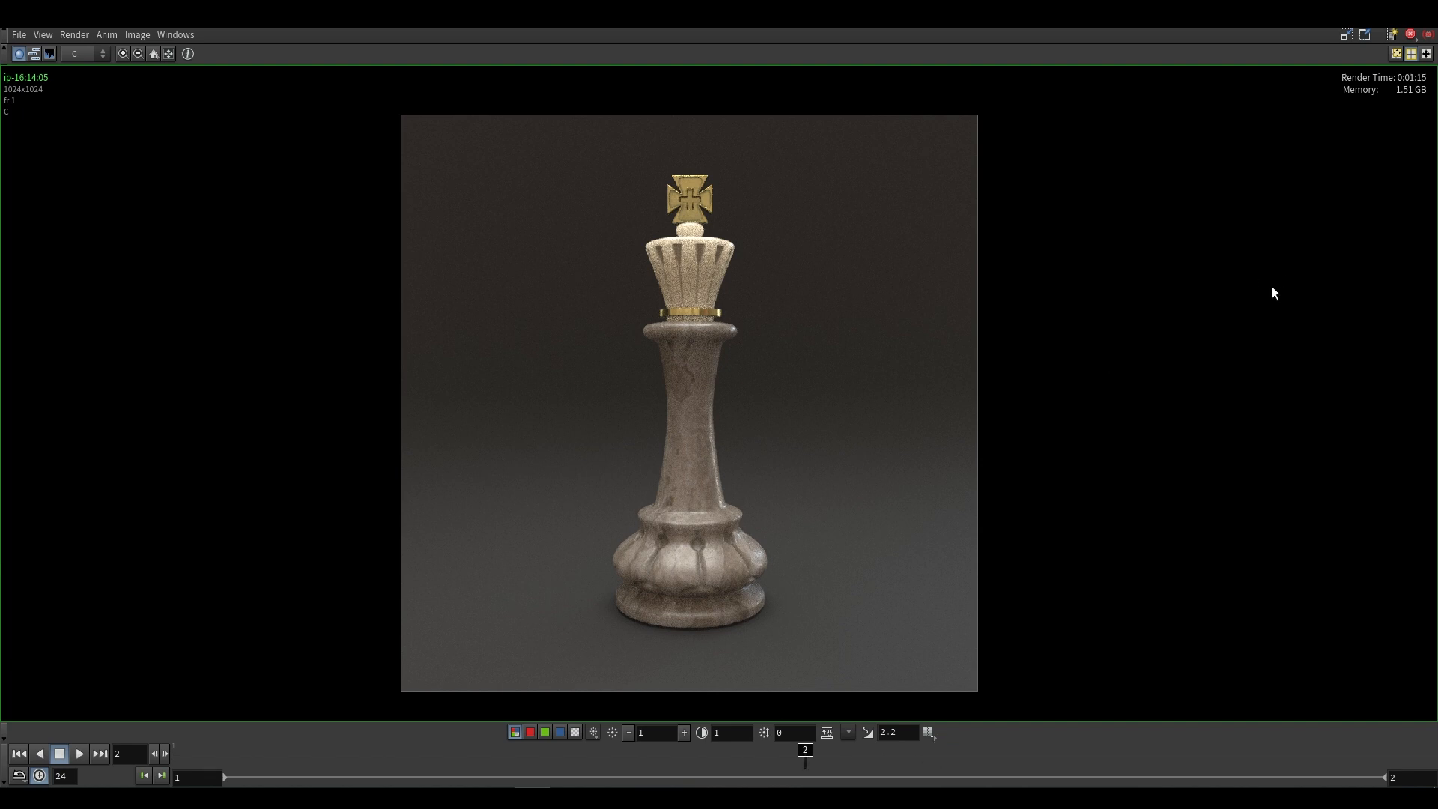
pyautogui.moveTo(1342, 100)
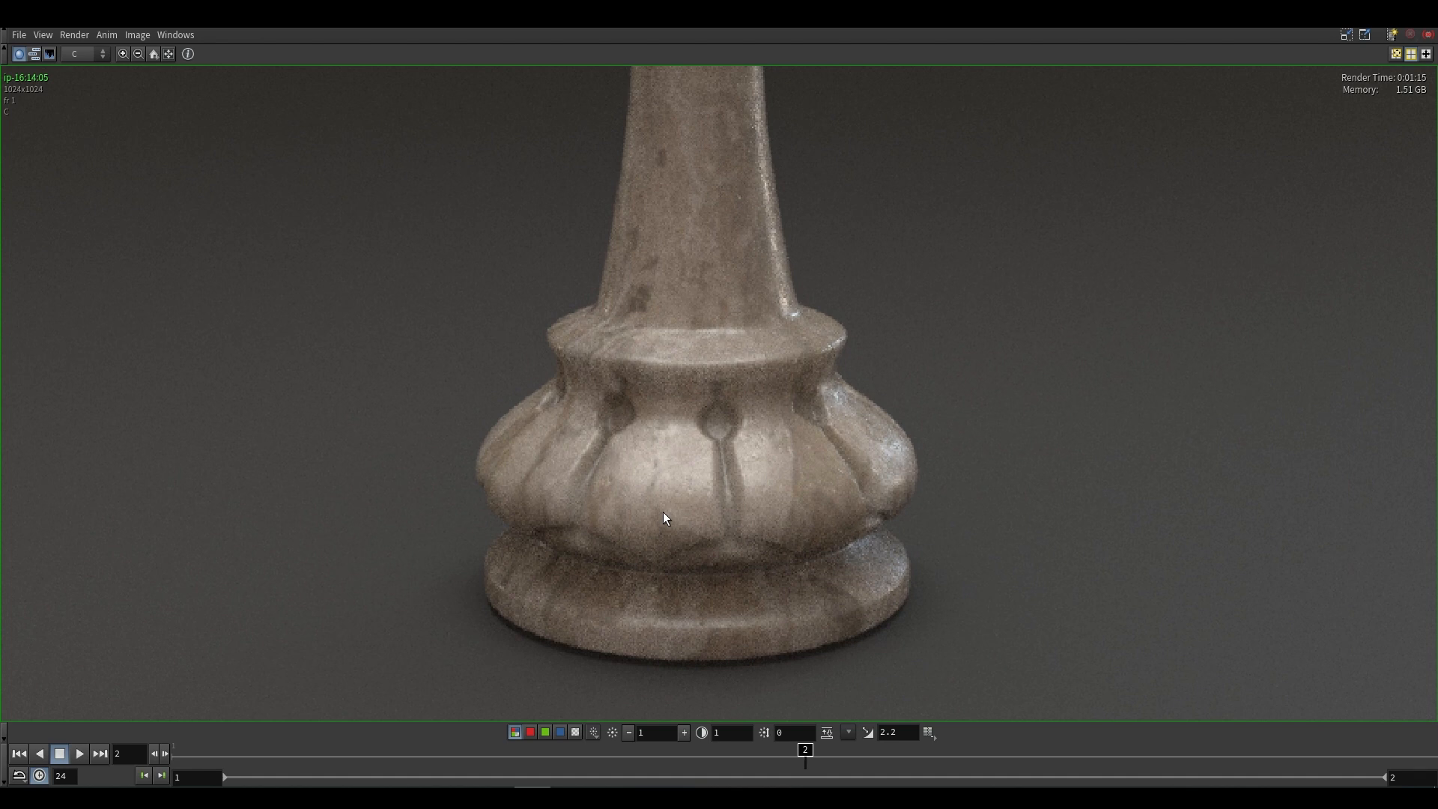
pyautogui.moveTo(901, 526)
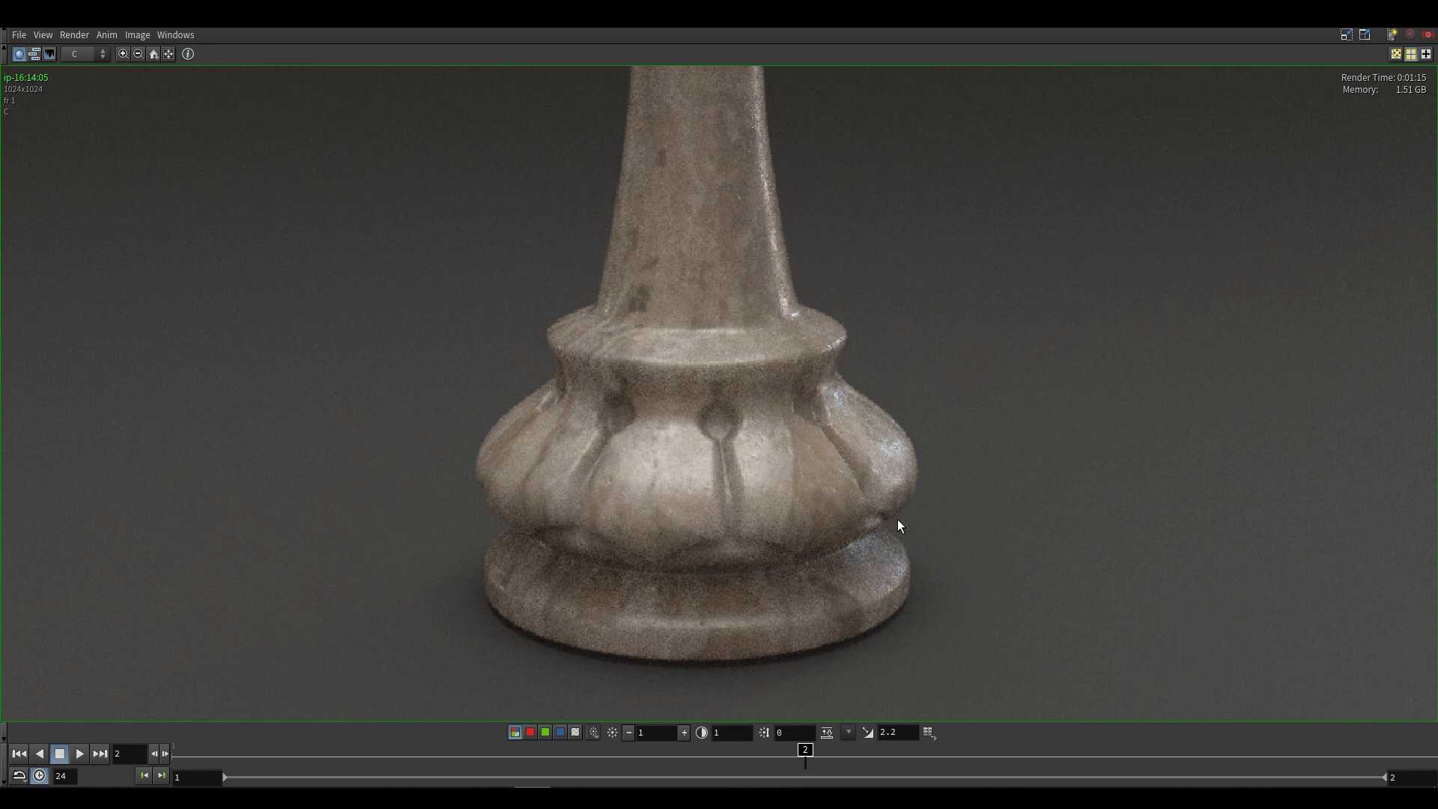
pyautogui.moveTo(466, 430)
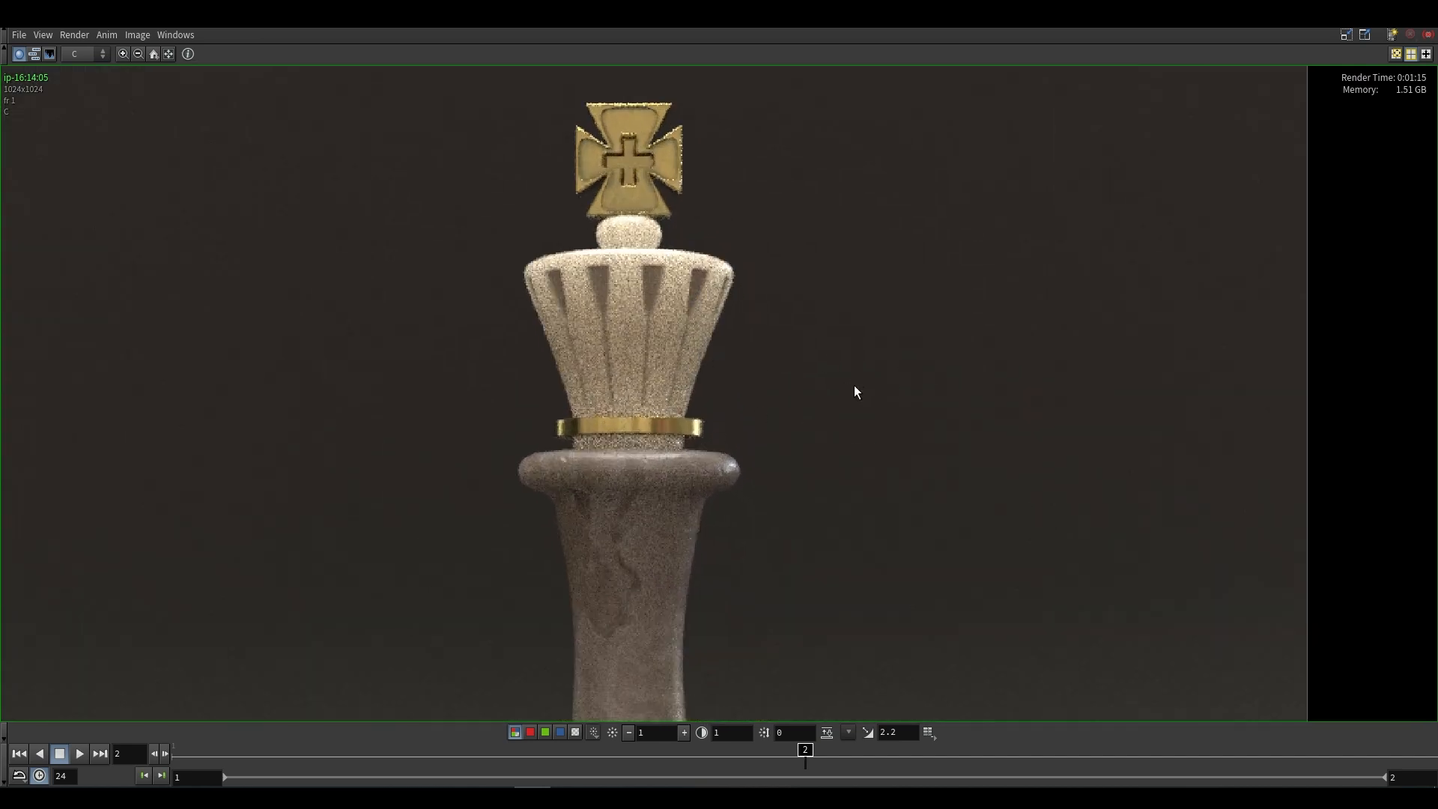
pyautogui.moveTo(809, 322)
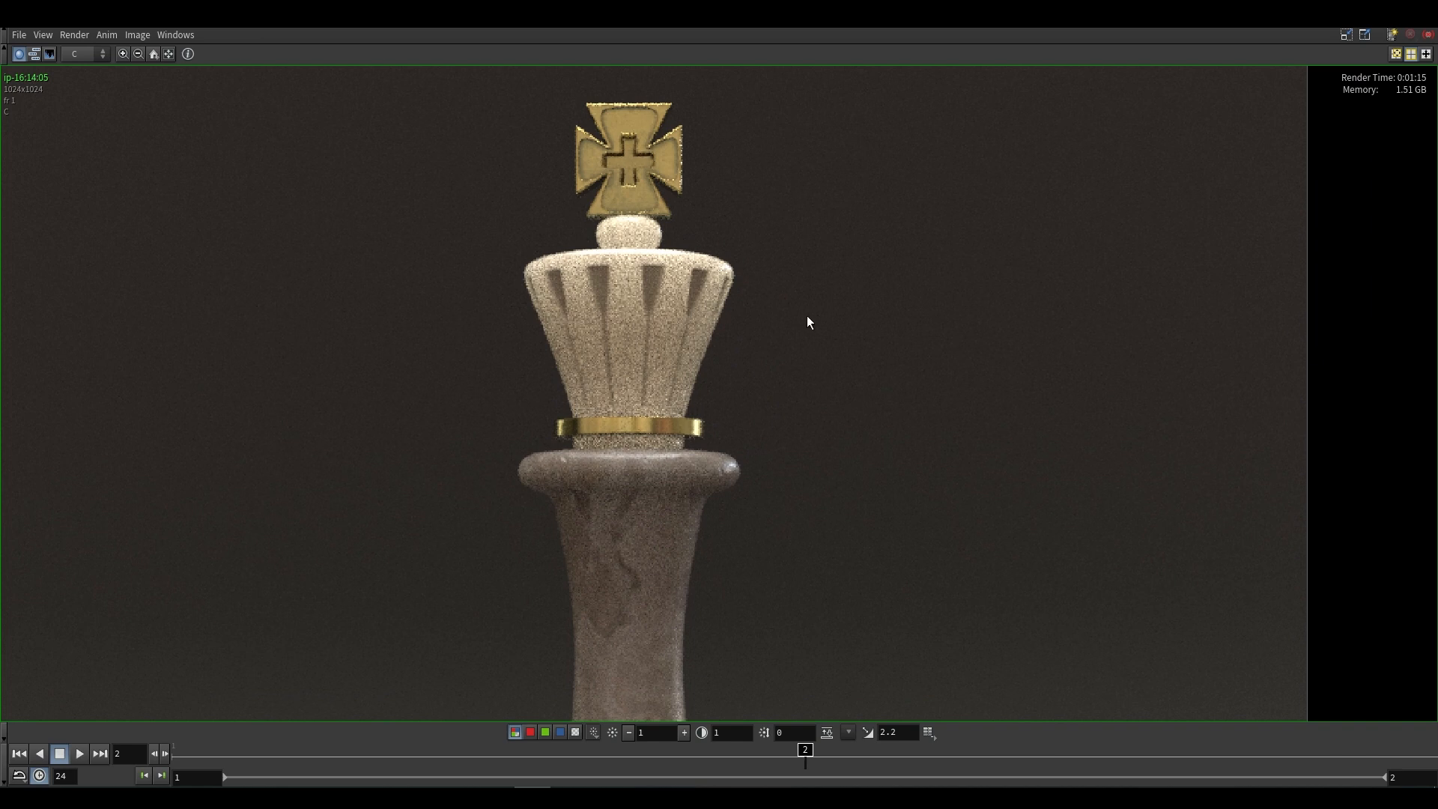
pyautogui.moveTo(1015, 247)
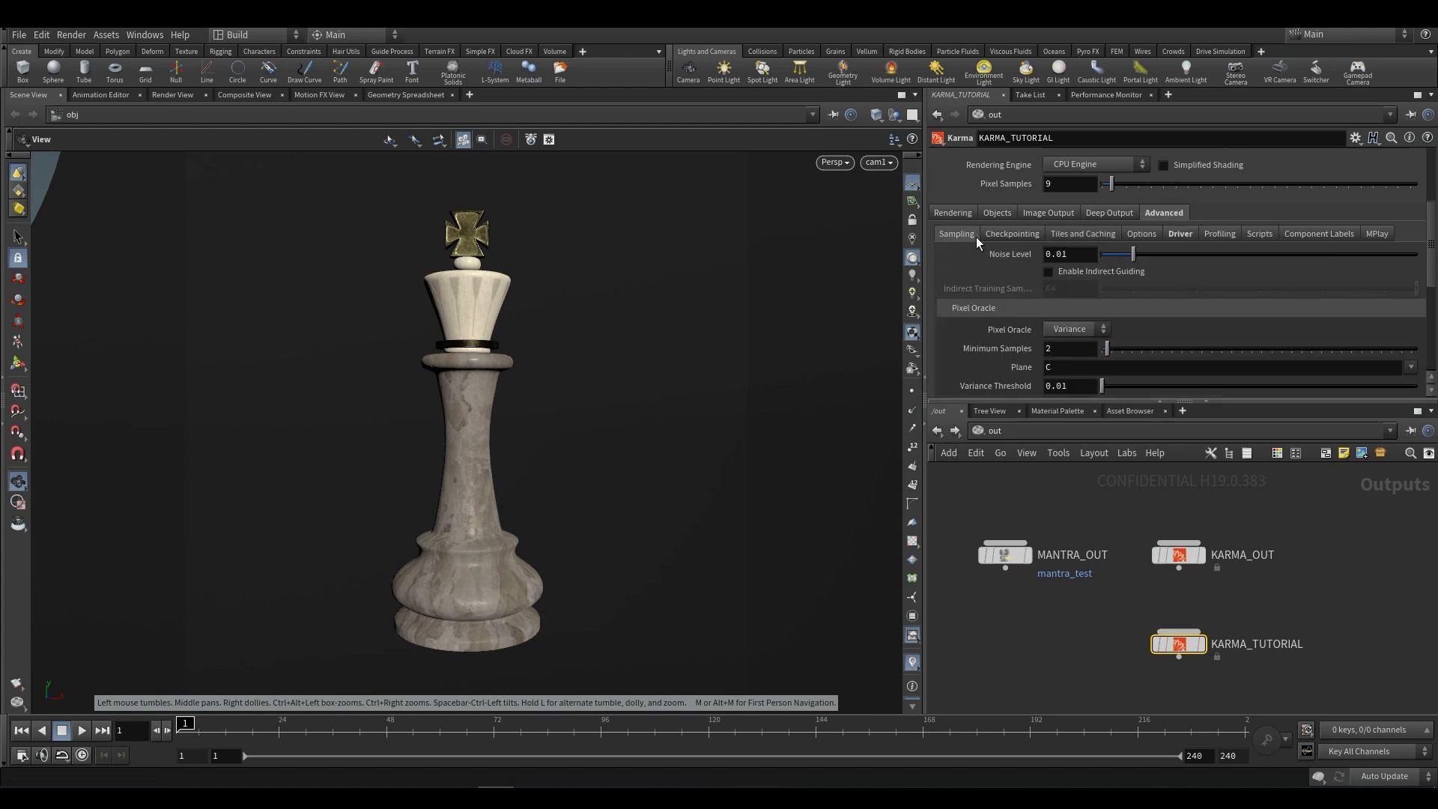
pyautogui.moveTo(989, 604)
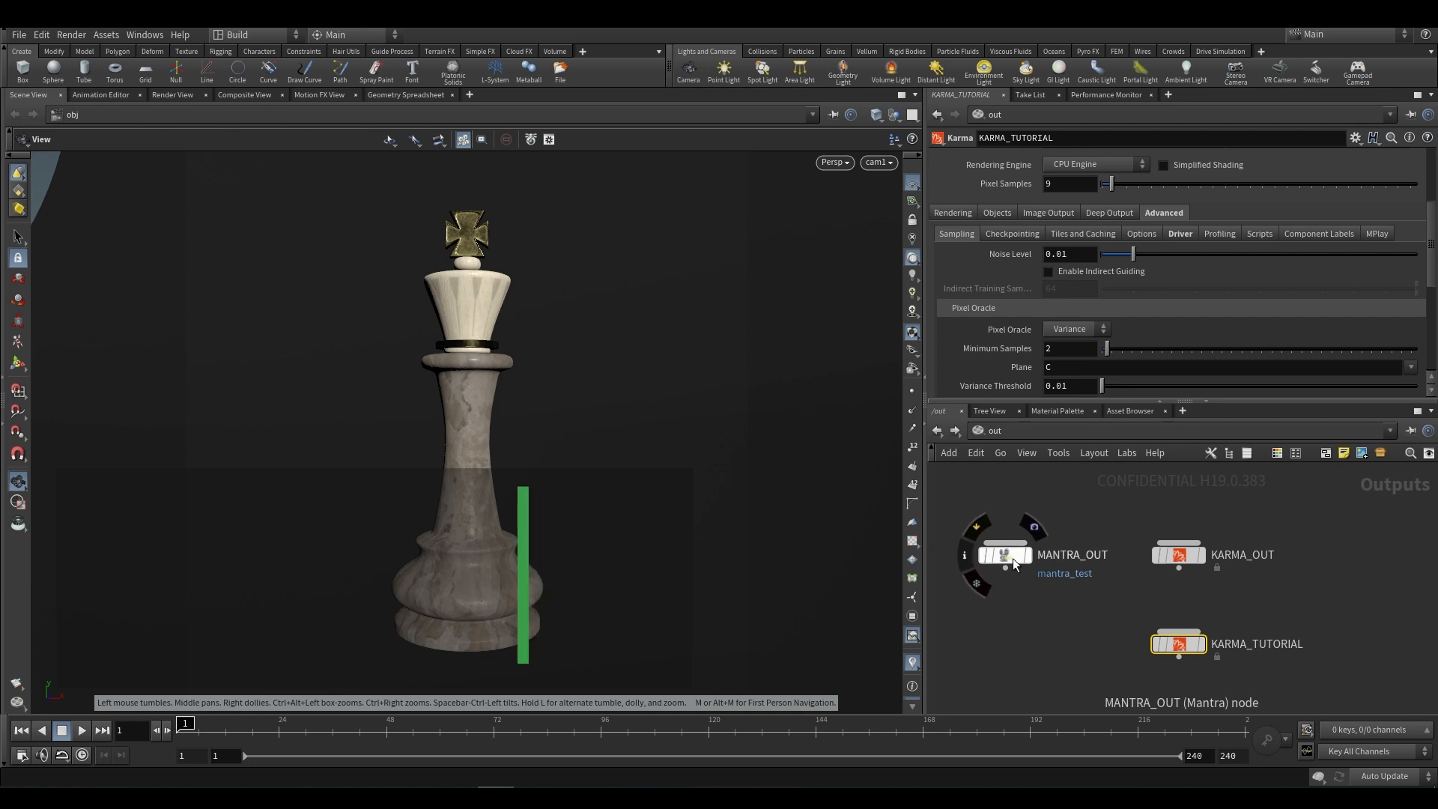
# Step: Check MANTRA_OUT's Noise Level, then set KARMA_TUTORIAL's noise level to 0.005
pyautogui.click(1004, 554)
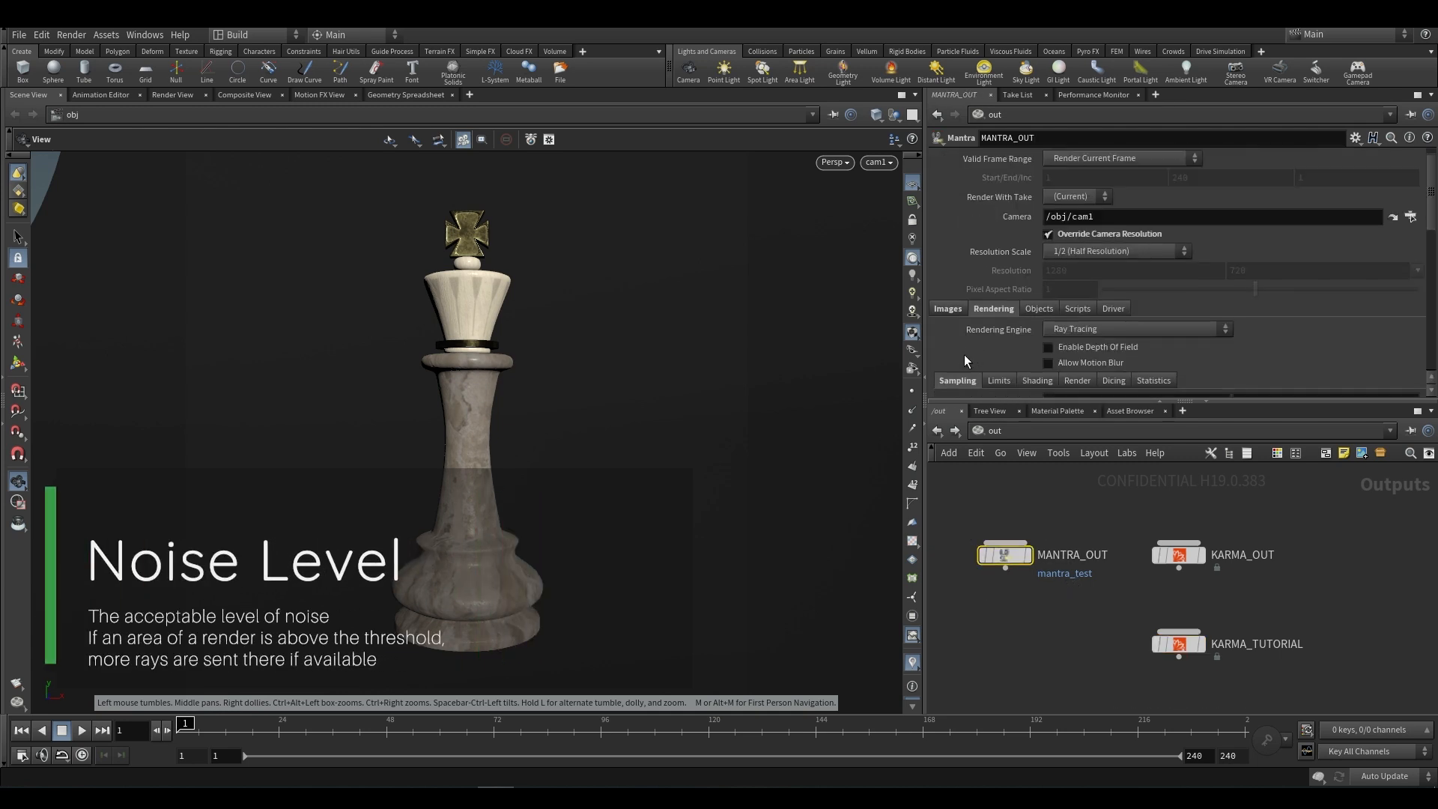
pyautogui.scroll(-3)
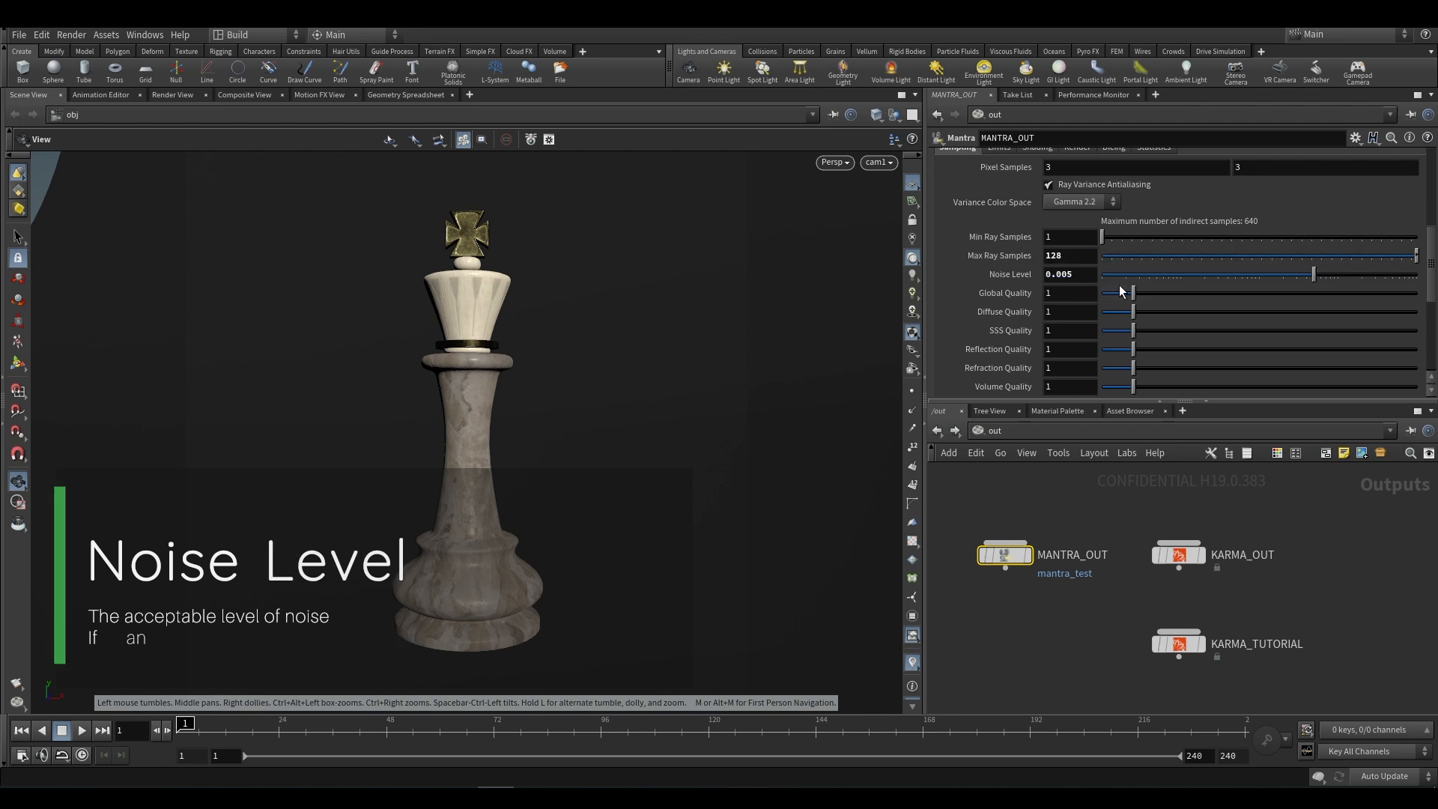
pyautogui.click(1177, 643)
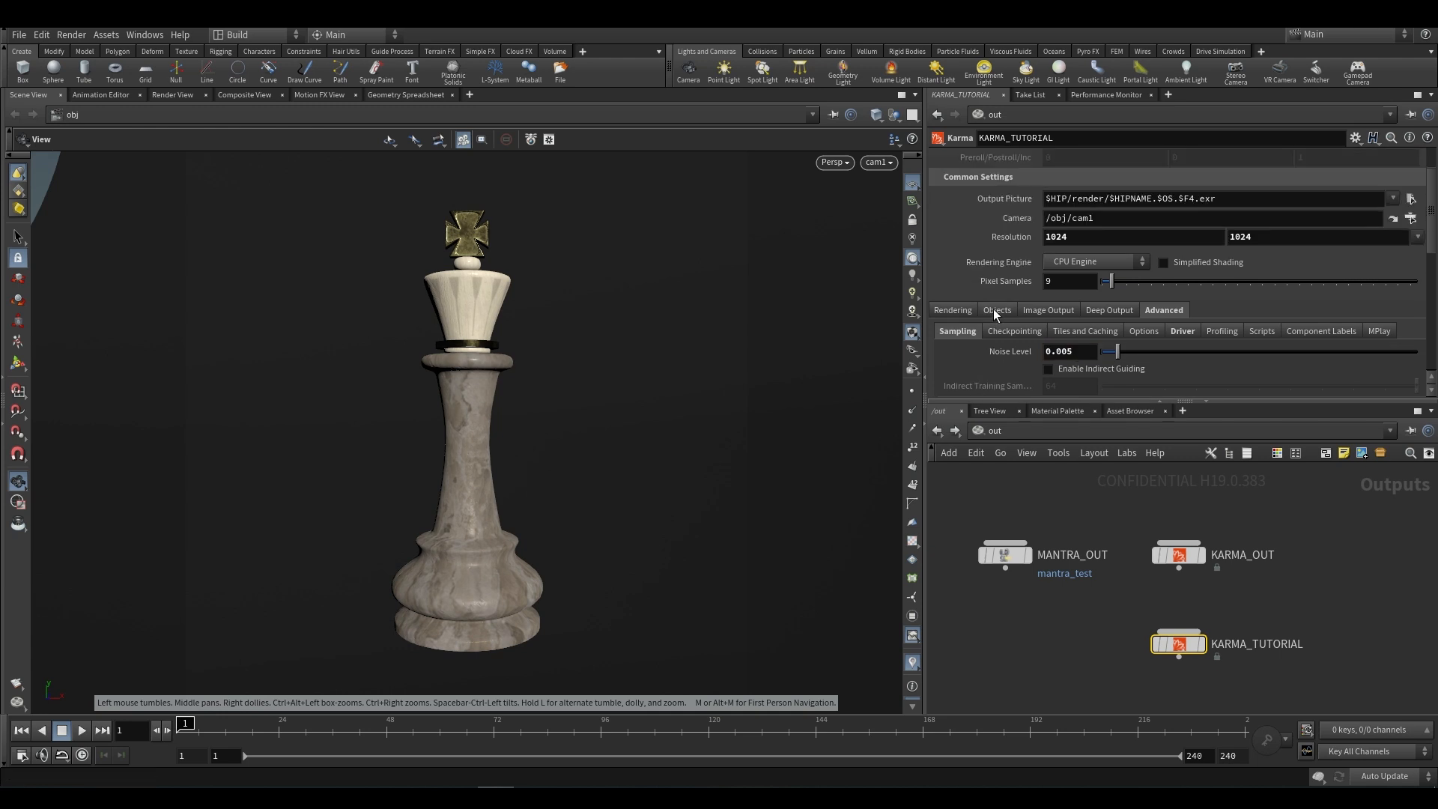
# Step: Render the king to MPlay again, then restore the Karma noise level to 0.01
pyautogui.click(1140, 157)
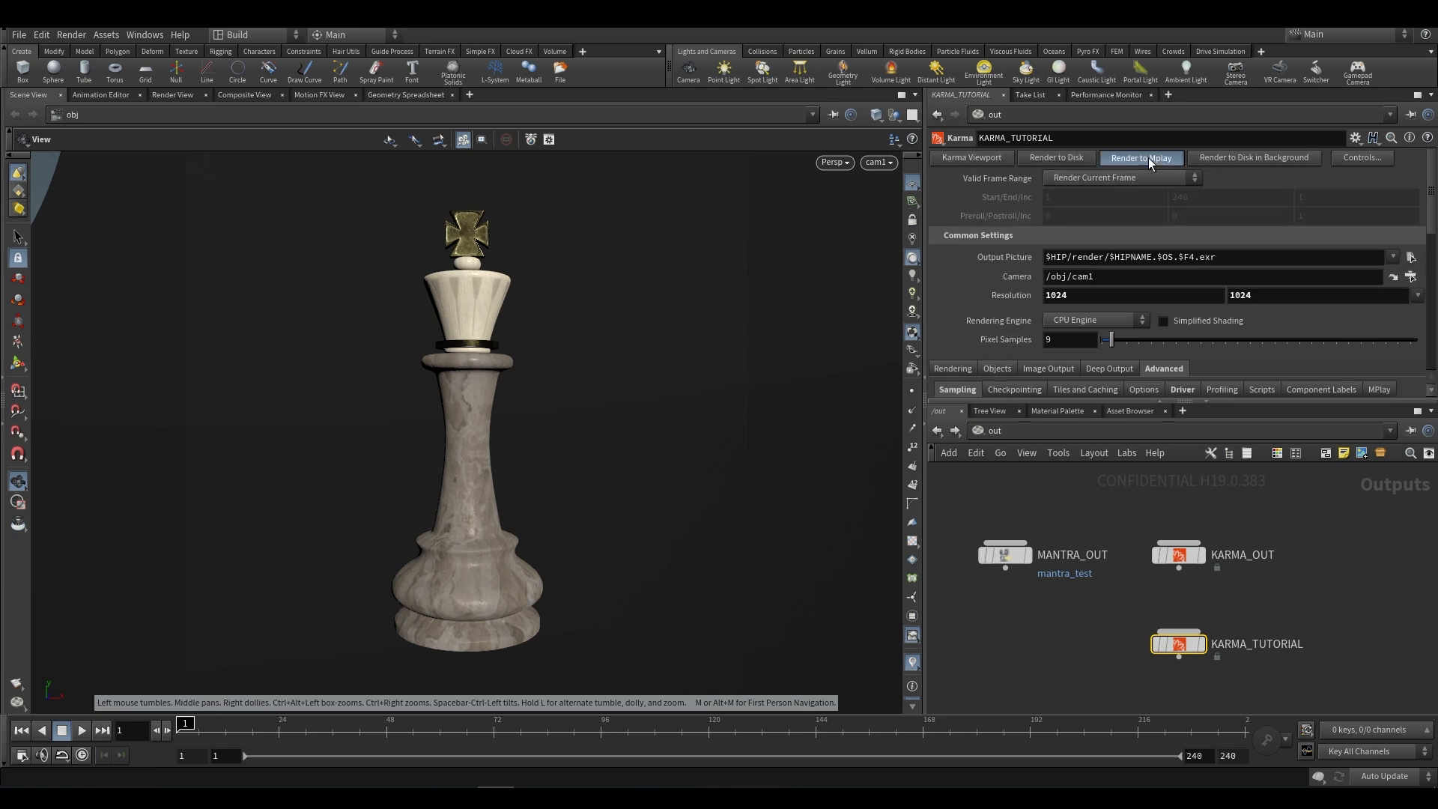
pyautogui.click(1140, 157)
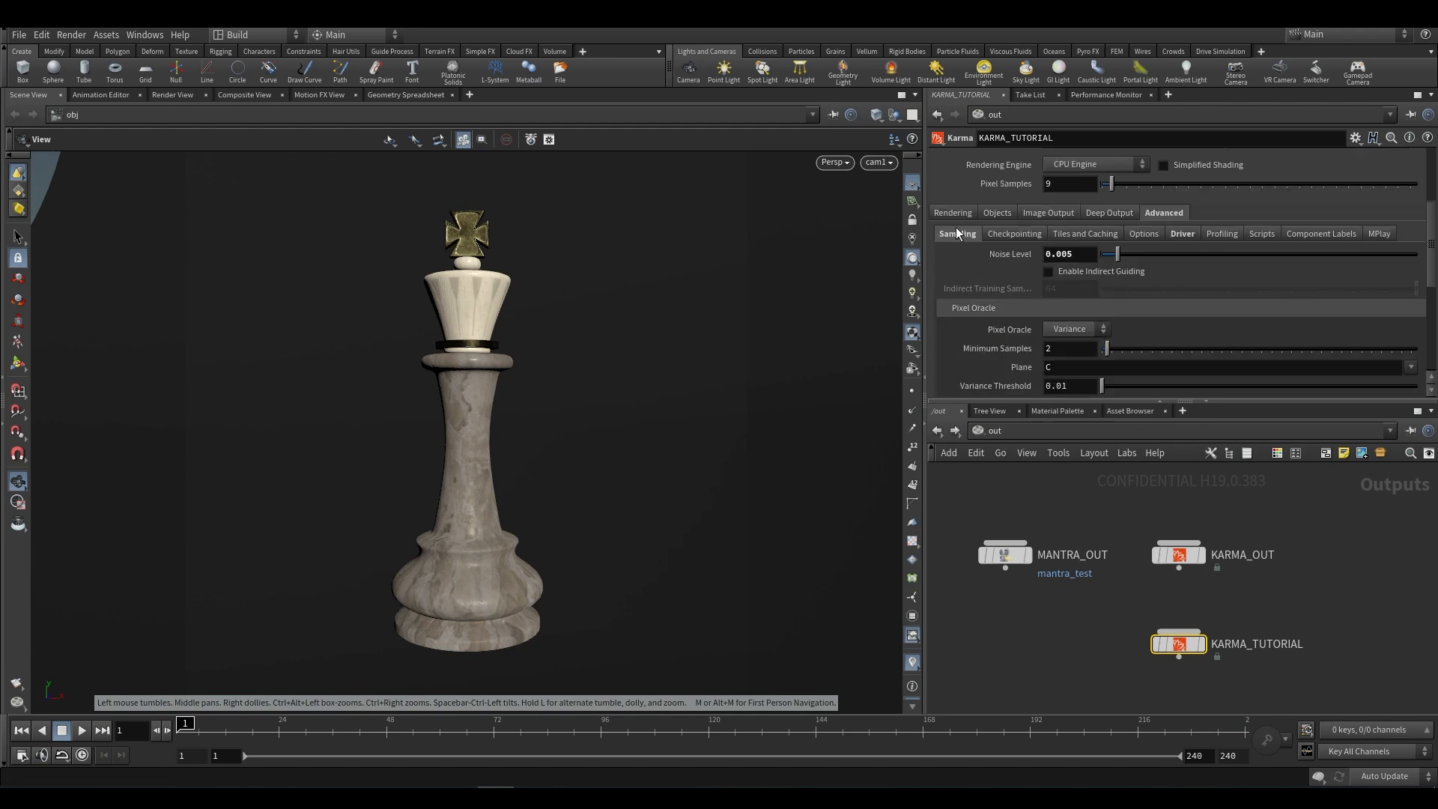
pyautogui.click(996, 233)
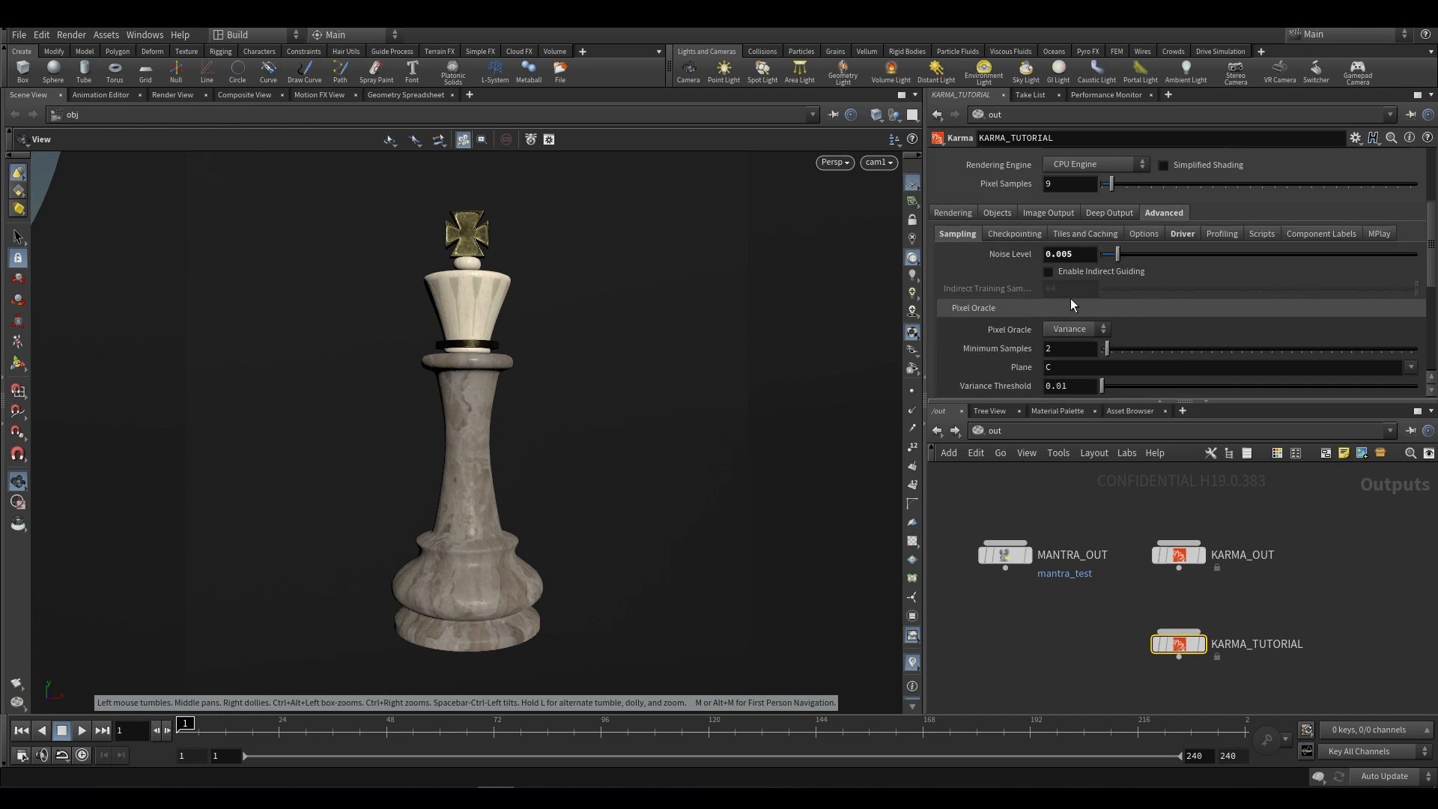
pyautogui.scroll(3)
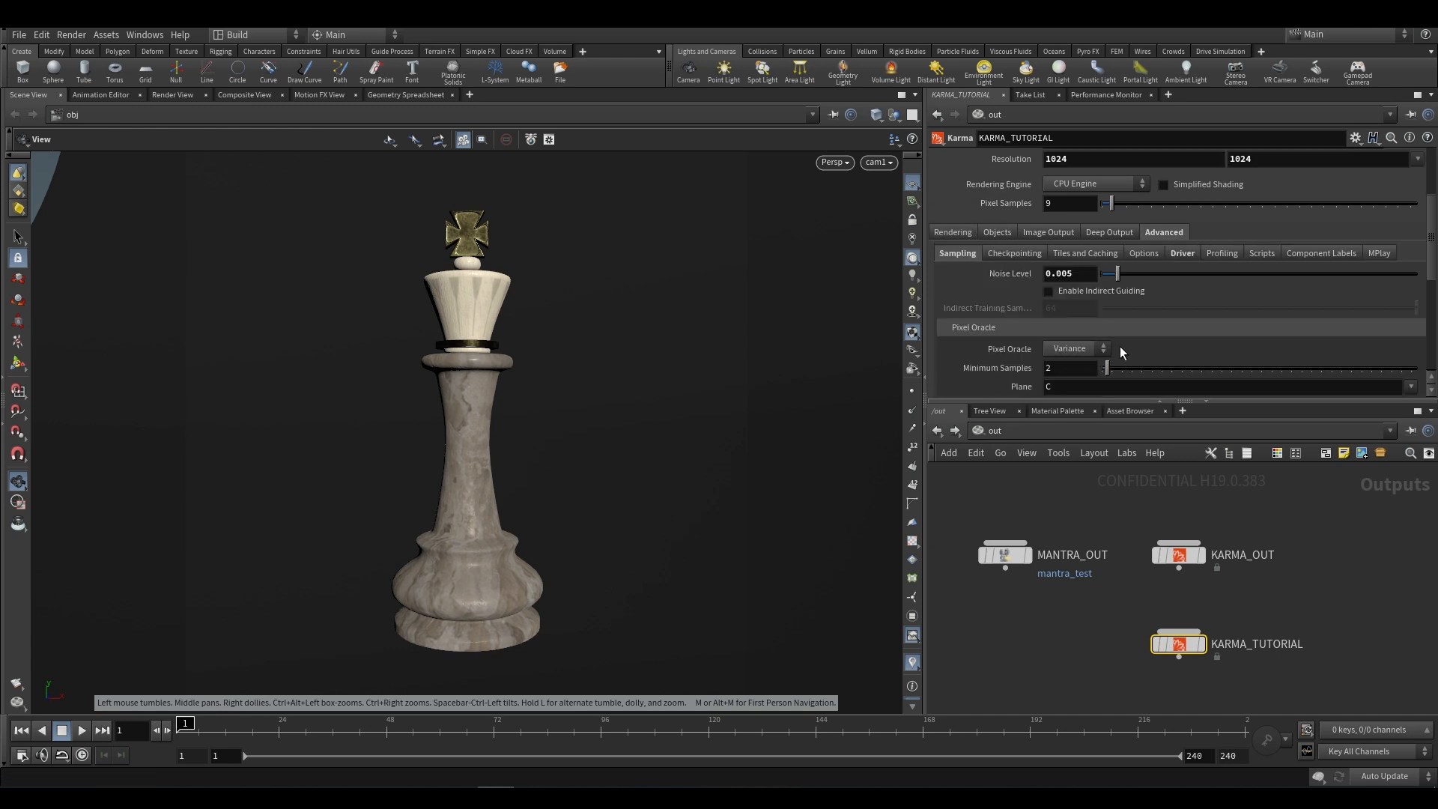
pyautogui.moveTo(1009, 273)
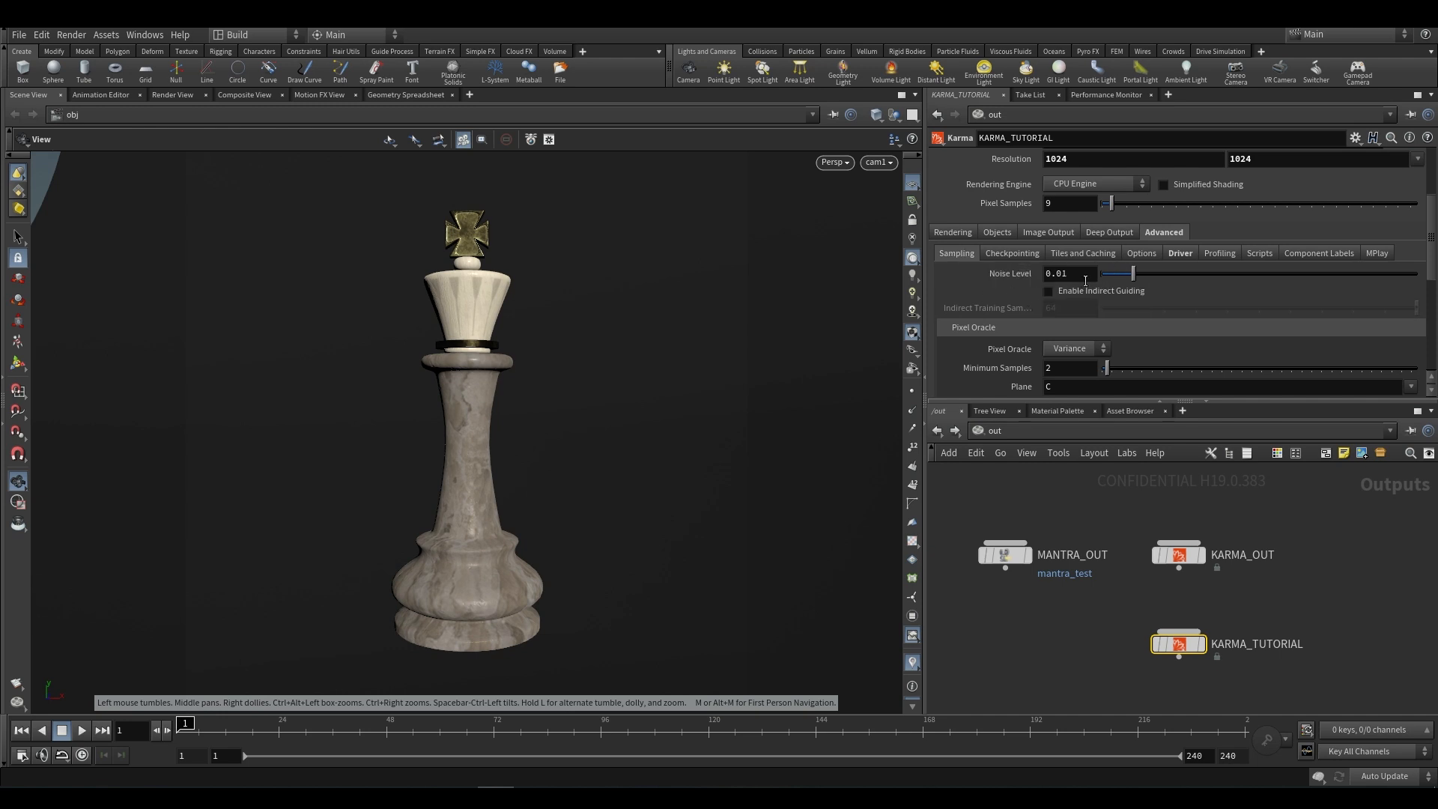
pyautogui.click(956, 252)
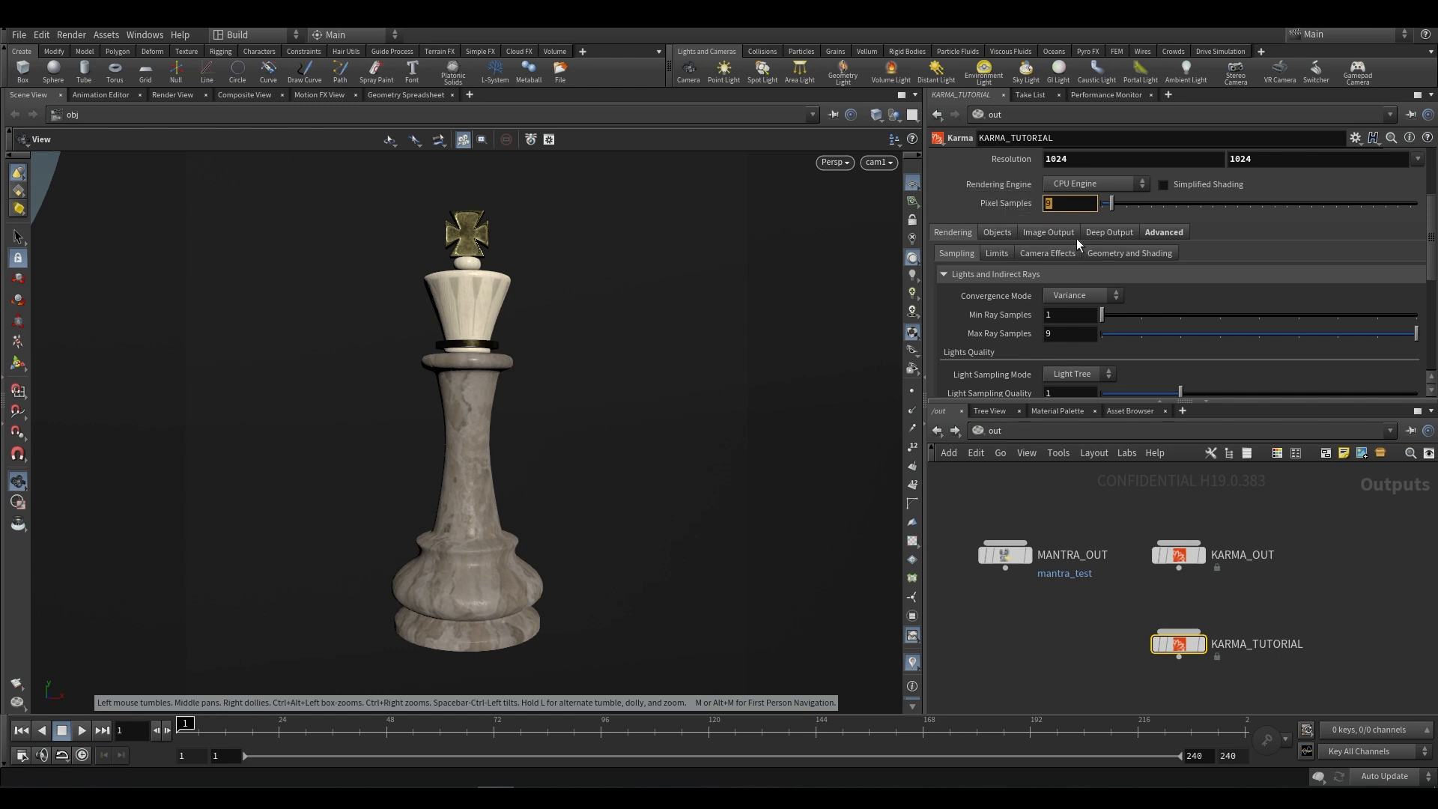
# Step: Raise Pixel Samples on the Karma ROP and re-render to MPlay
pyautogui.click(1140, 158)
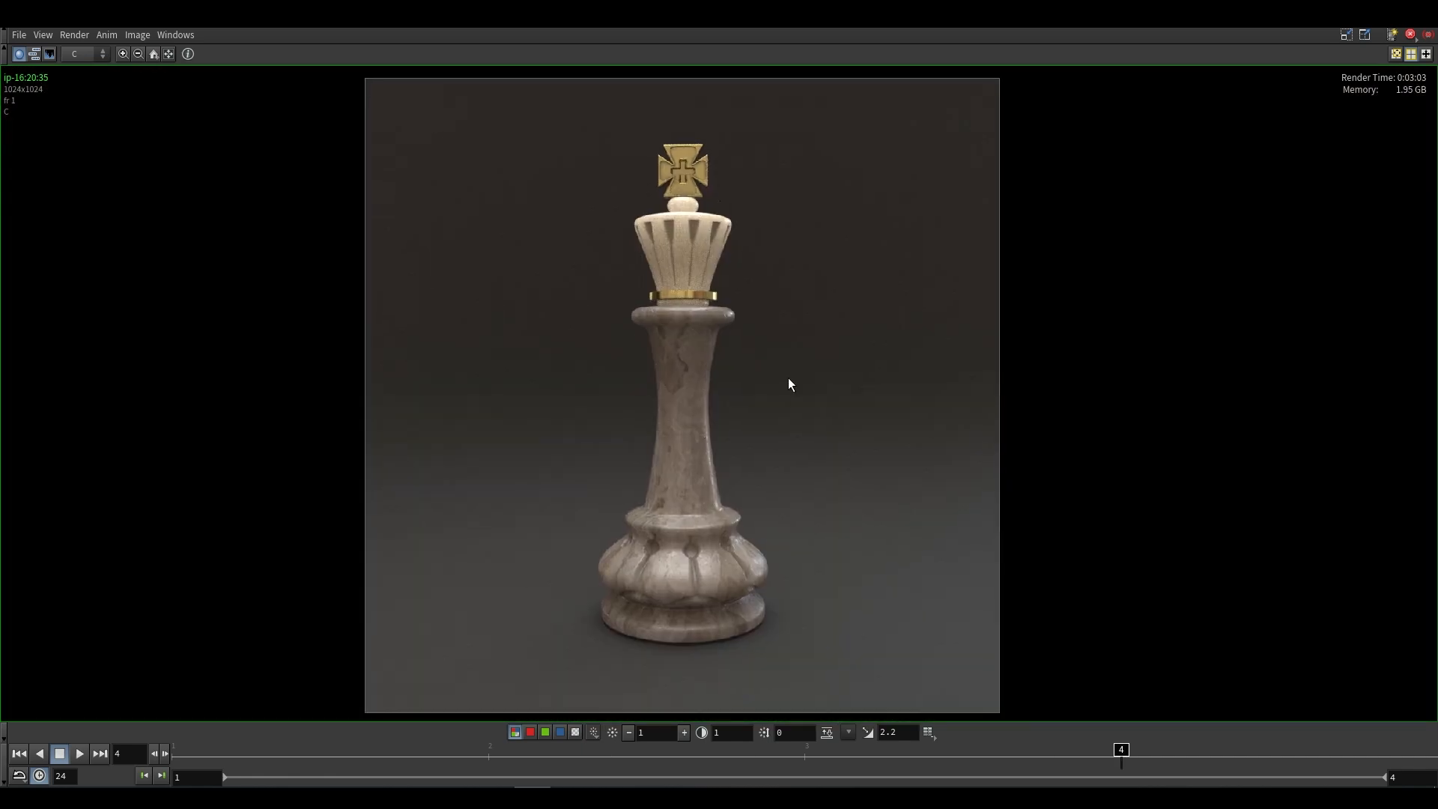
pyautogui.moveTo(1087, 730)
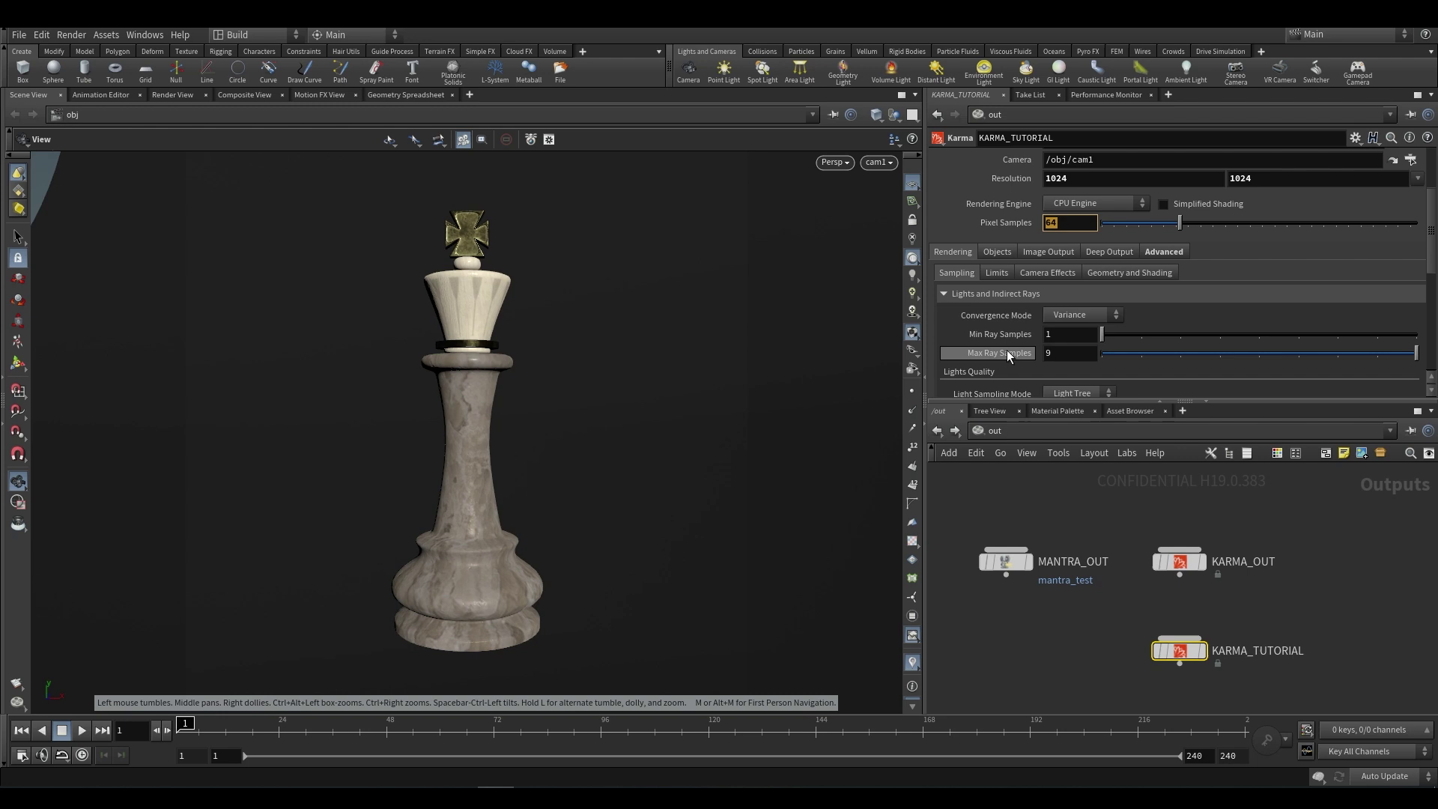
pyautogui.moveTo(1065, 265)
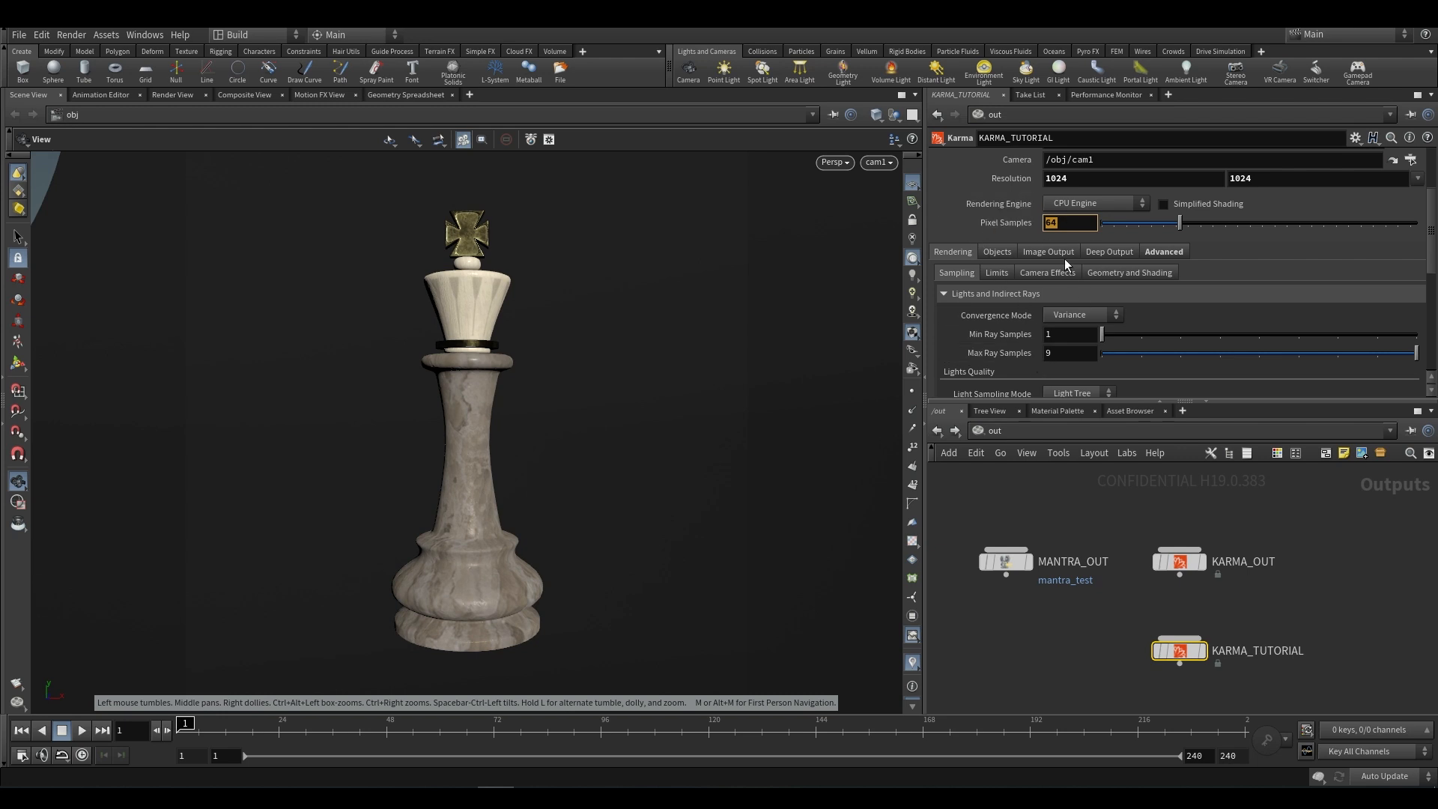
pyautogui.scroll(-3)
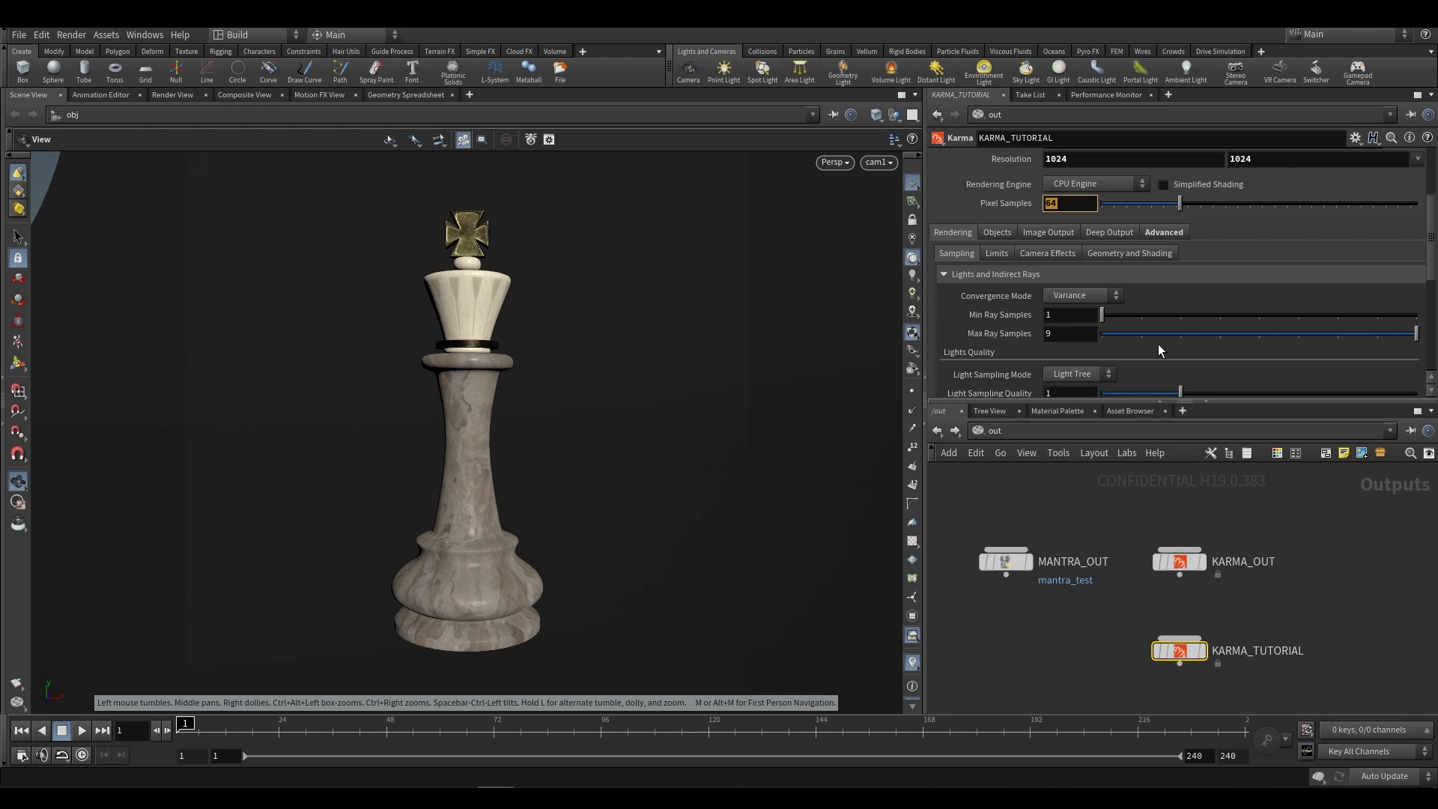
pyautogui.moveTo(1025, 356)
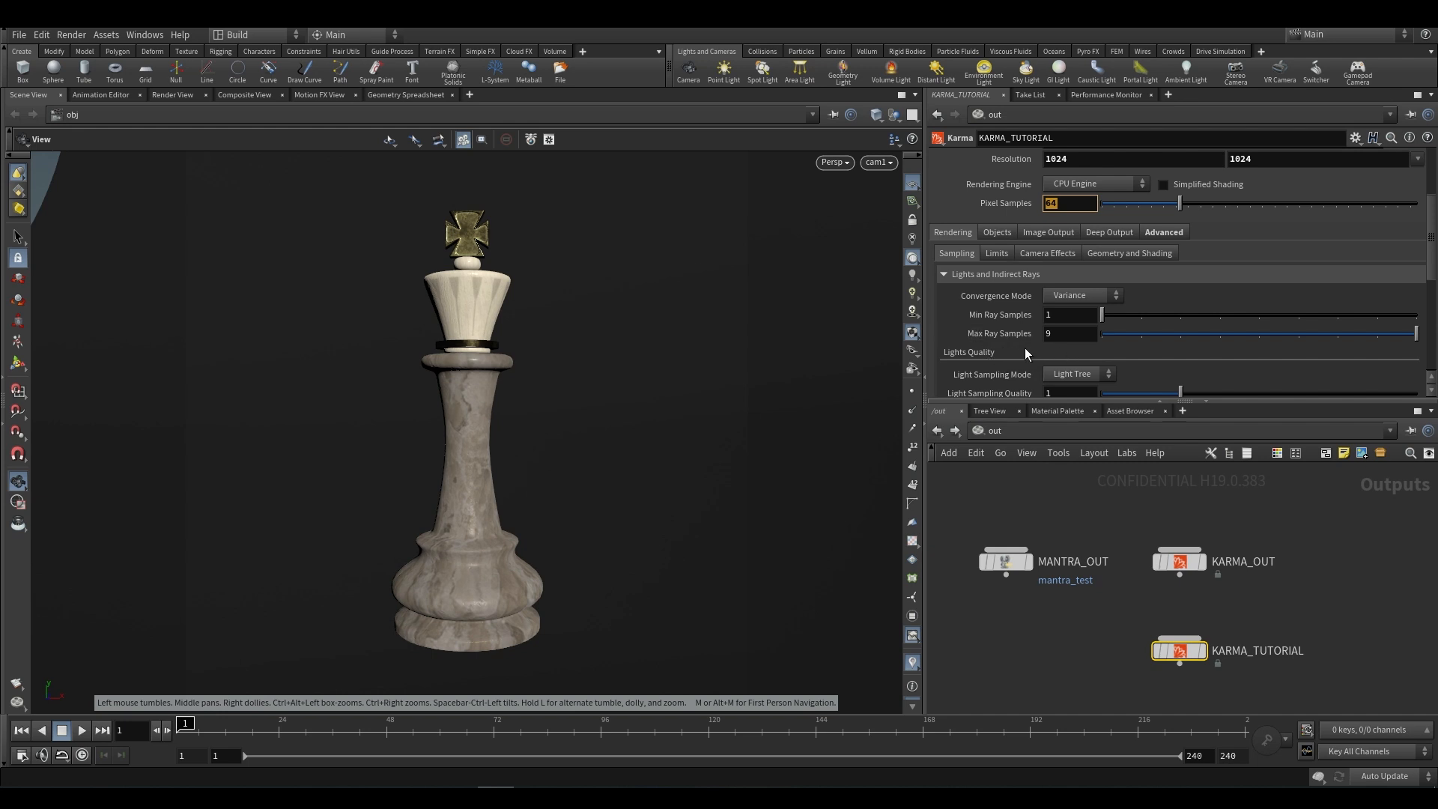
pyautogui.moveTo(1035, 261)
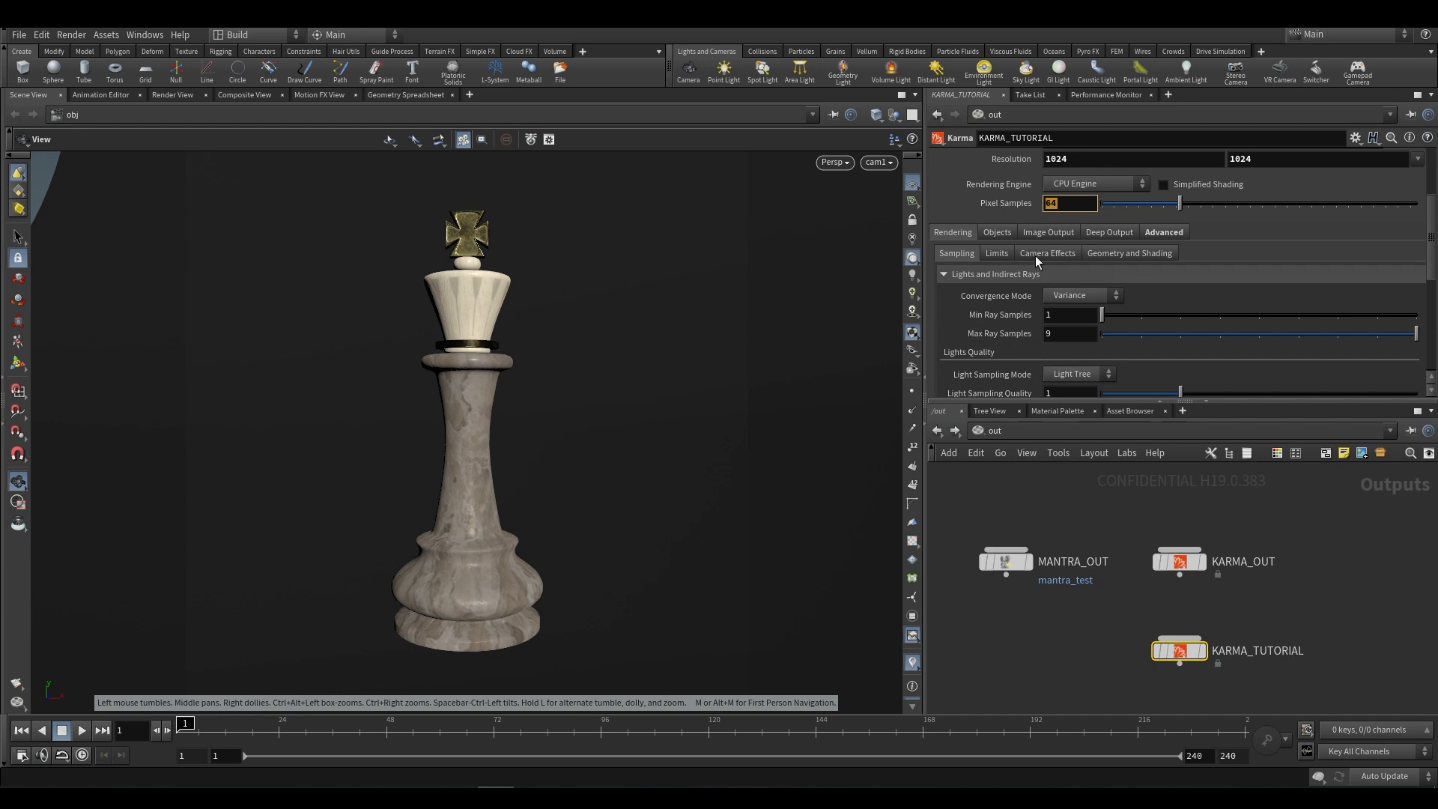
pyautogui.moveTo(1016, 333)
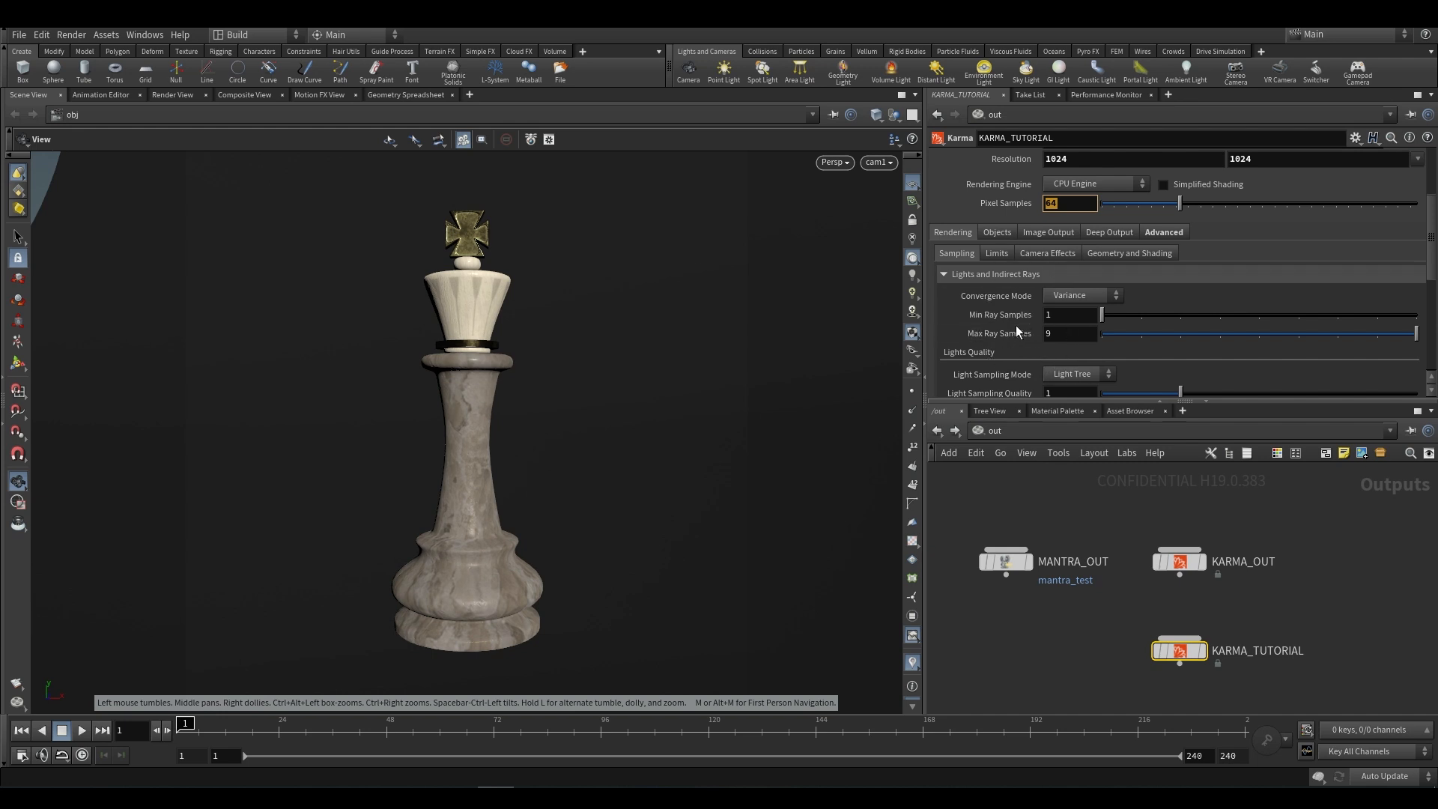
pyautogui.scroll(3)
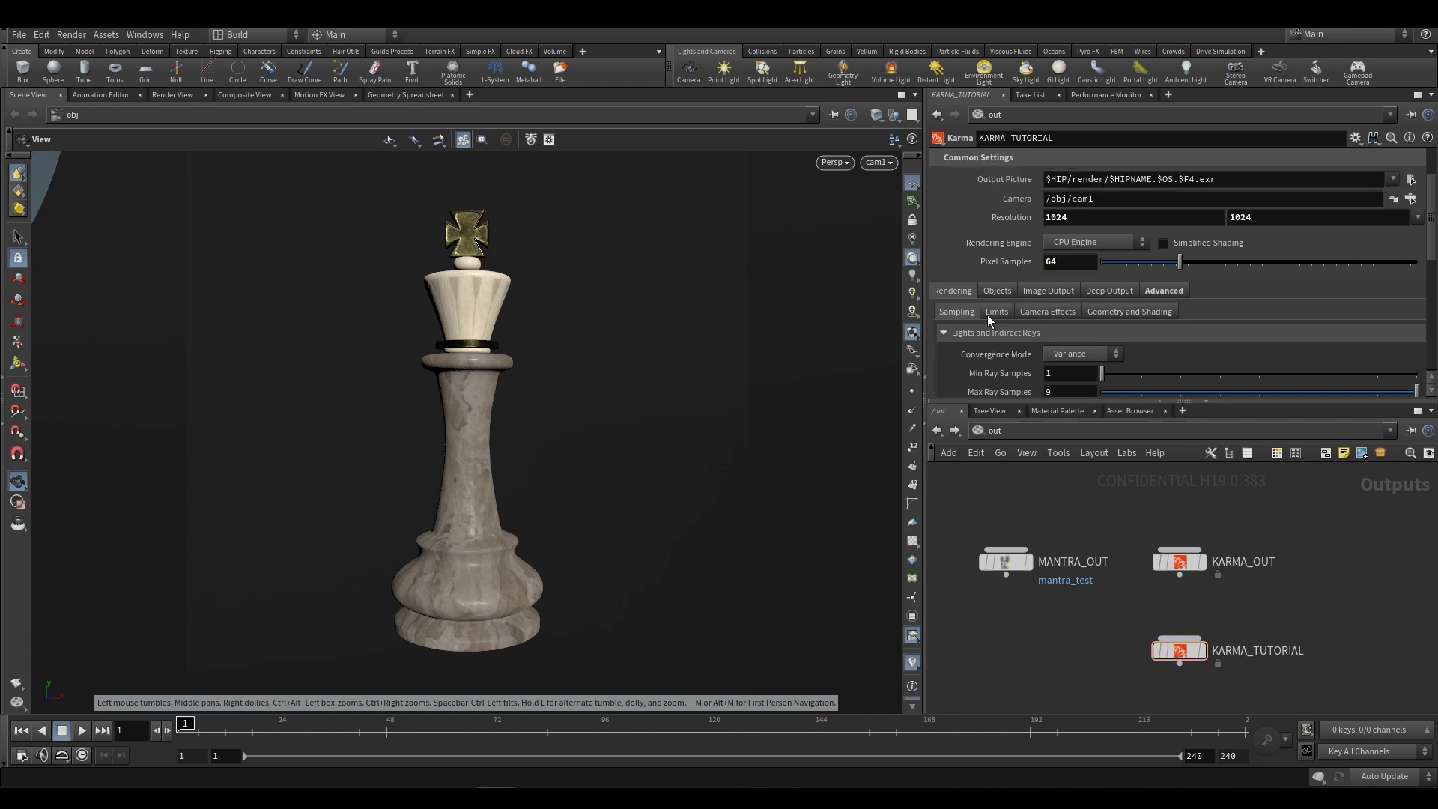
pyautogui.scroll(-3)
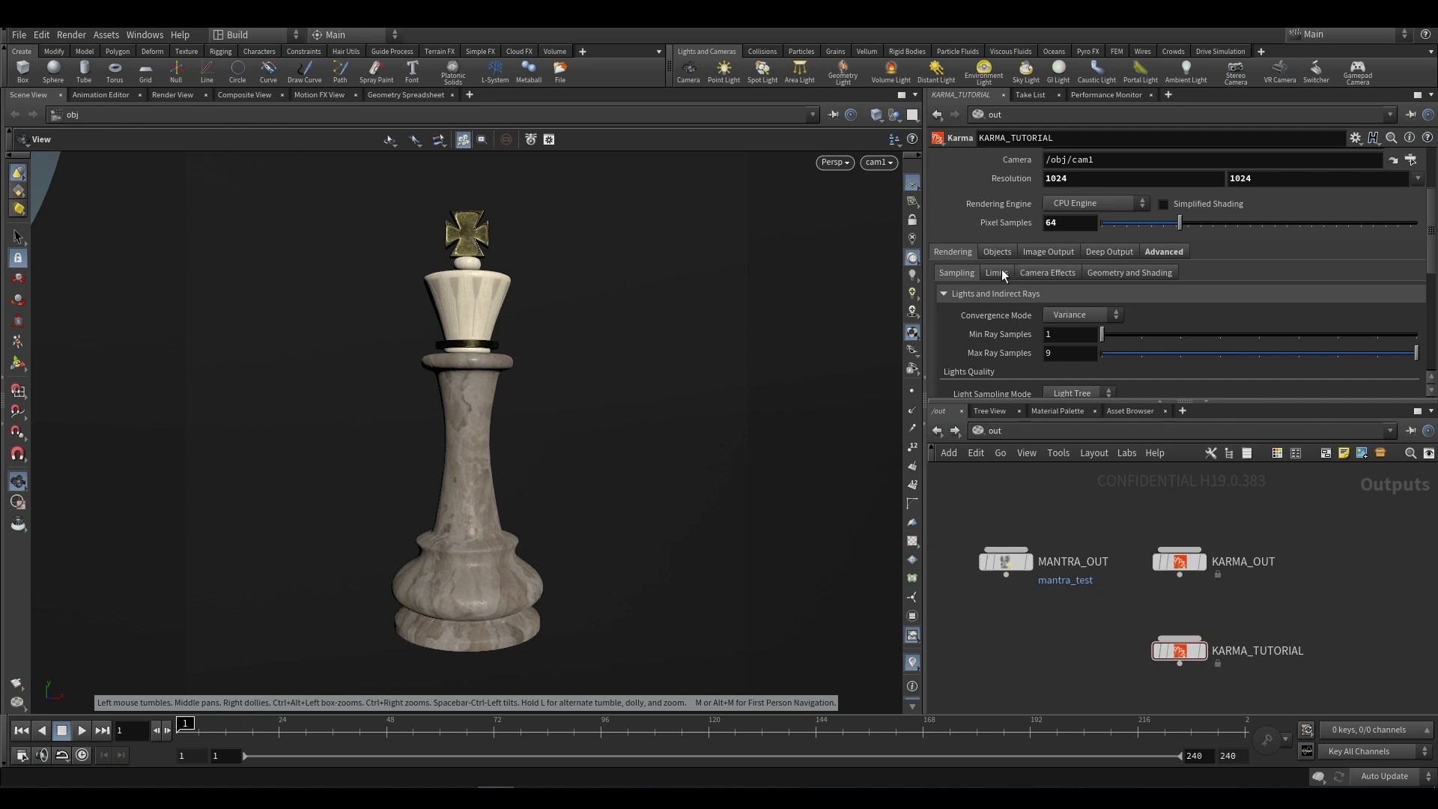
pyautogui.click(1047, 252)
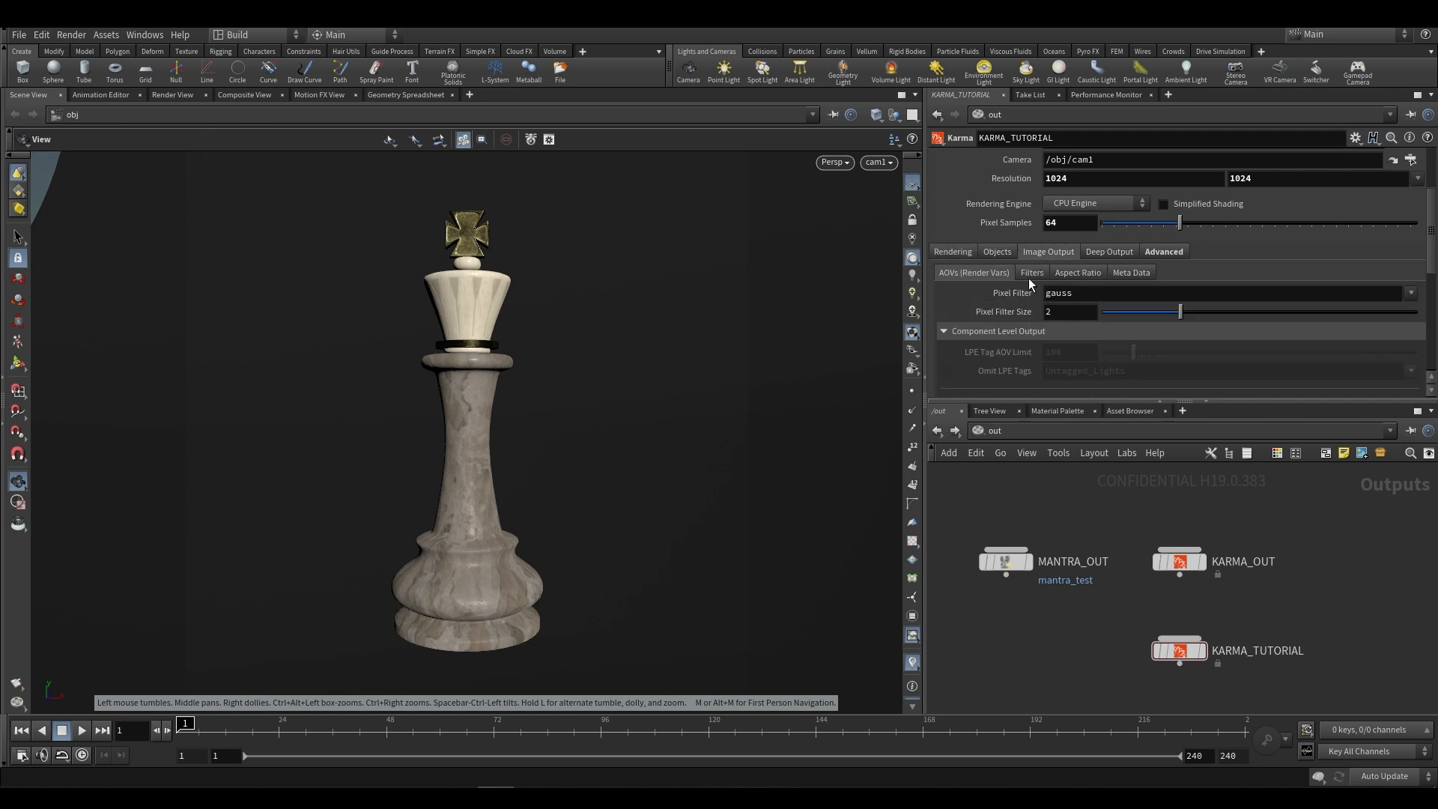
pyautogui.click(1031, 273)
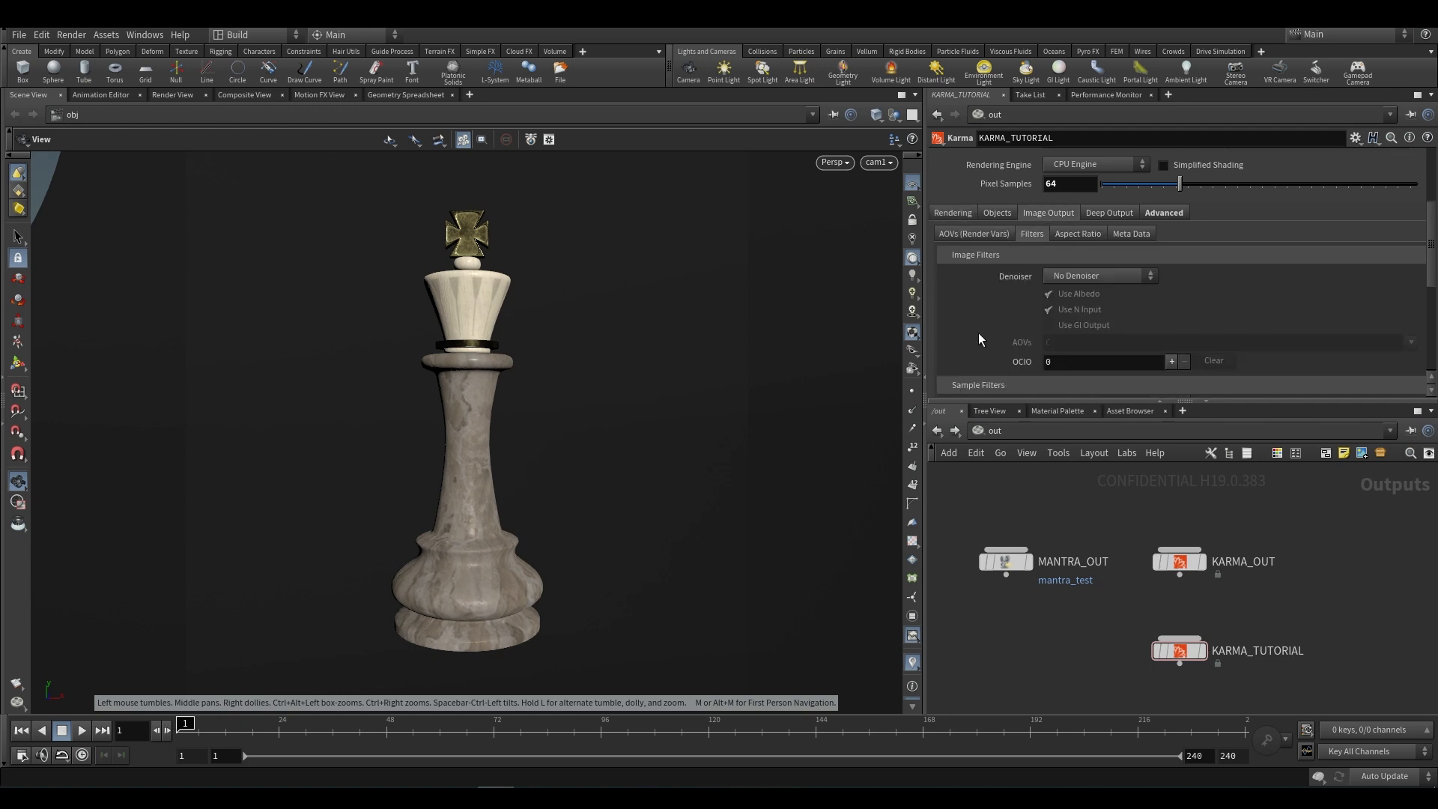
pyautogui.moveTo(1276, 287)
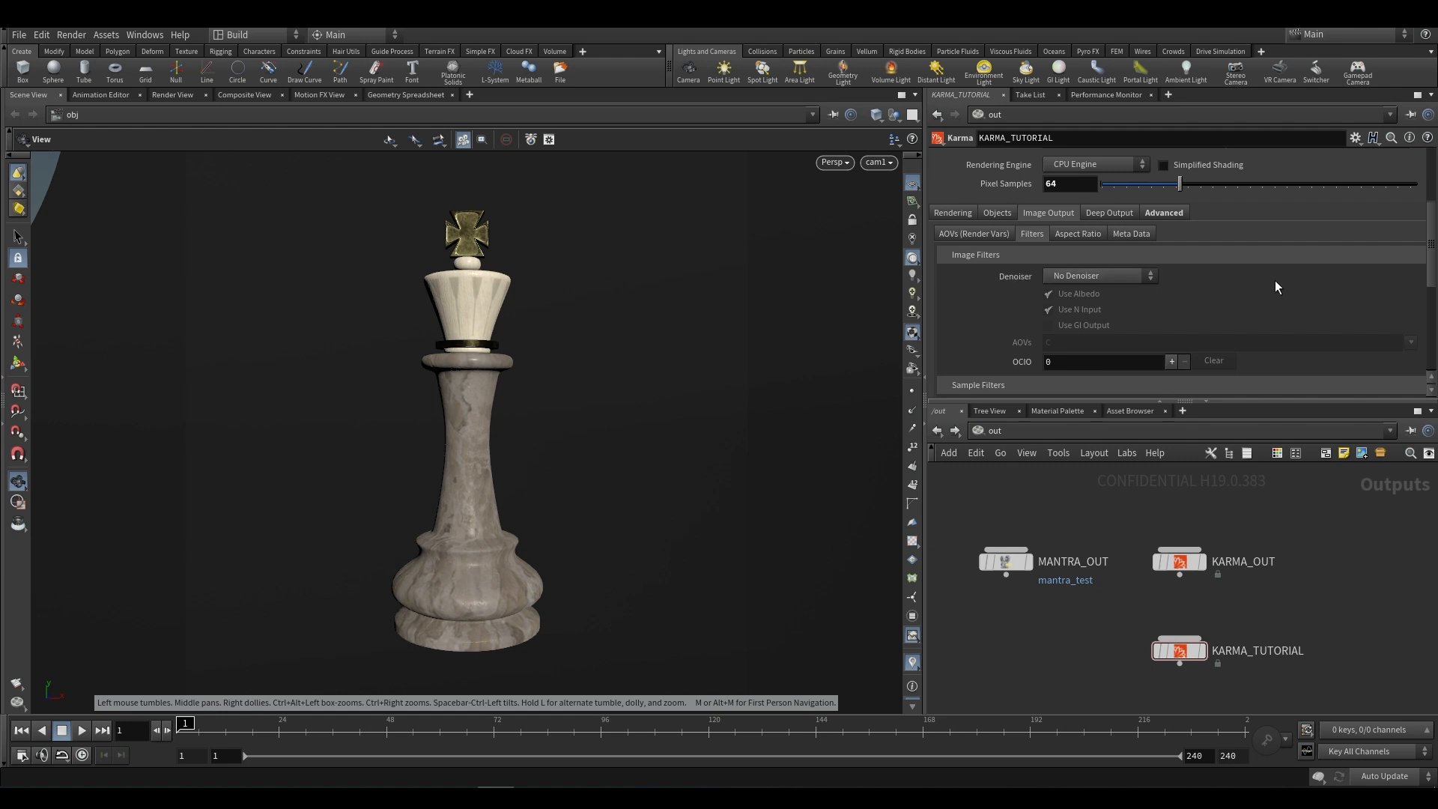
pyautogui.moveTo(1177, 292)
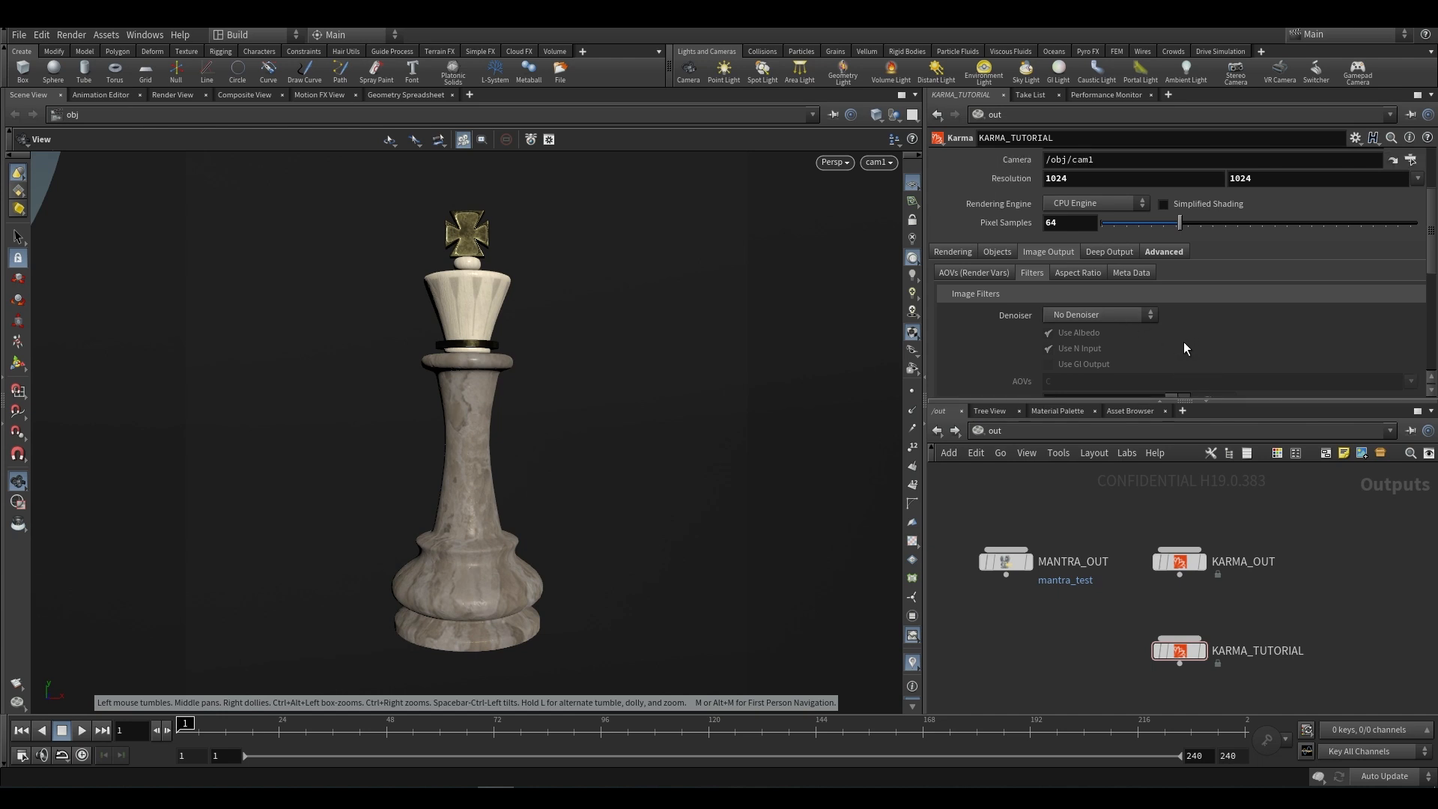
pyautogui.click(1098, 315)
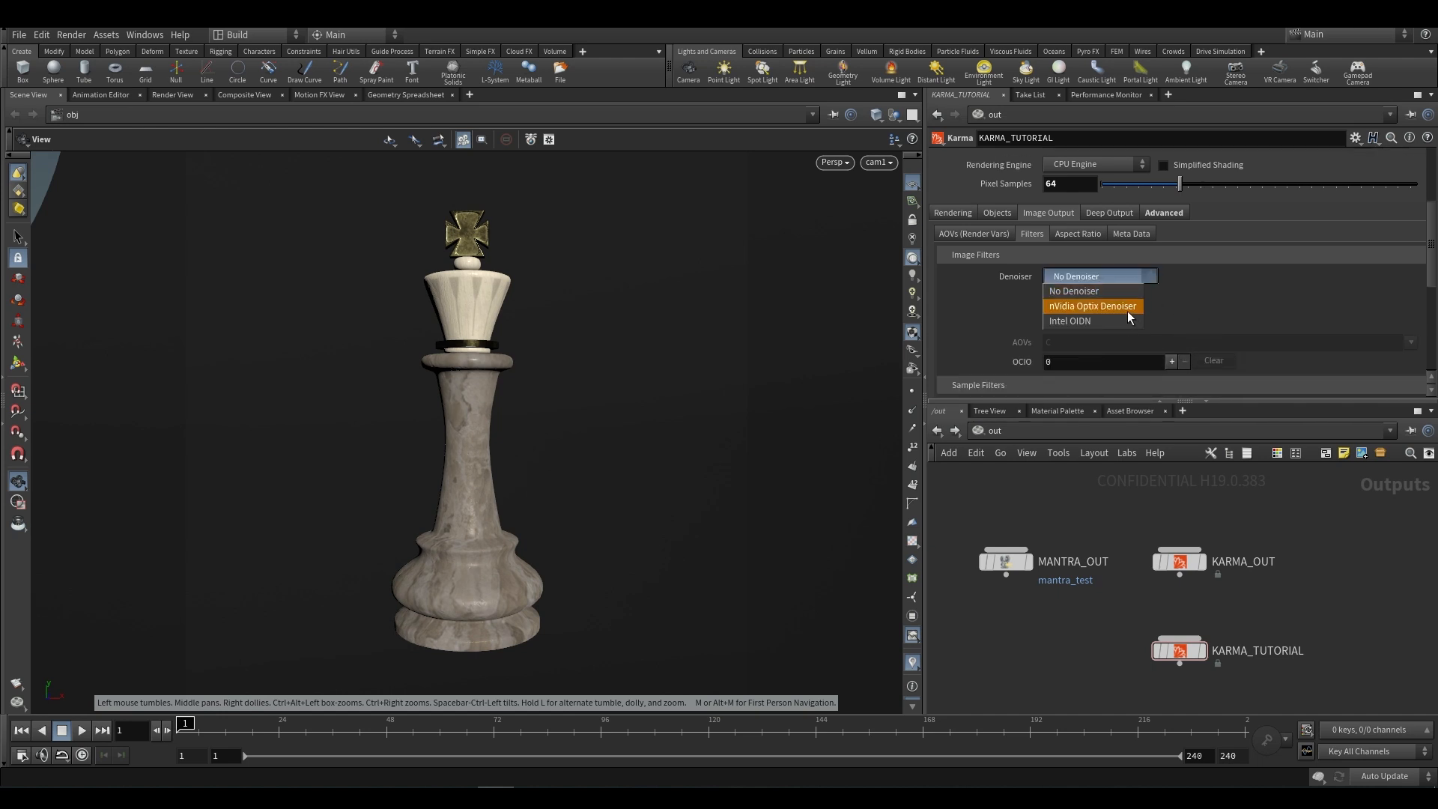
pyautogui.click(1092, 305)
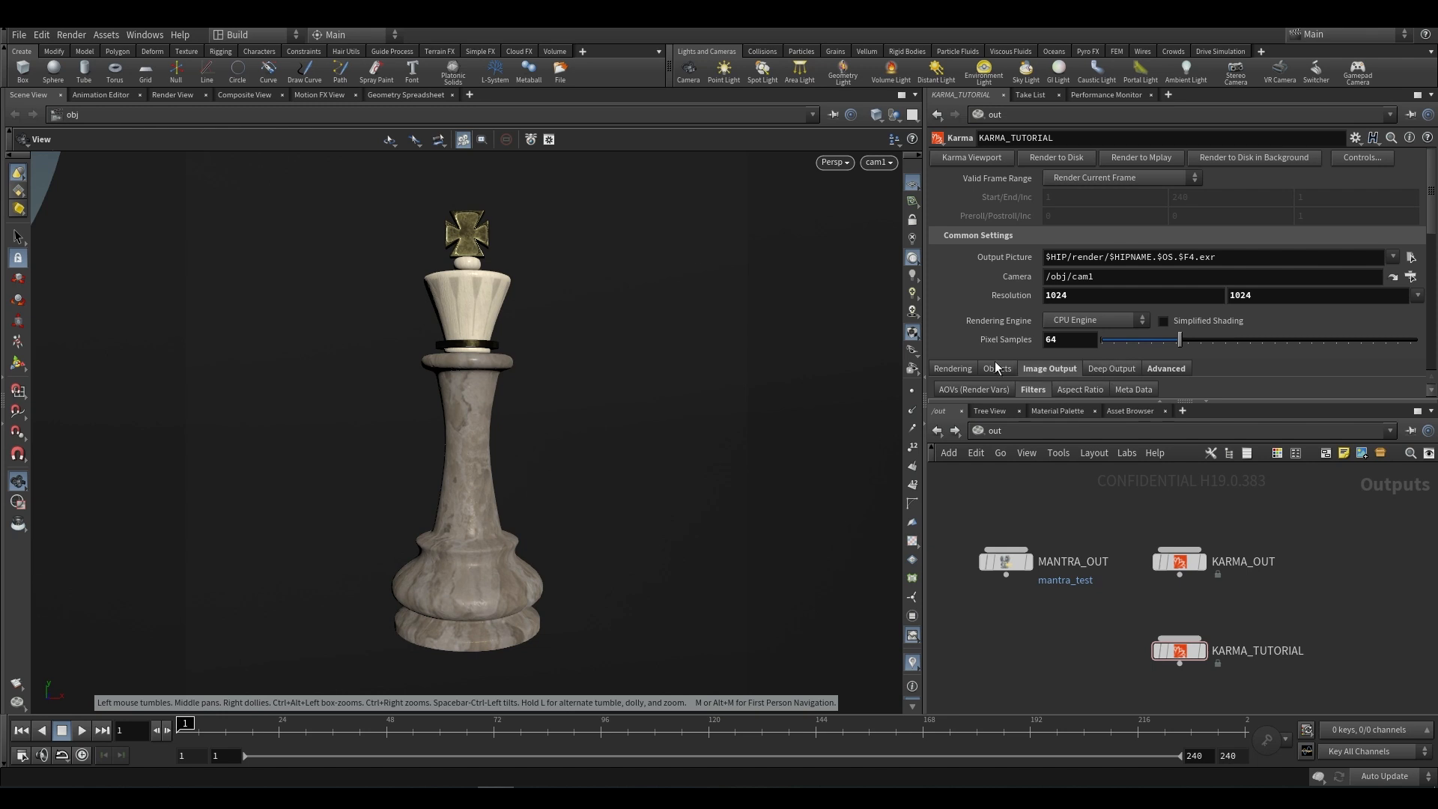
pyautogui.click(1030, 389)
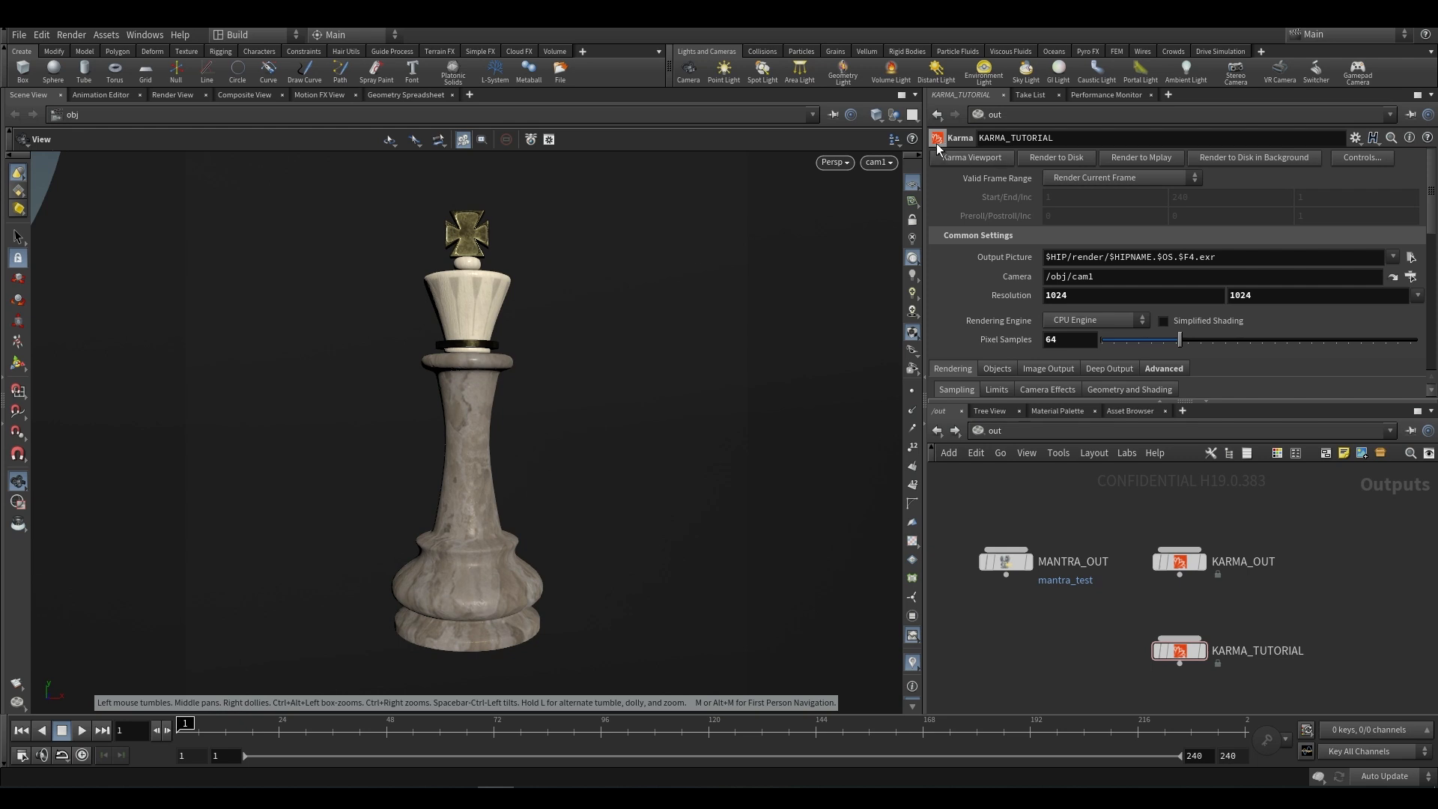
# Step: Preview the king in the Karma Viewport window, then close the viewer
pyautogui.click(969, 157)
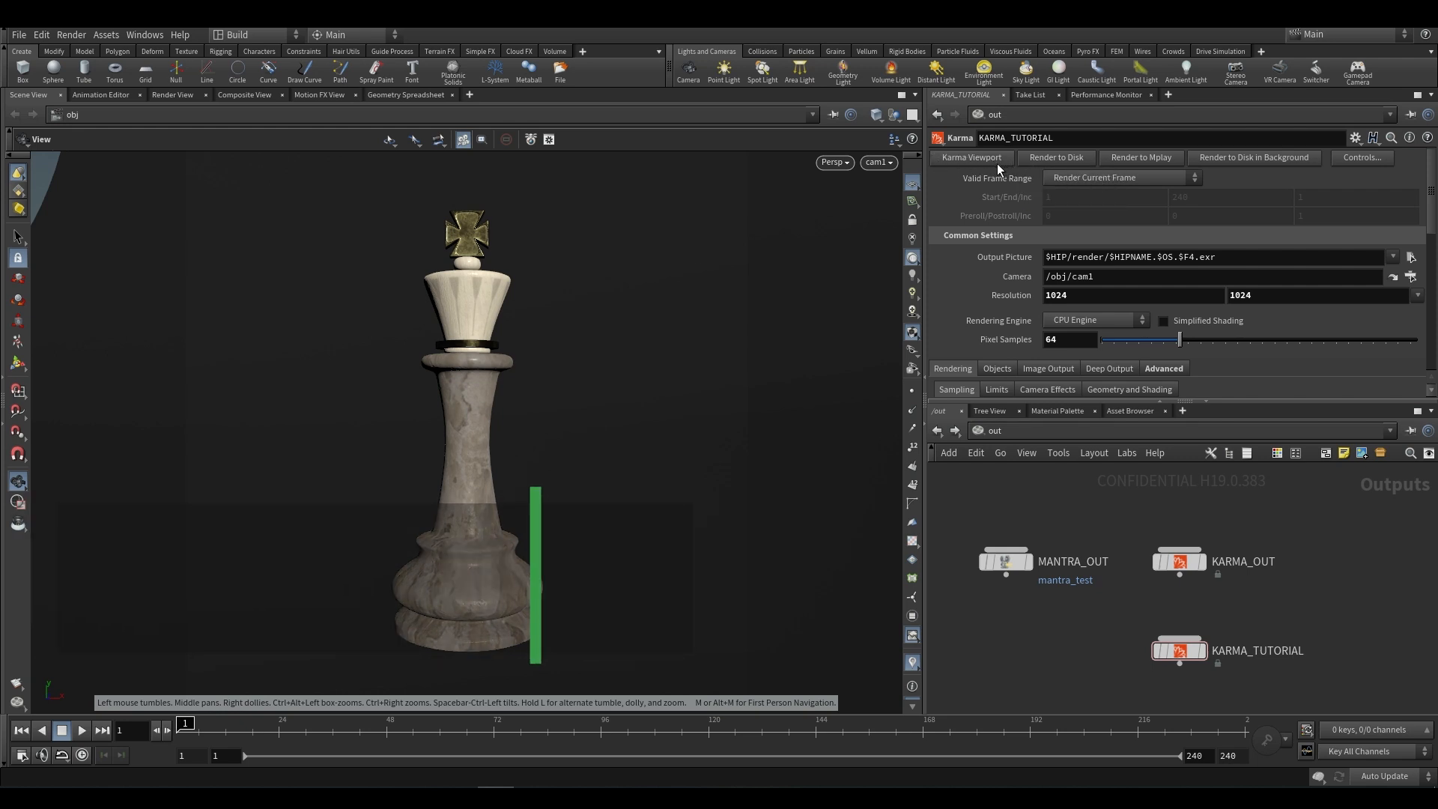
pyautogui.moveTo(969, 157)
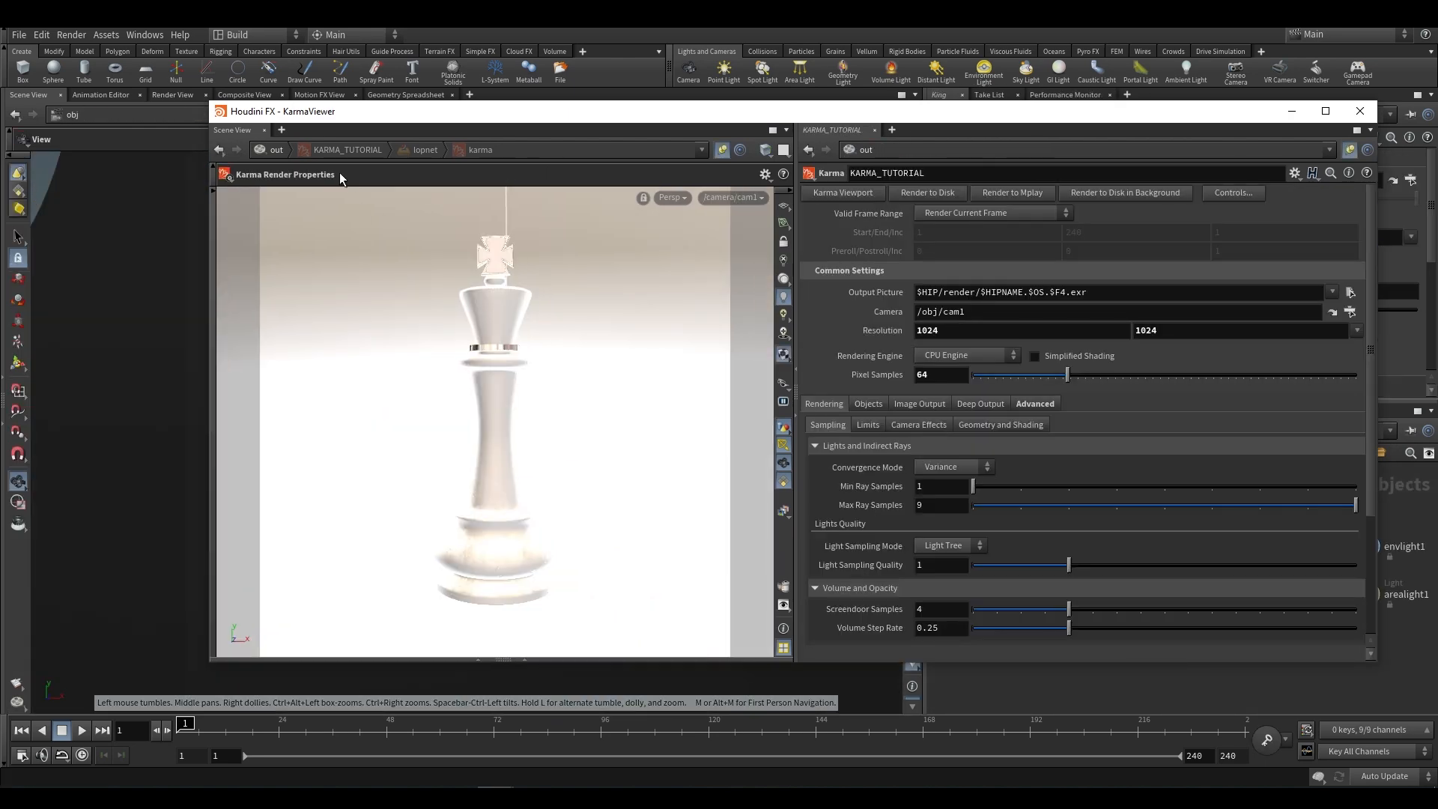
pyautogui.moveTo(448, 160)
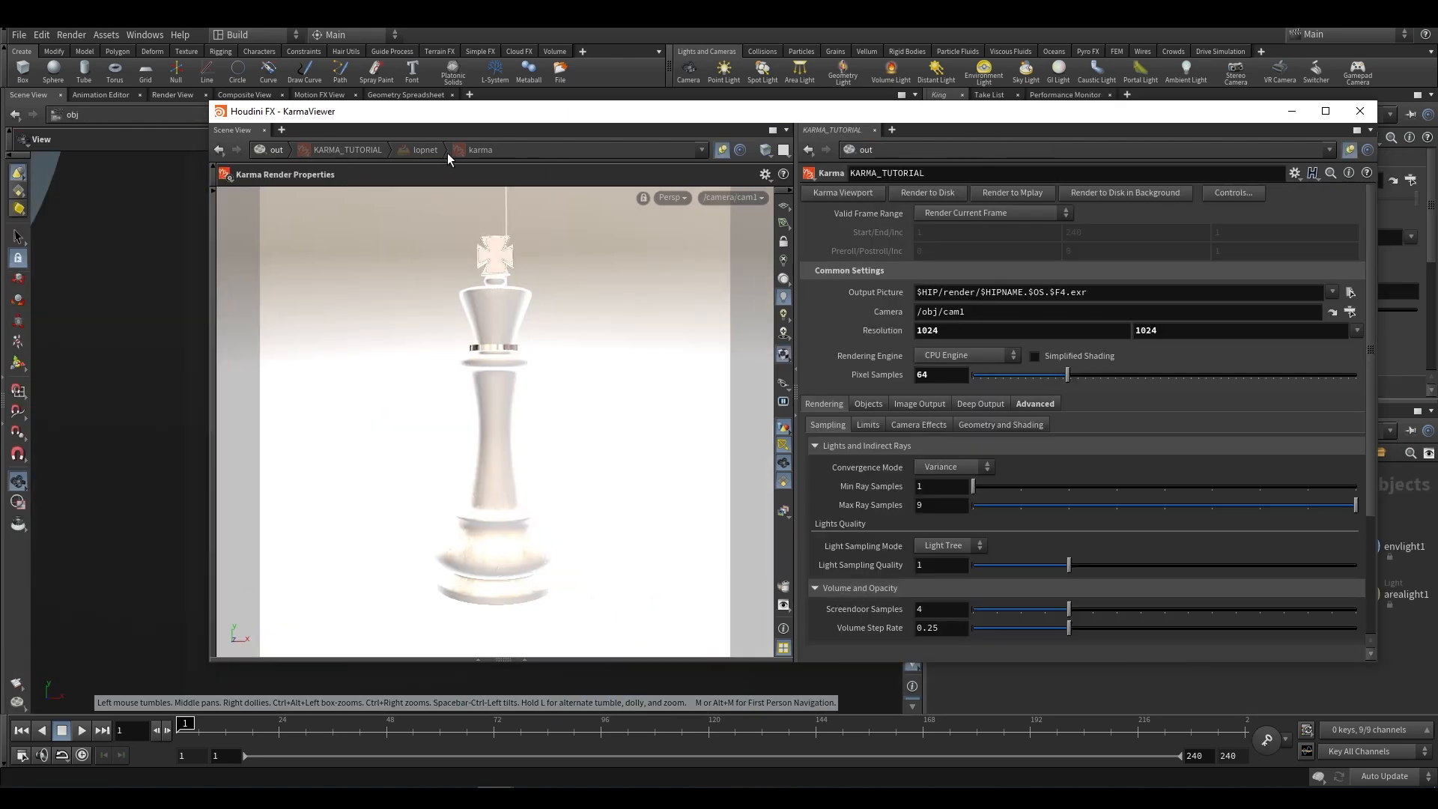
pyautogui.moveTo(503, 181)
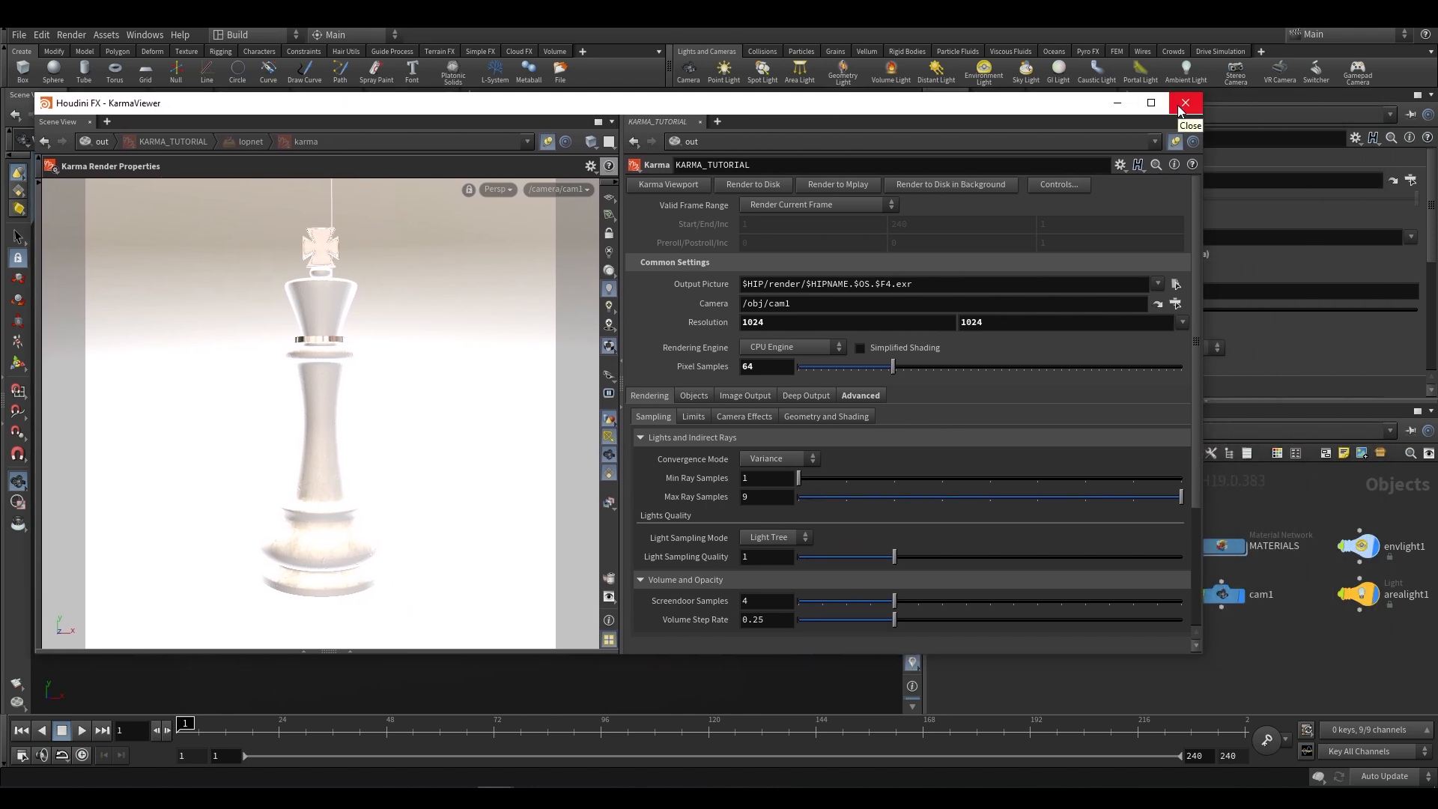
pyautogui.click(1184, 103)
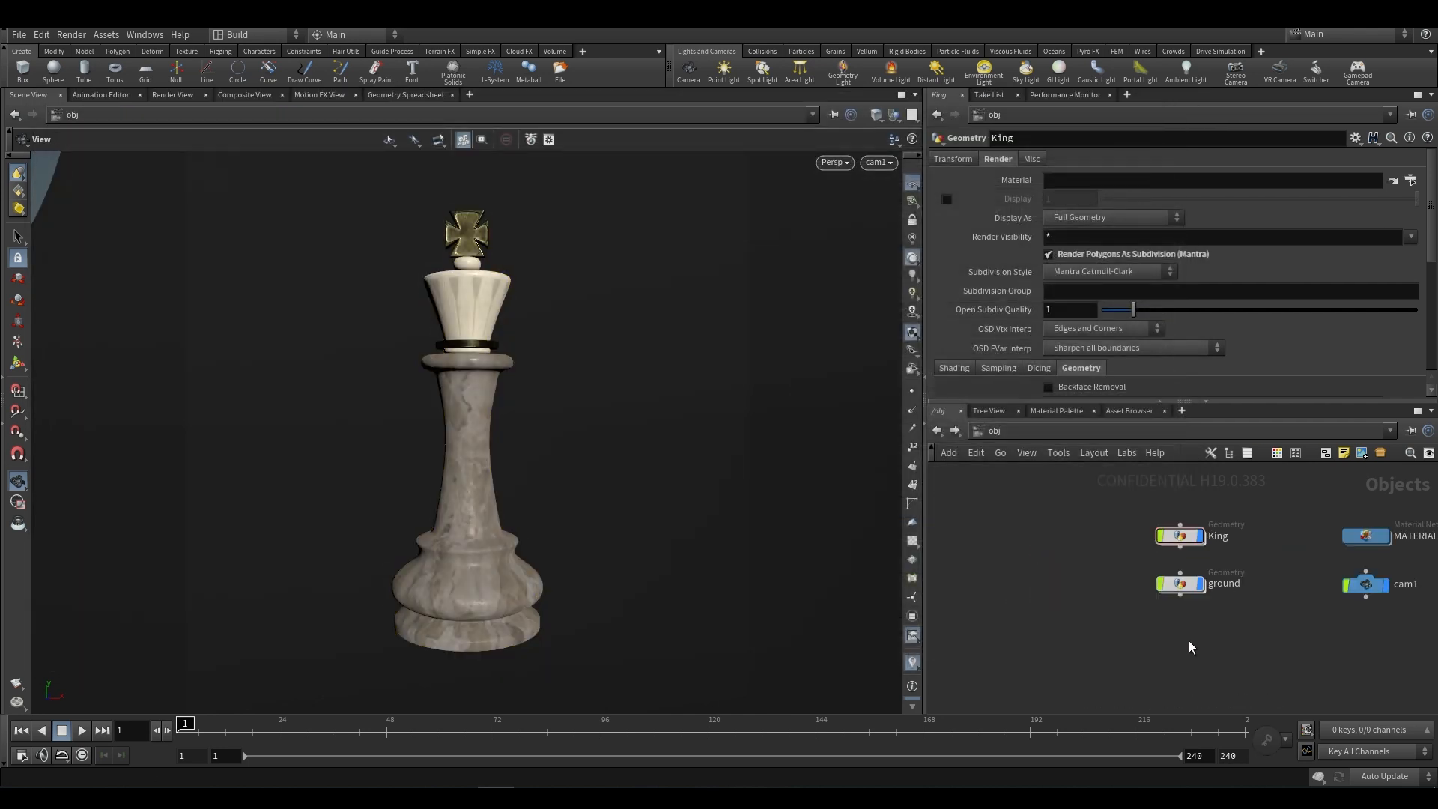
pyautogui.moveTo(1188, 635)
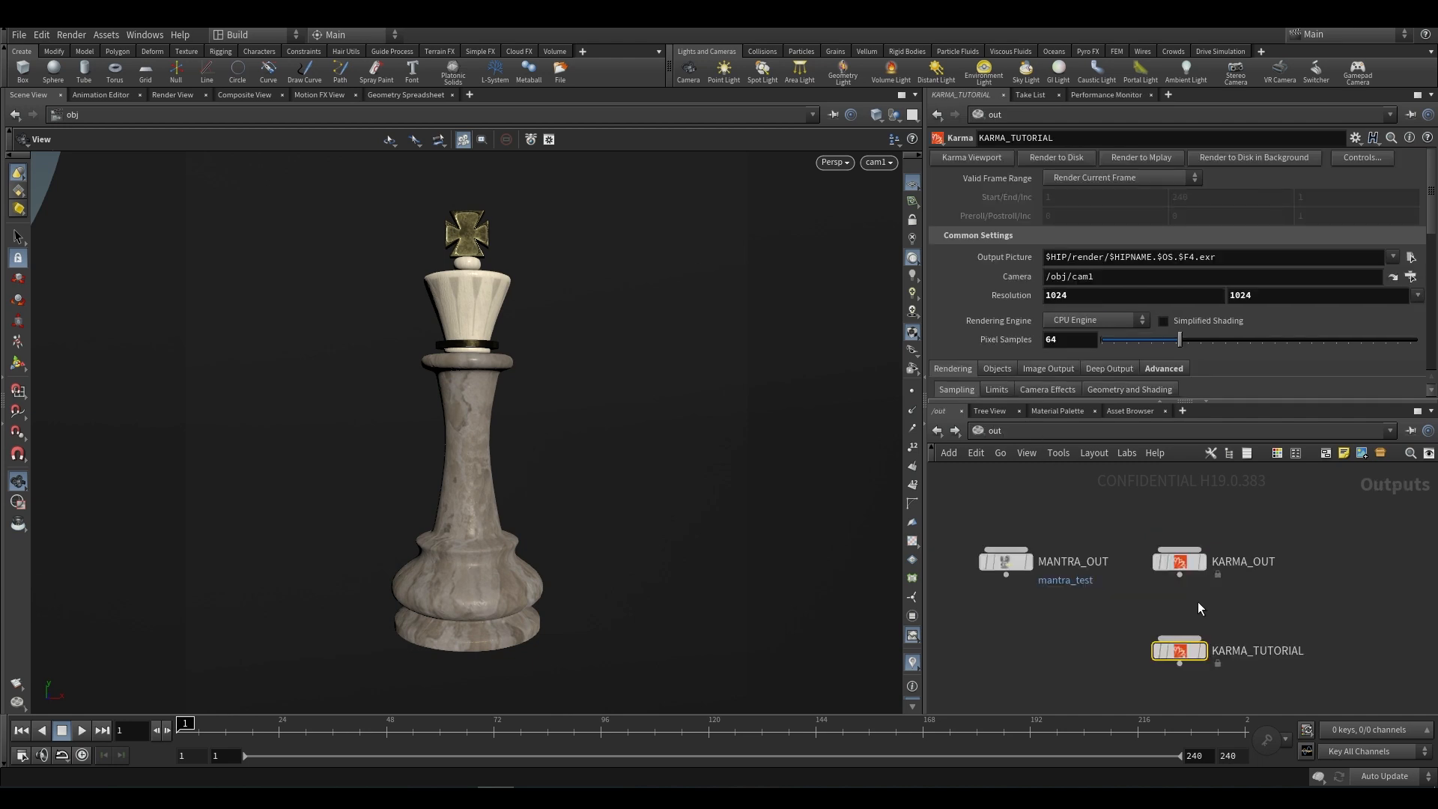
pyautogui.moveTo(970, 157)
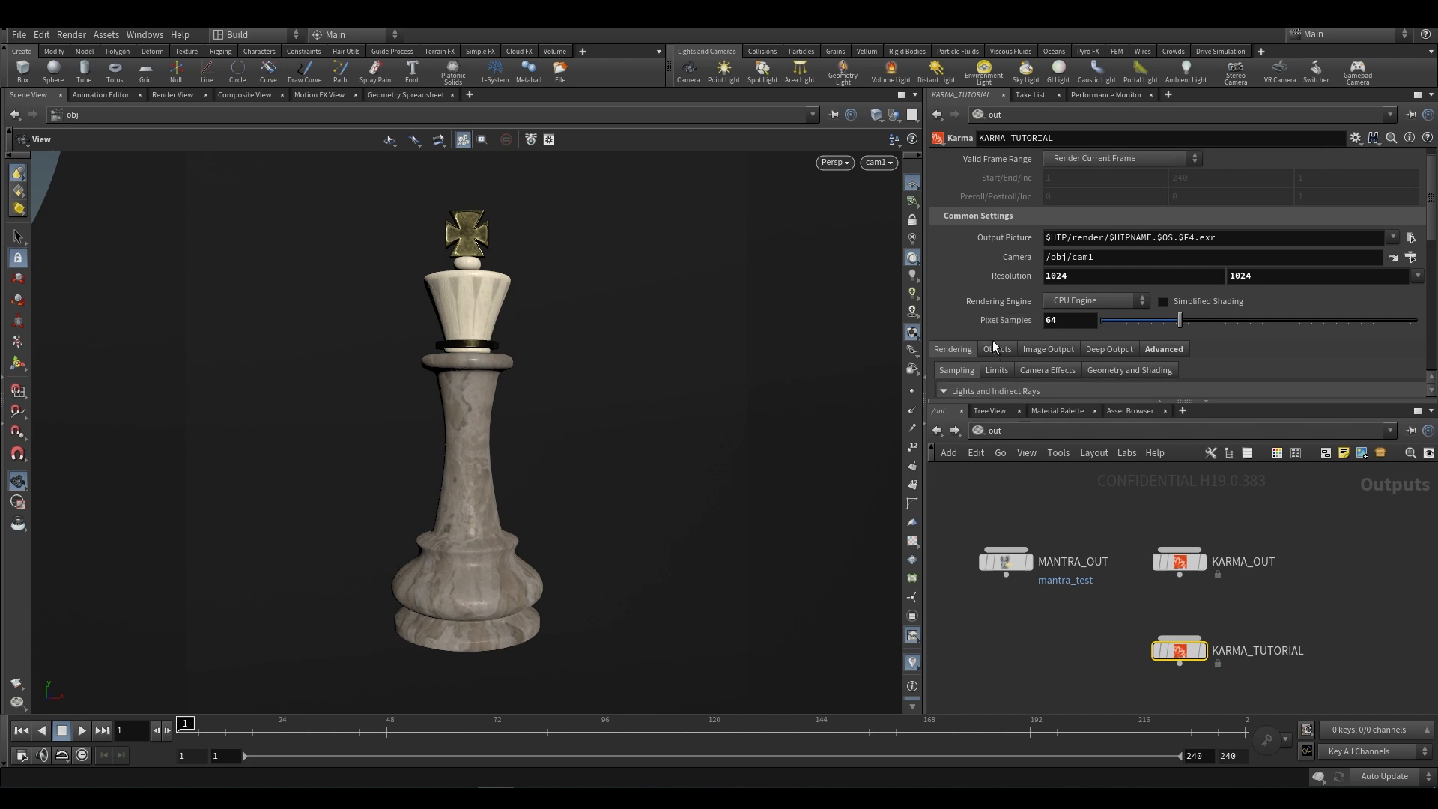
pyautogui.moveTo(997, 353)
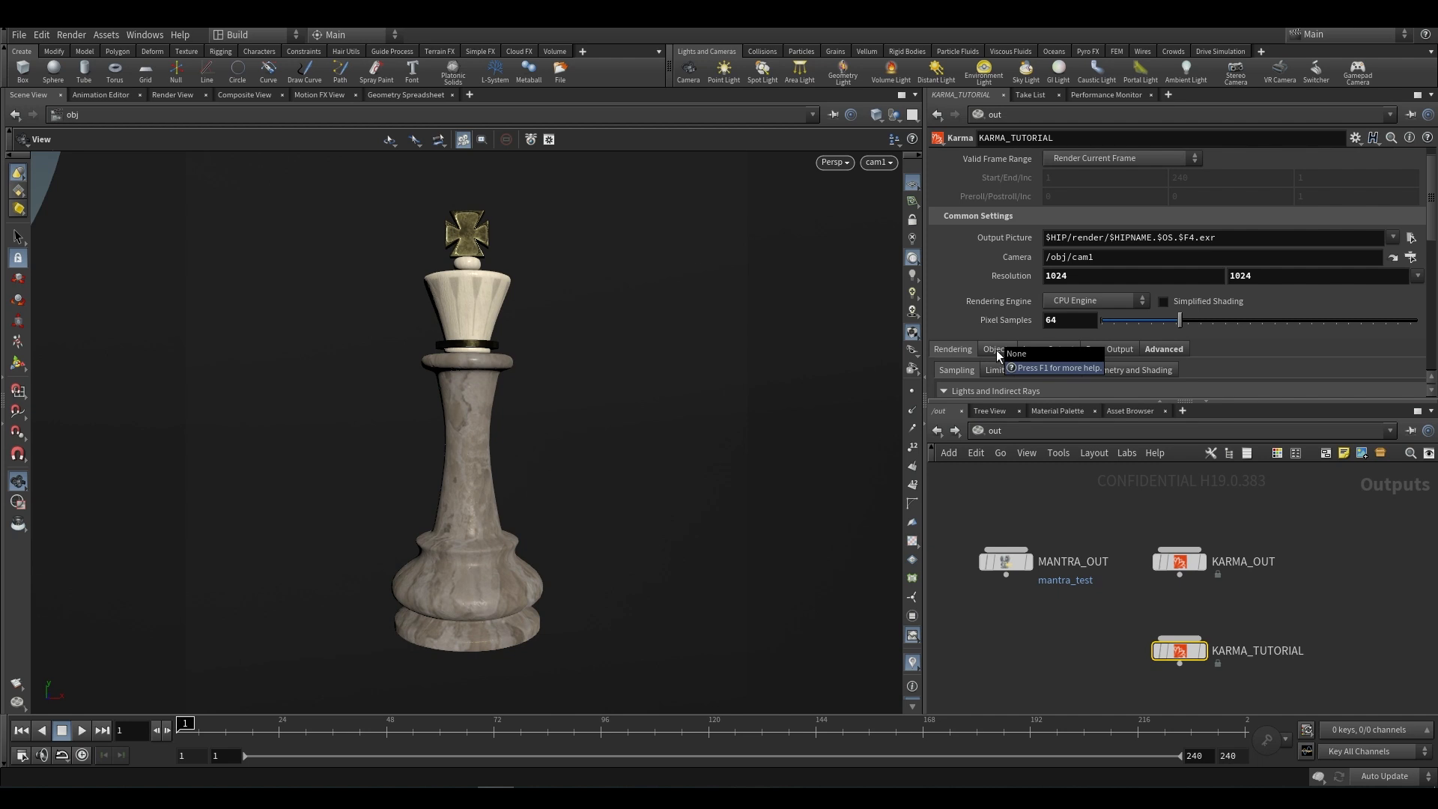
pyautogui.moveTo(458, 414)
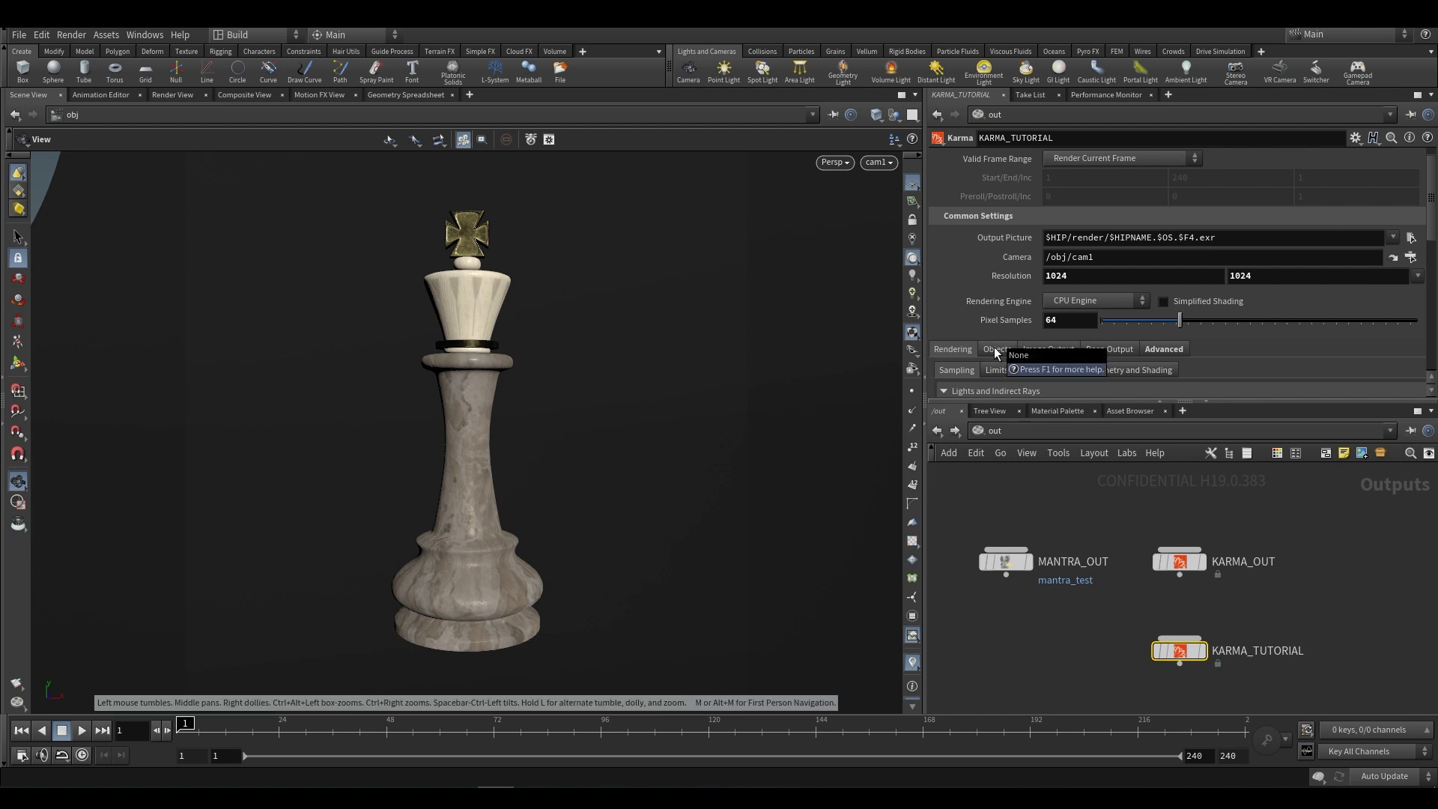
# Step: Show KARMA_TUTORIAL's Objects settings with the Candidate Objects list
pyautogui.click(994, 349)
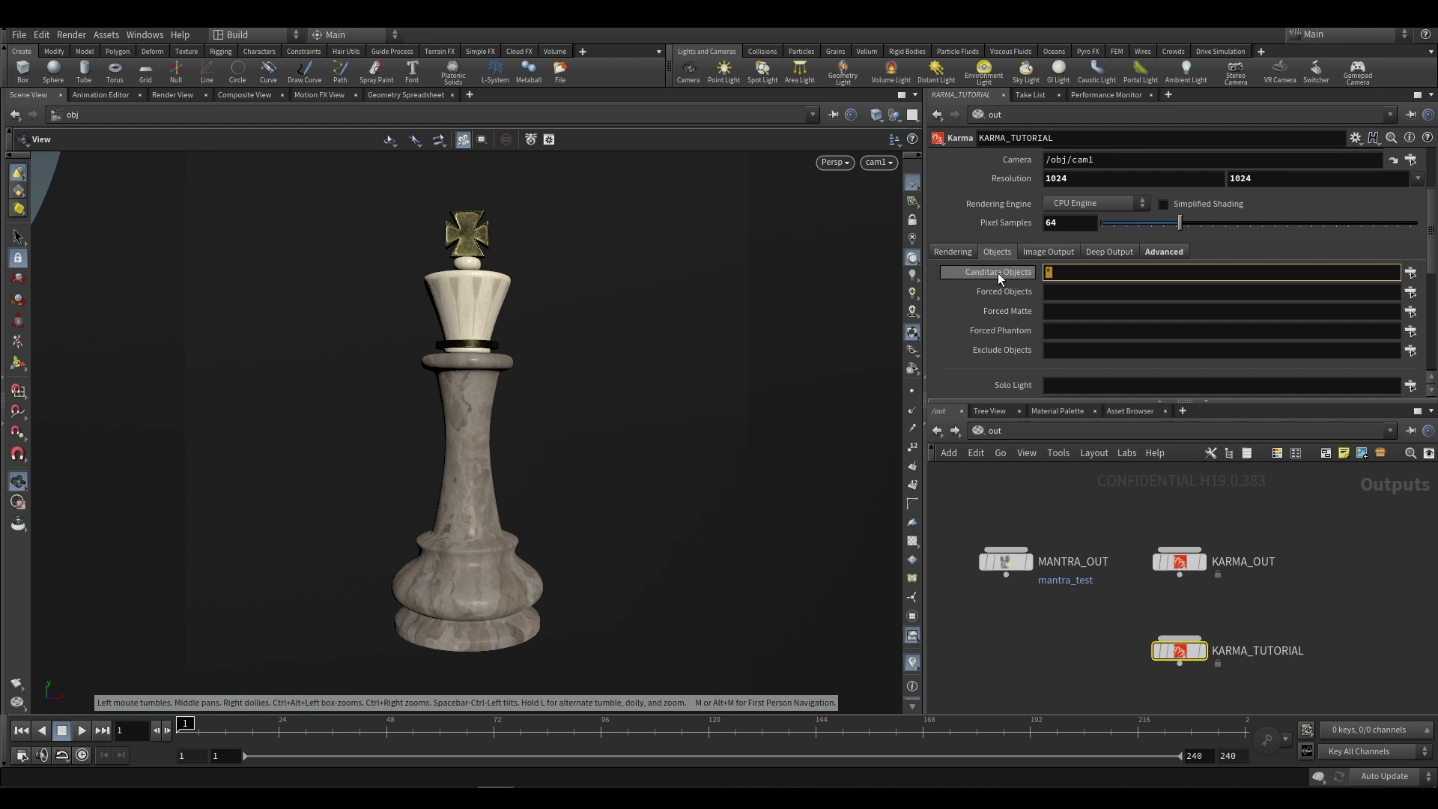
pyautogui.moveTo(1410, 292)
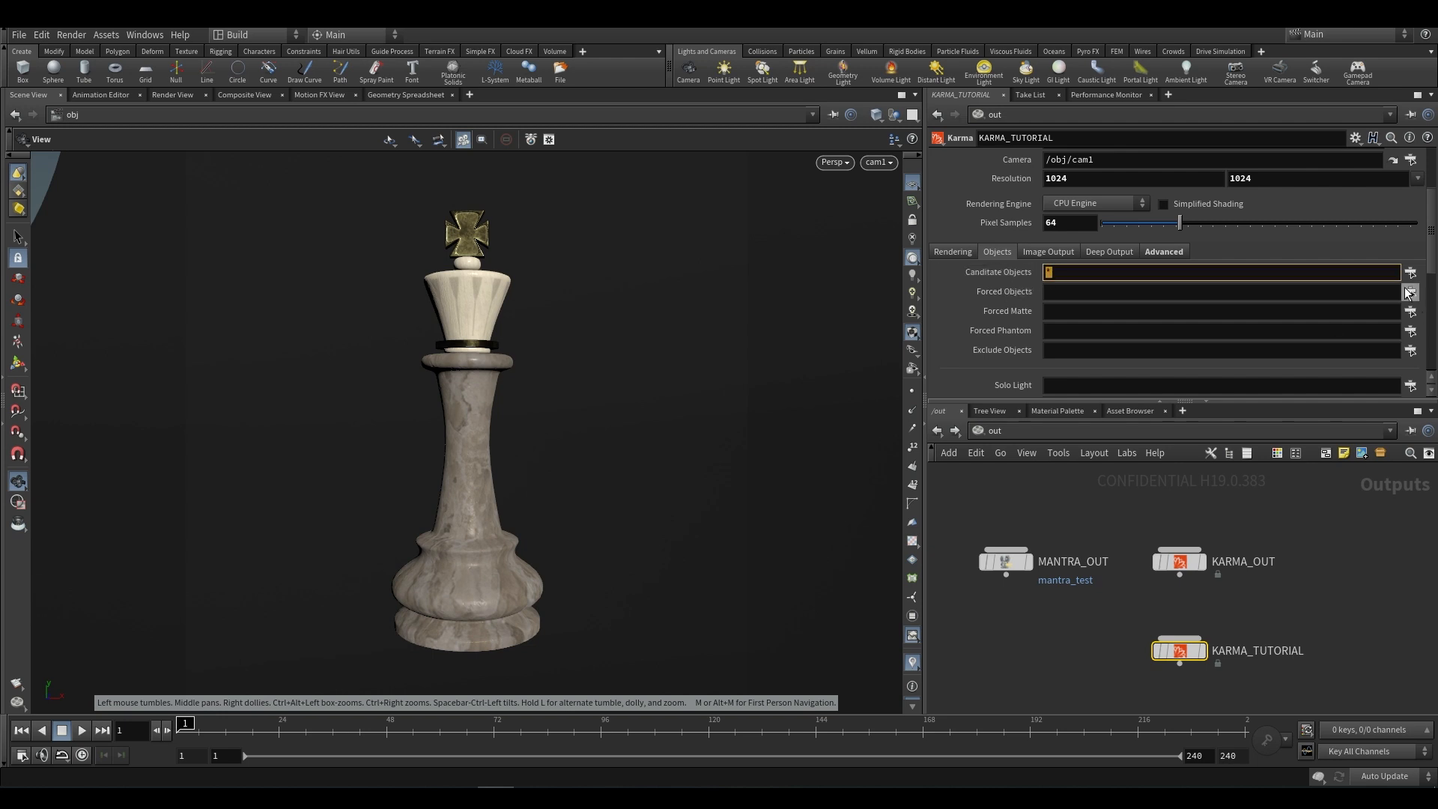
pyautogui.click(1411, 271)
pyautogui.write('g')
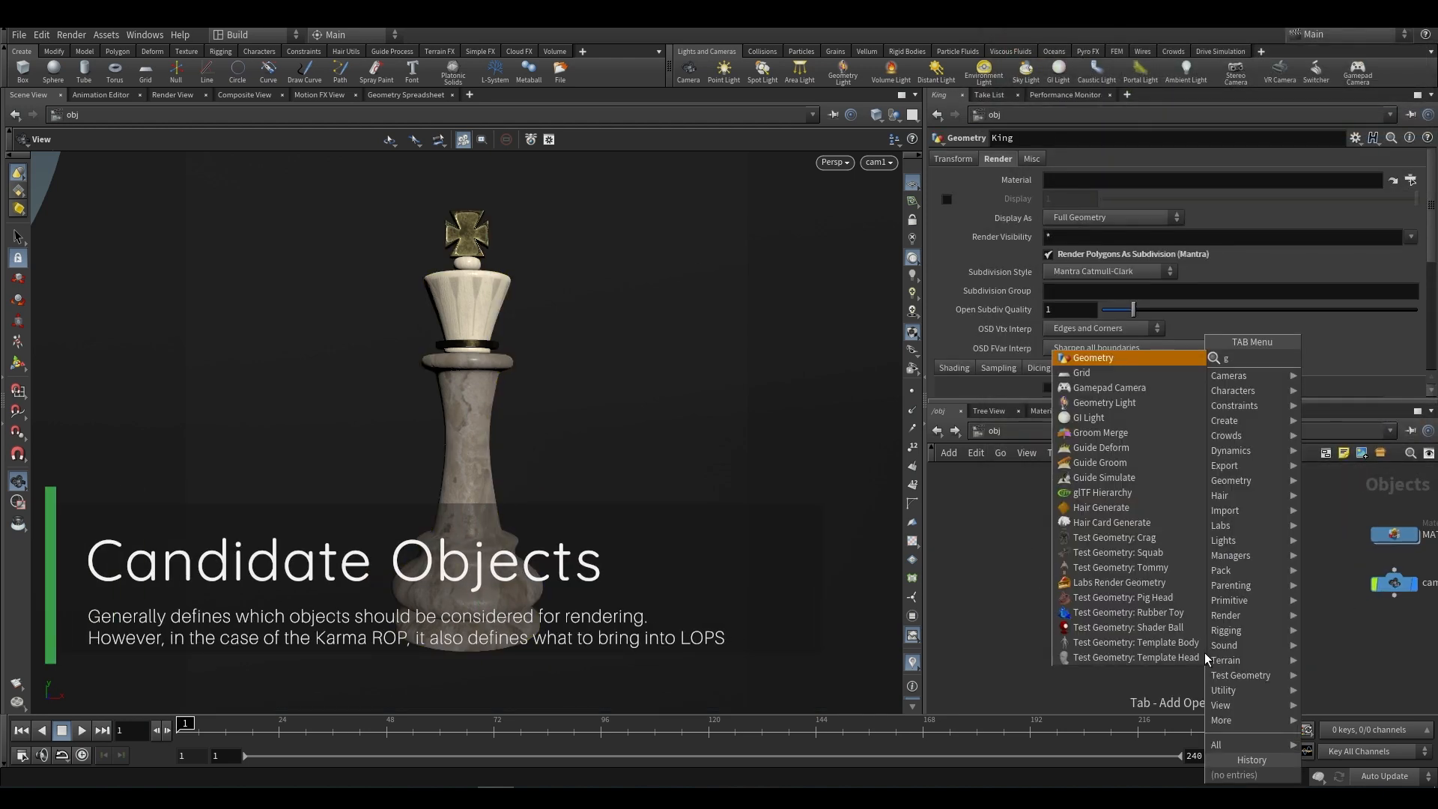
pyautogui.click(1092, 358)
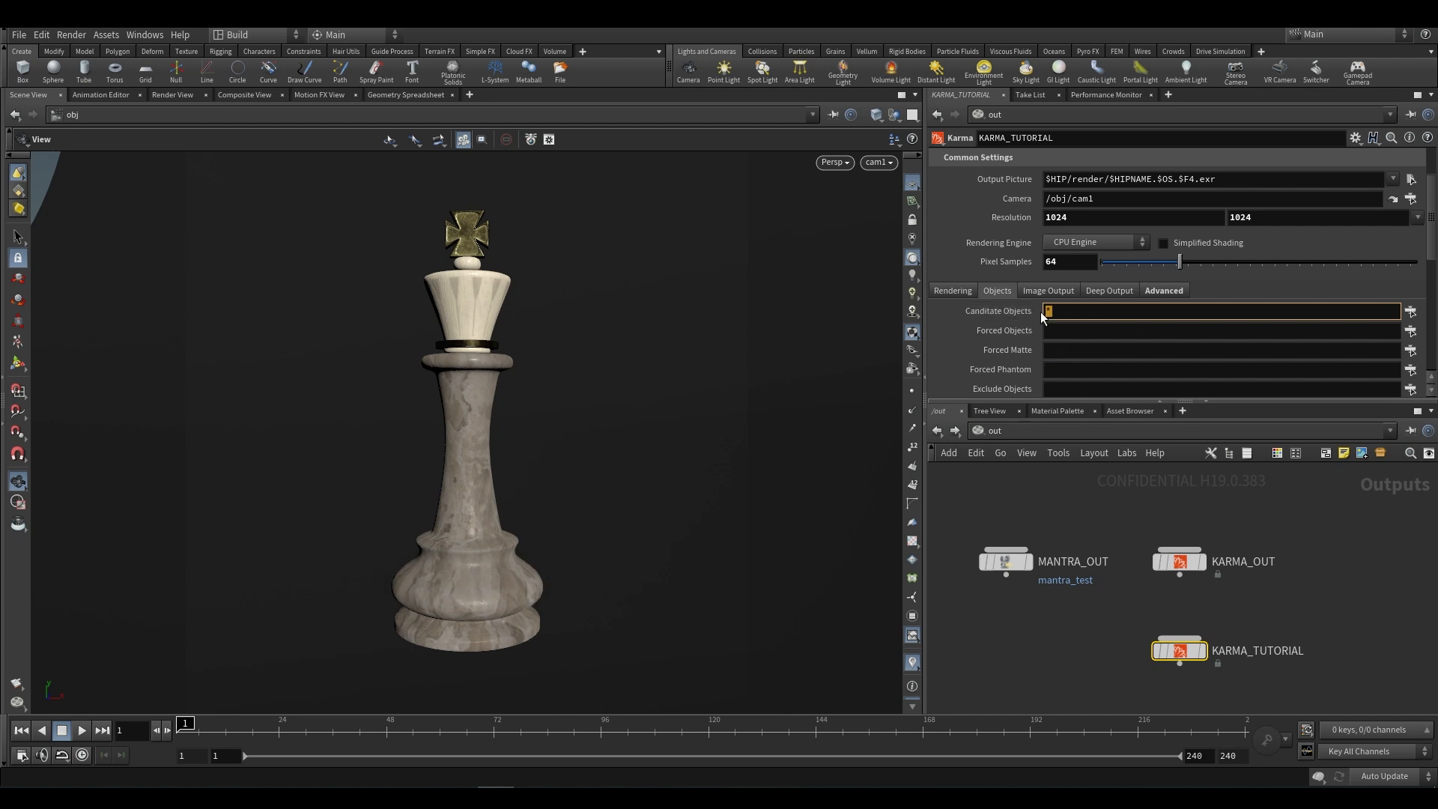
# Step: Set Candidate Objects to ground and King via the chooser, then preview in the Karma Viewport
pyautogui.click(1411, 311)
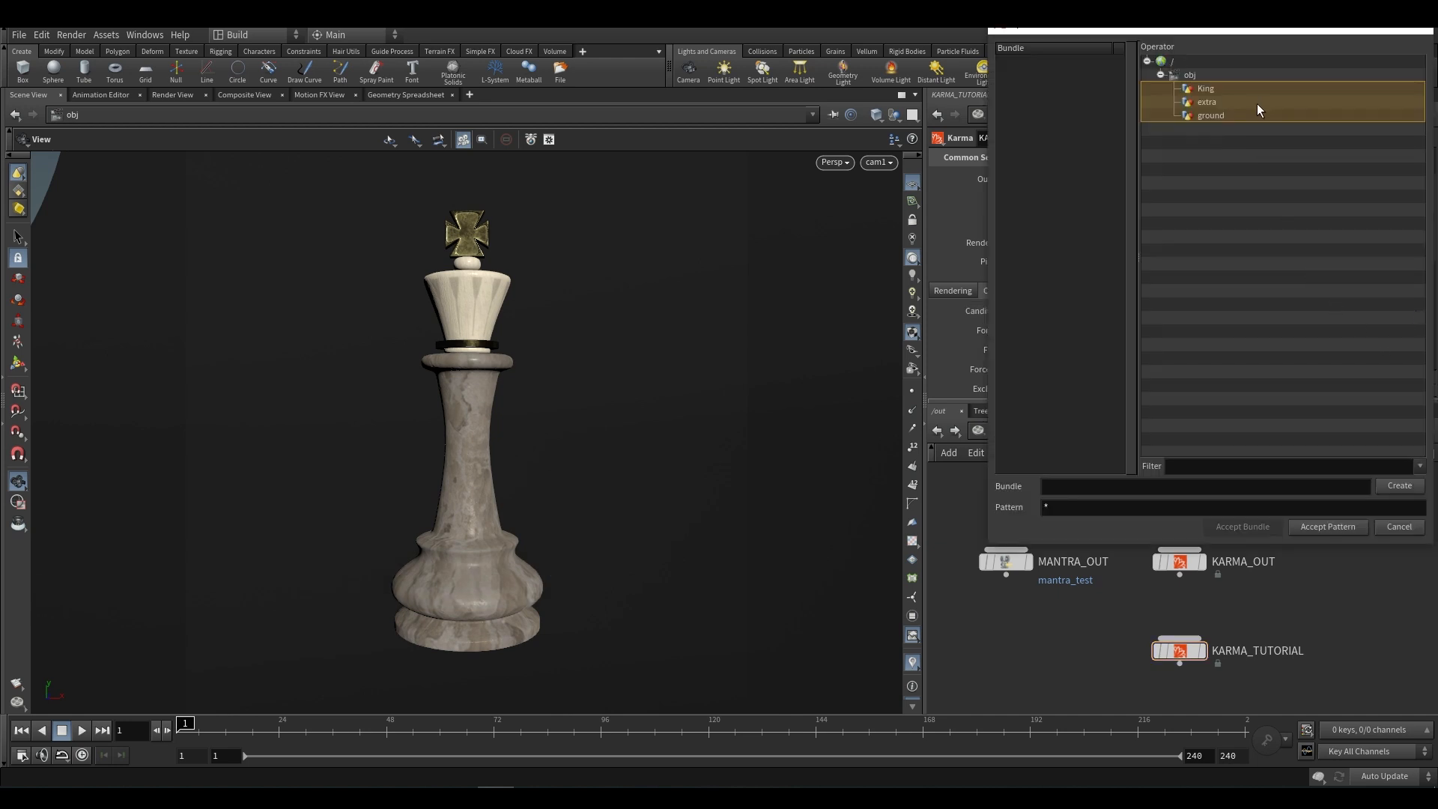
pyautogui.moveTo(1229, 112)
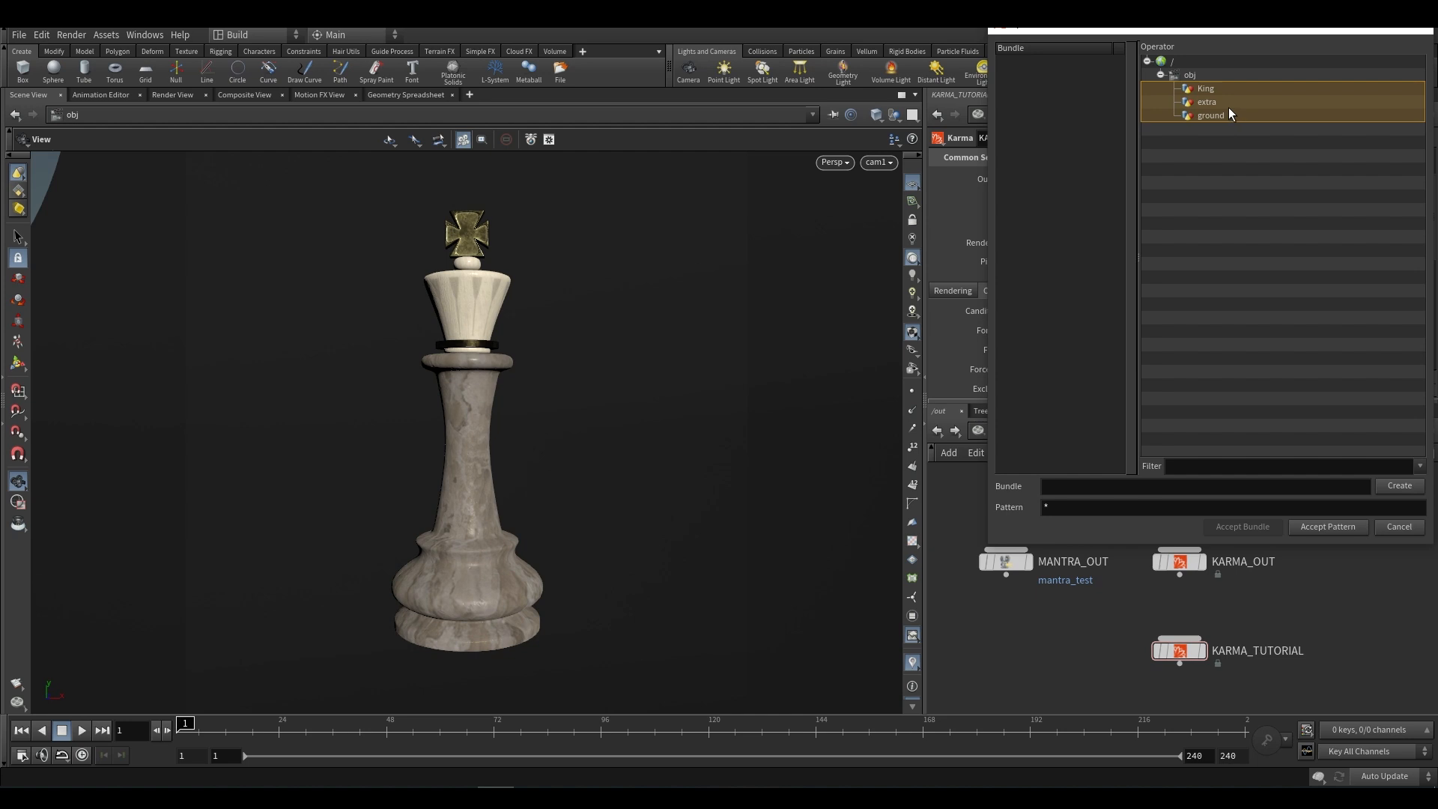
pyautogui.click(1204, 88)
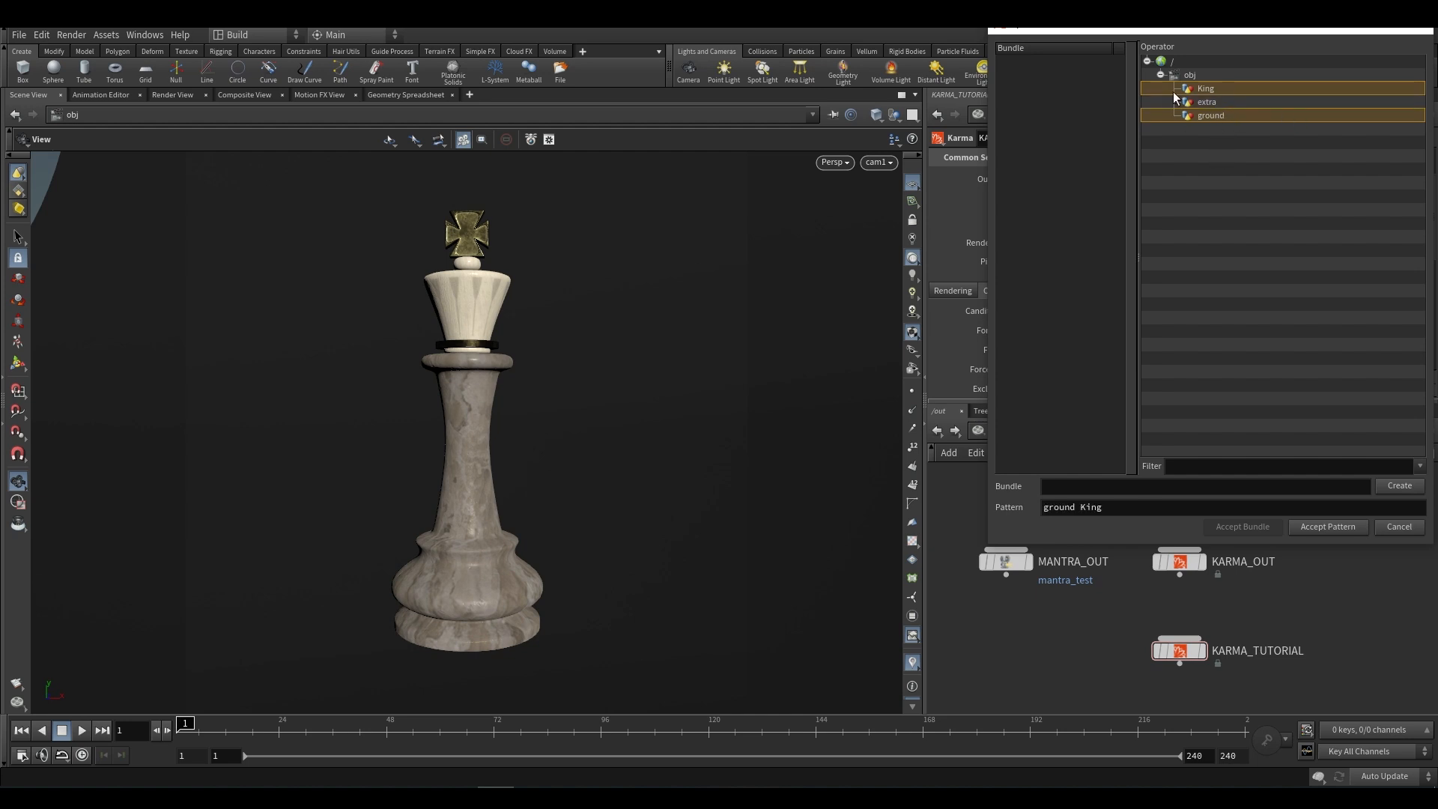
pyautogui.click(1204, 89)
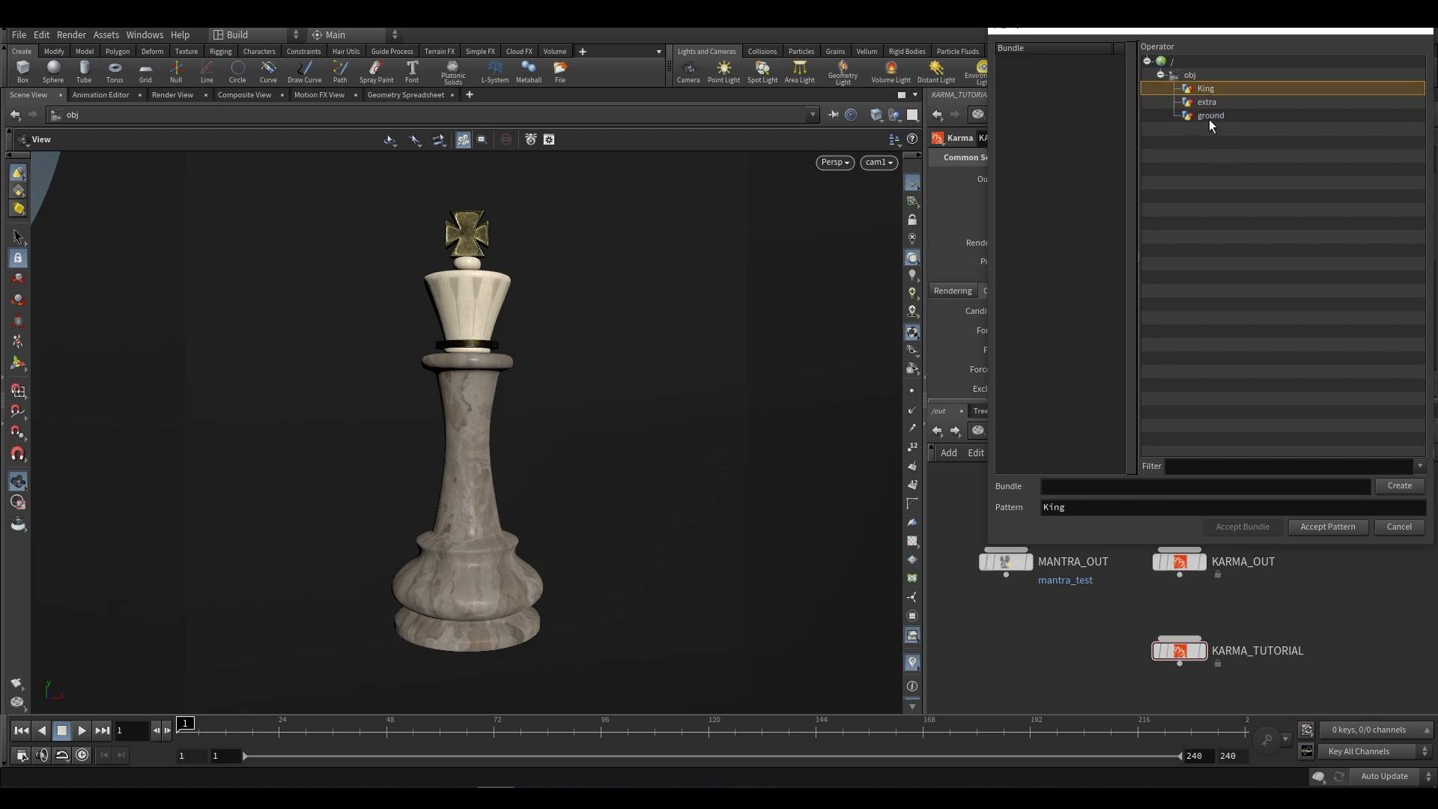
pyautogui.click(1211, 115)
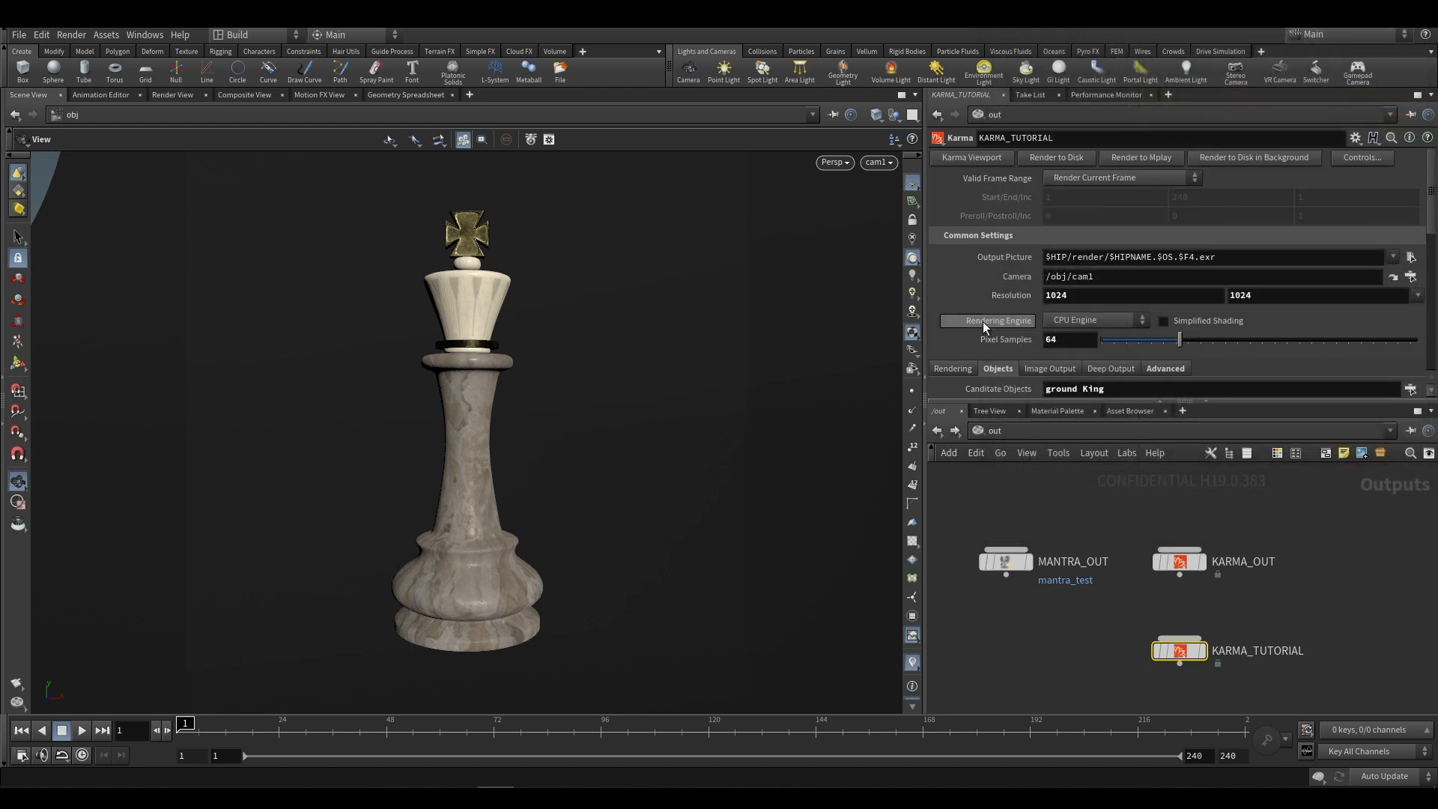
pyautogui.click(969, 158)
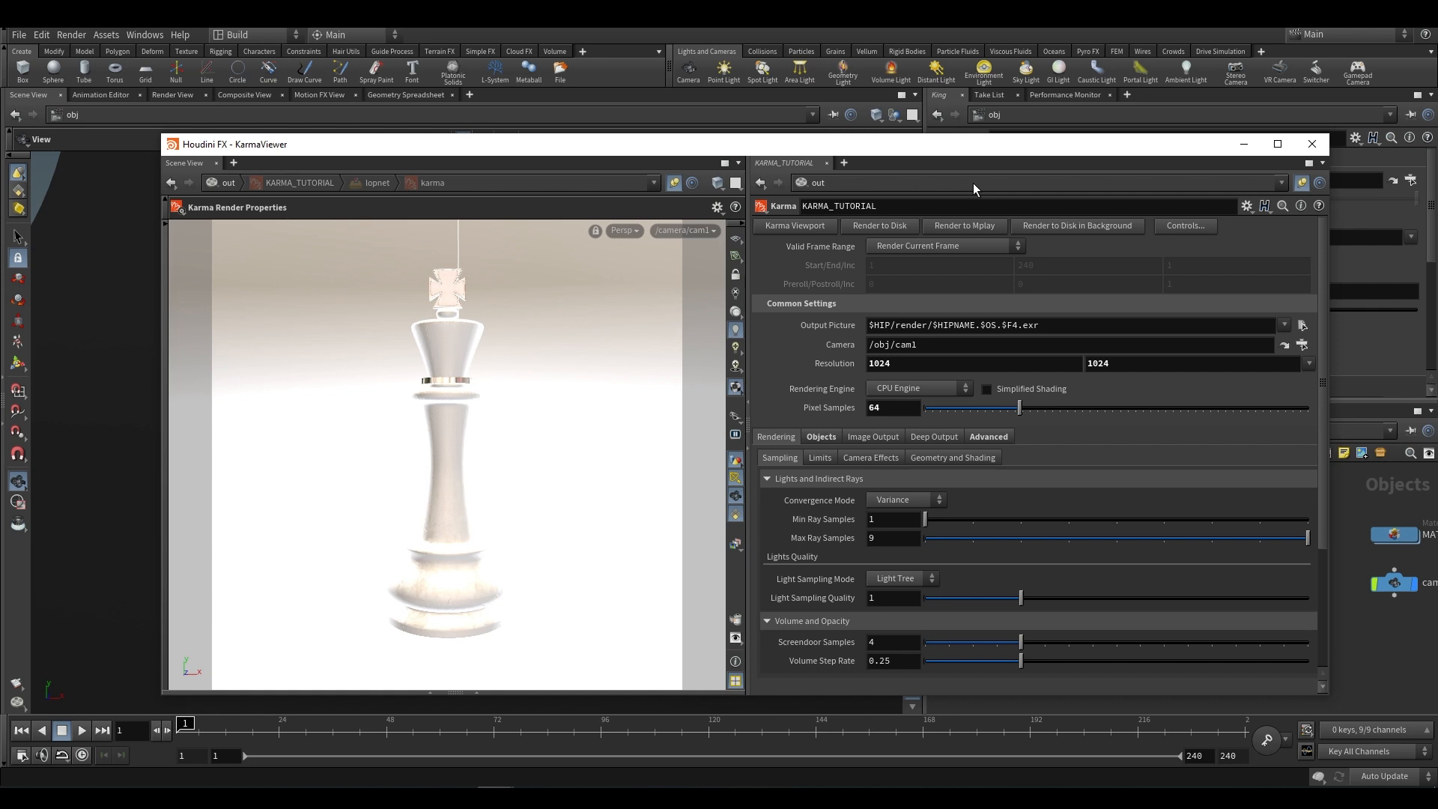
pyautogui.moveTo(1065, 135)
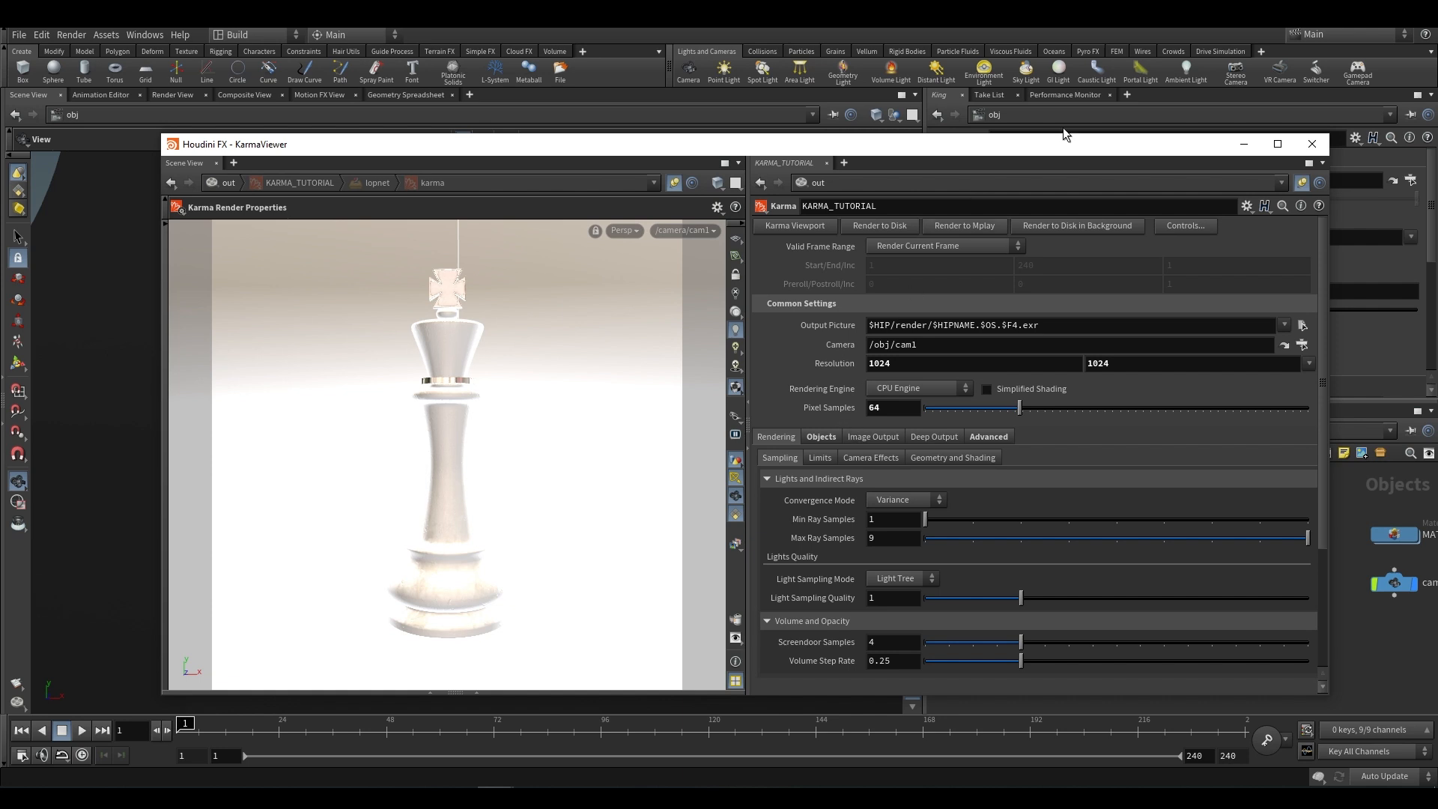
# Step: Look through cam1 and switch the scene view renderer to Karma for a live marble king render
pyautogui.click(1276, 144)
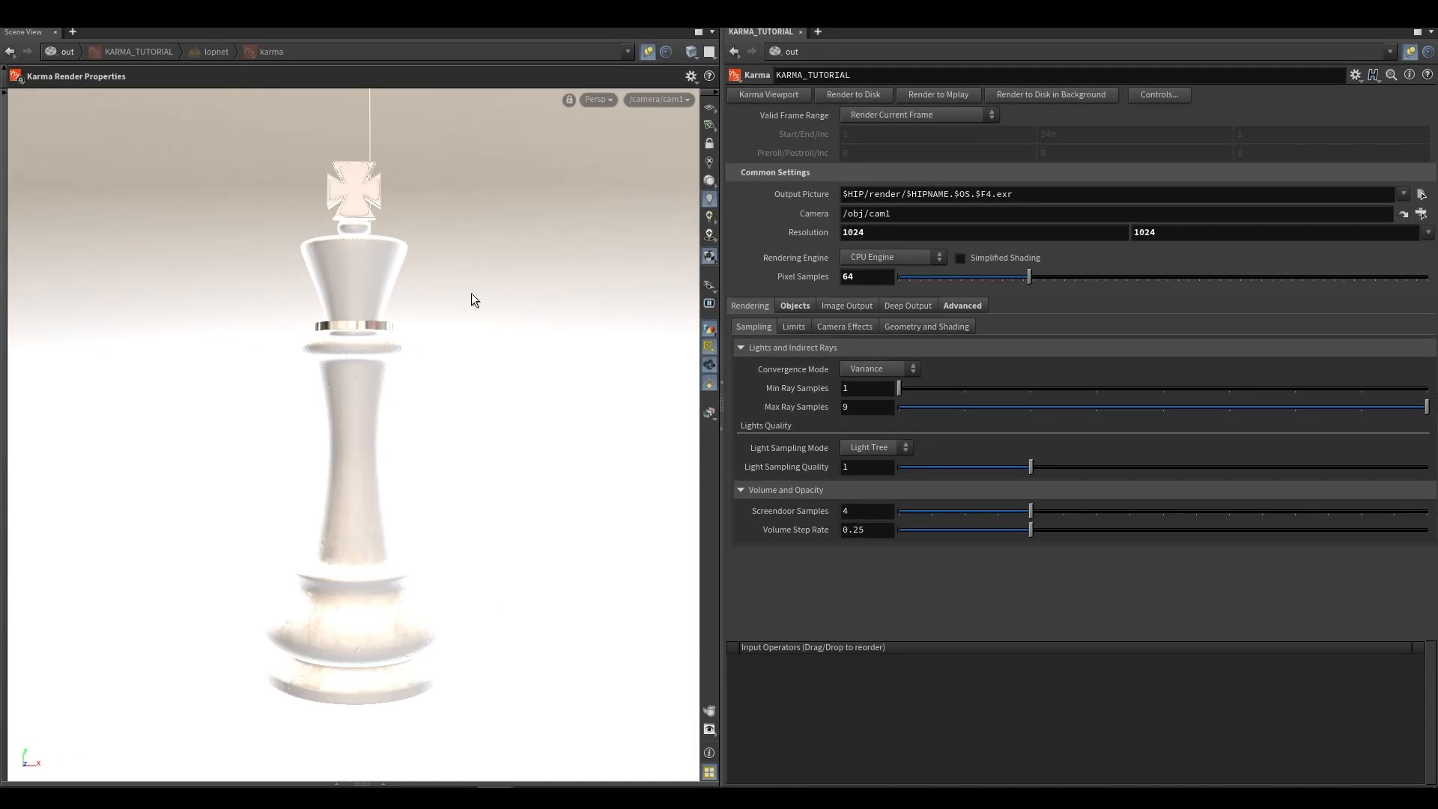
pyautogui.moveTo(304, 132)
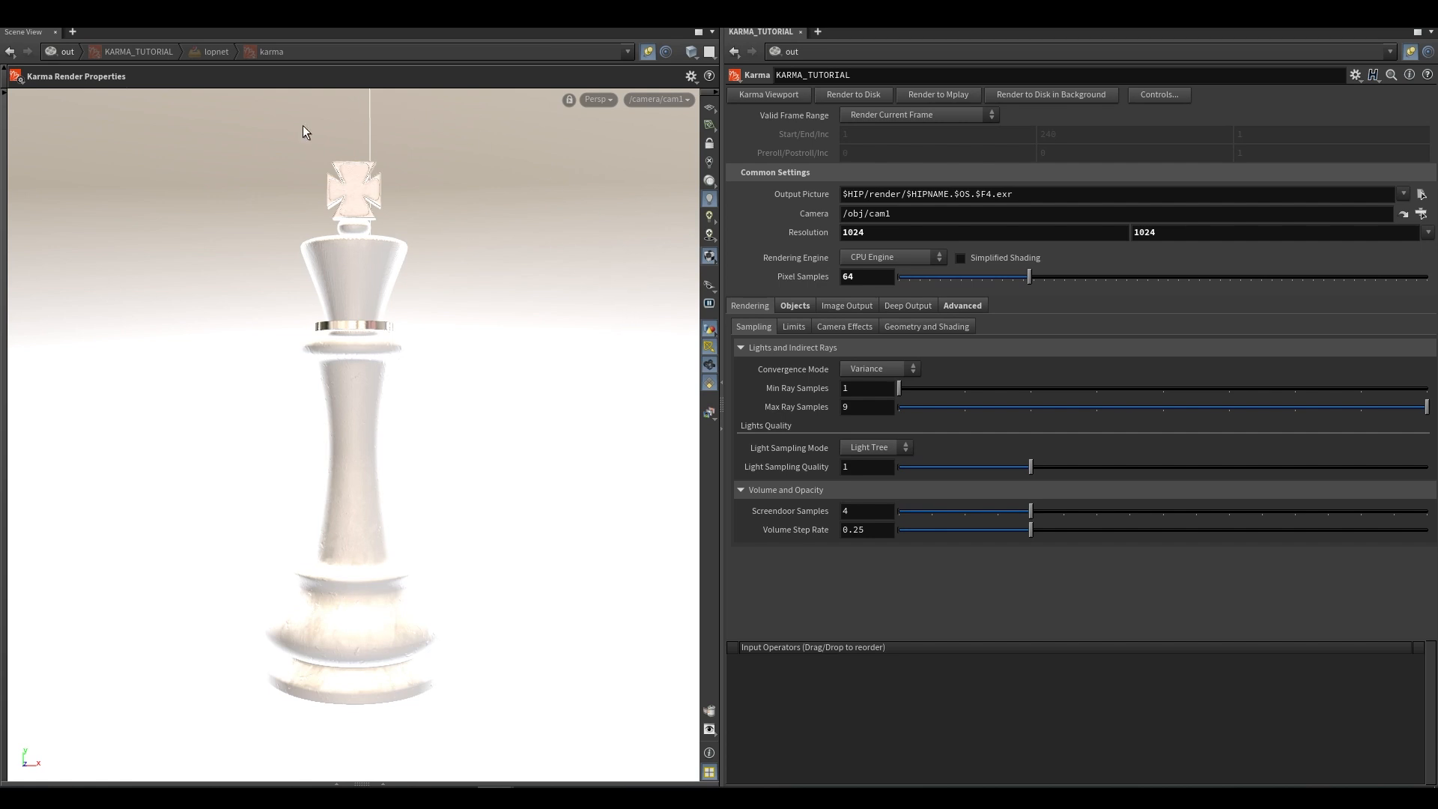
pyautogui.moveTo(15, 76)
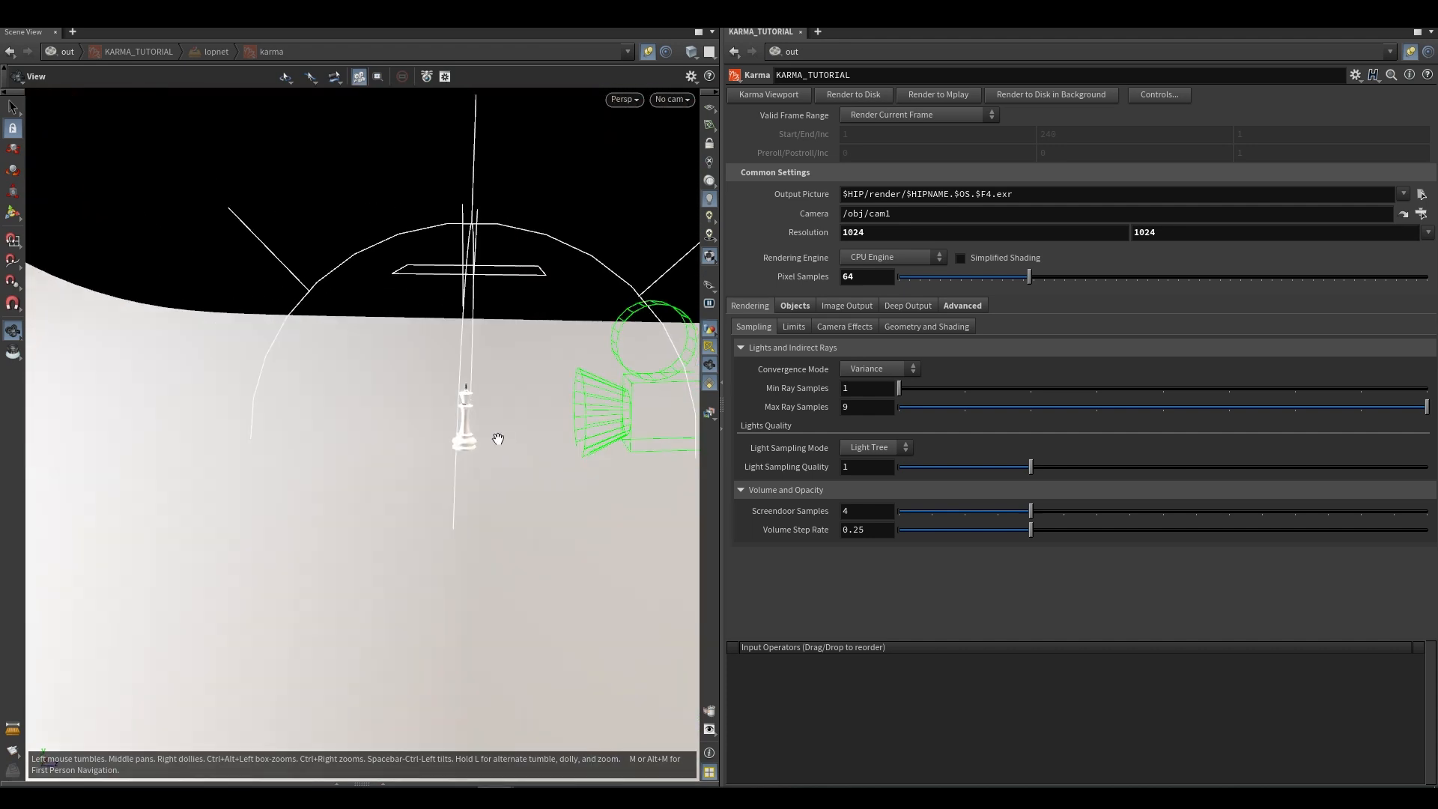
pyautogui.click(671, 99)
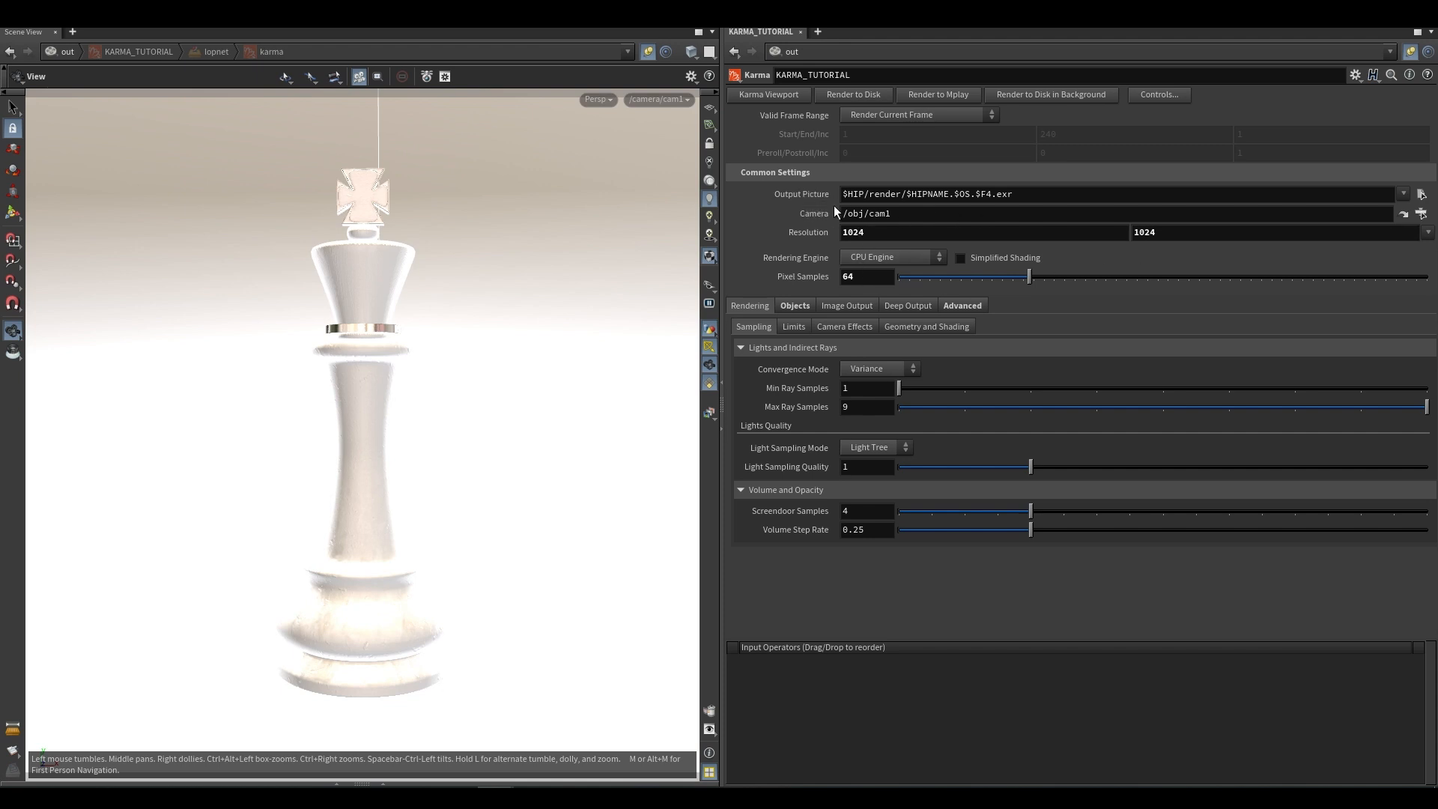
pyautogui.moveTo(846, 124)
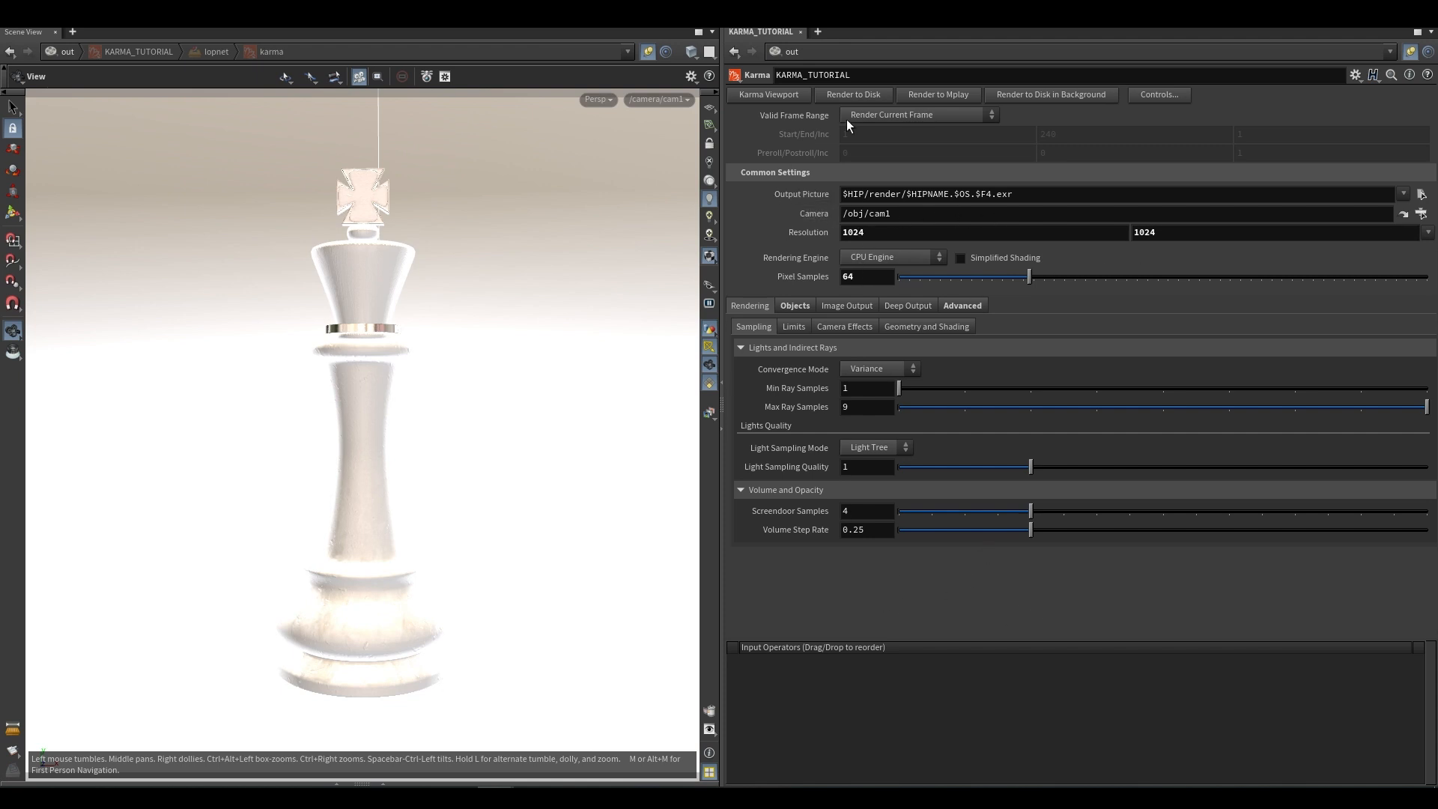
pyautogui.click(598, 99)
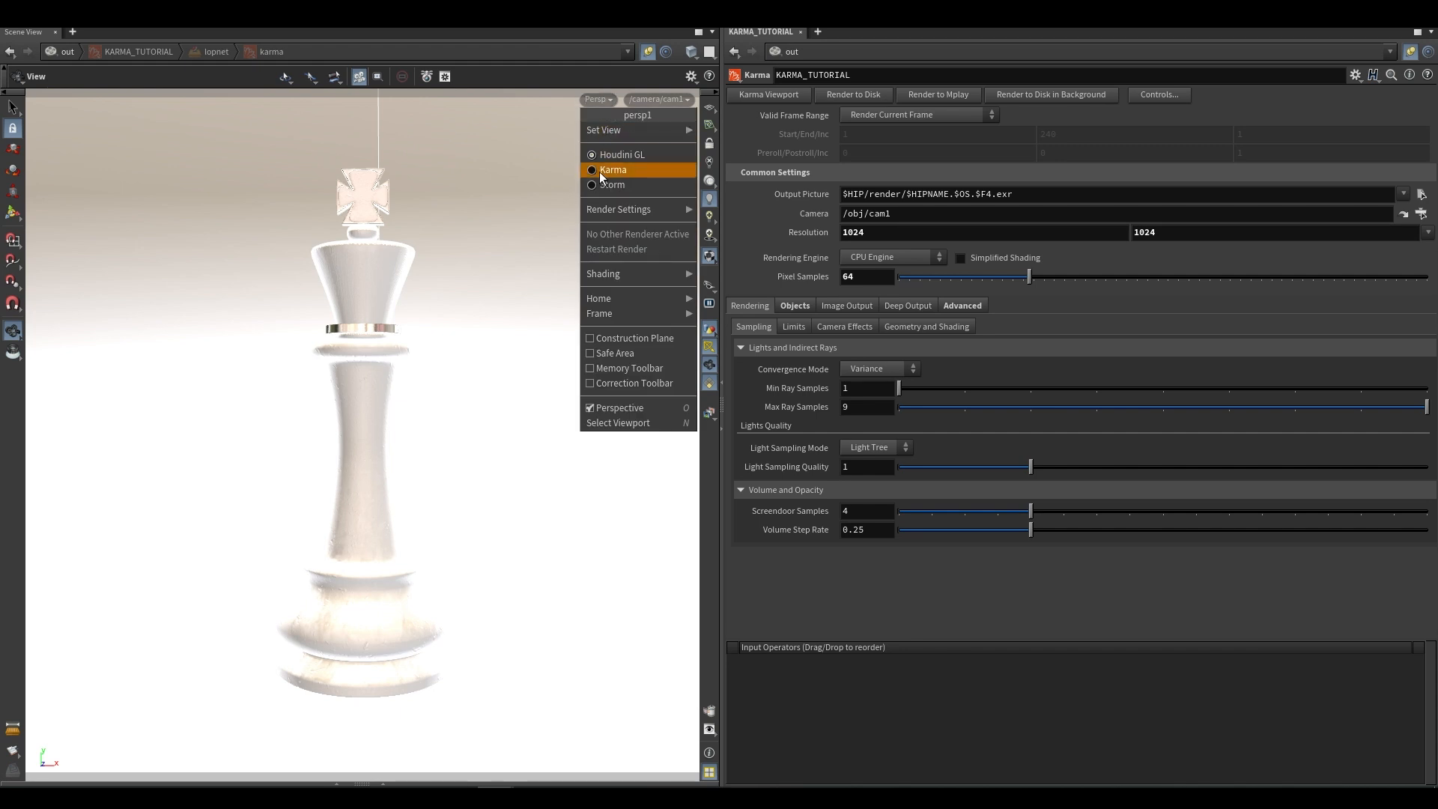
pyautogui.click(613, 169)
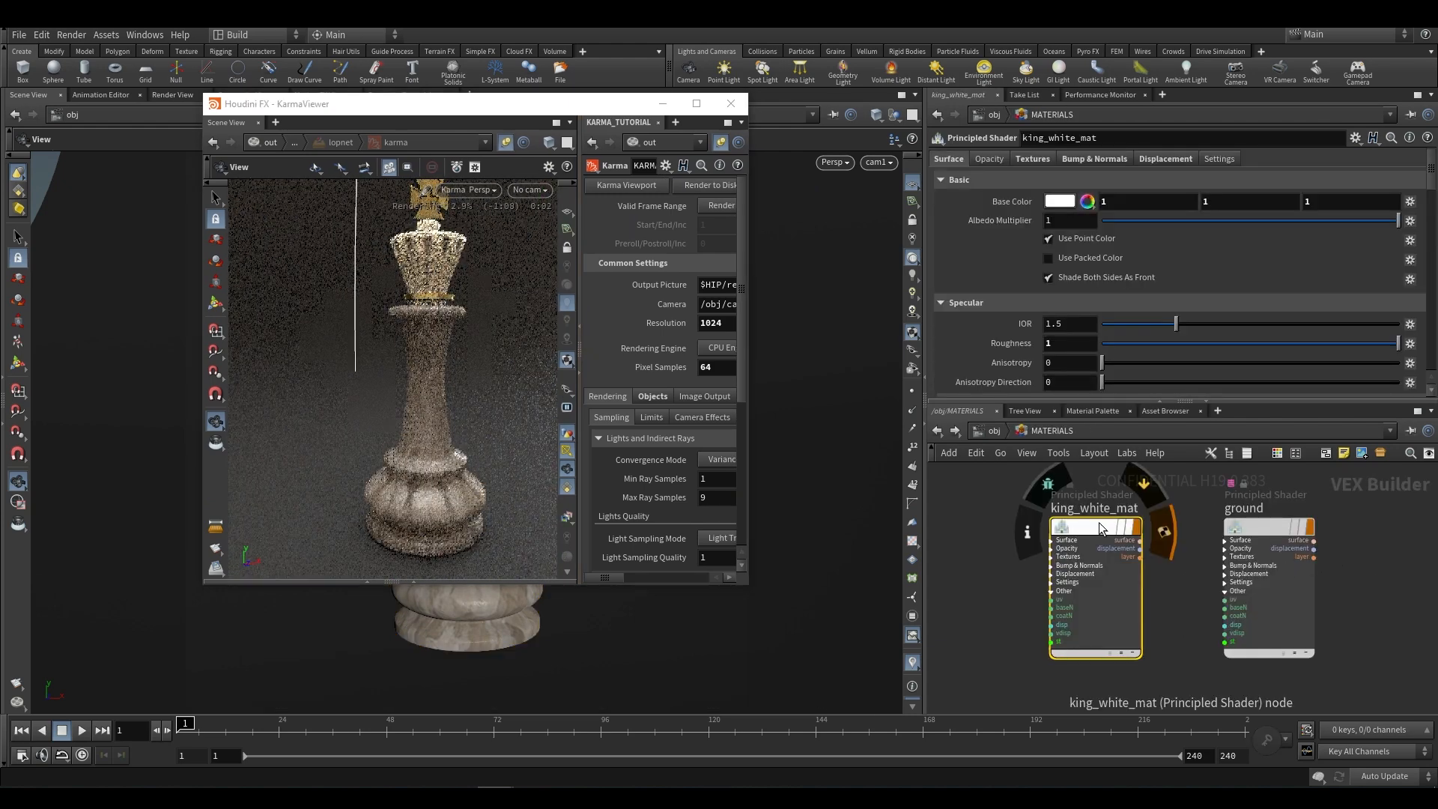
# Step: Maximize the Karma viewer so the shaded king preview and ROP settings fill the screen
pyautogui.click(1059, 200)
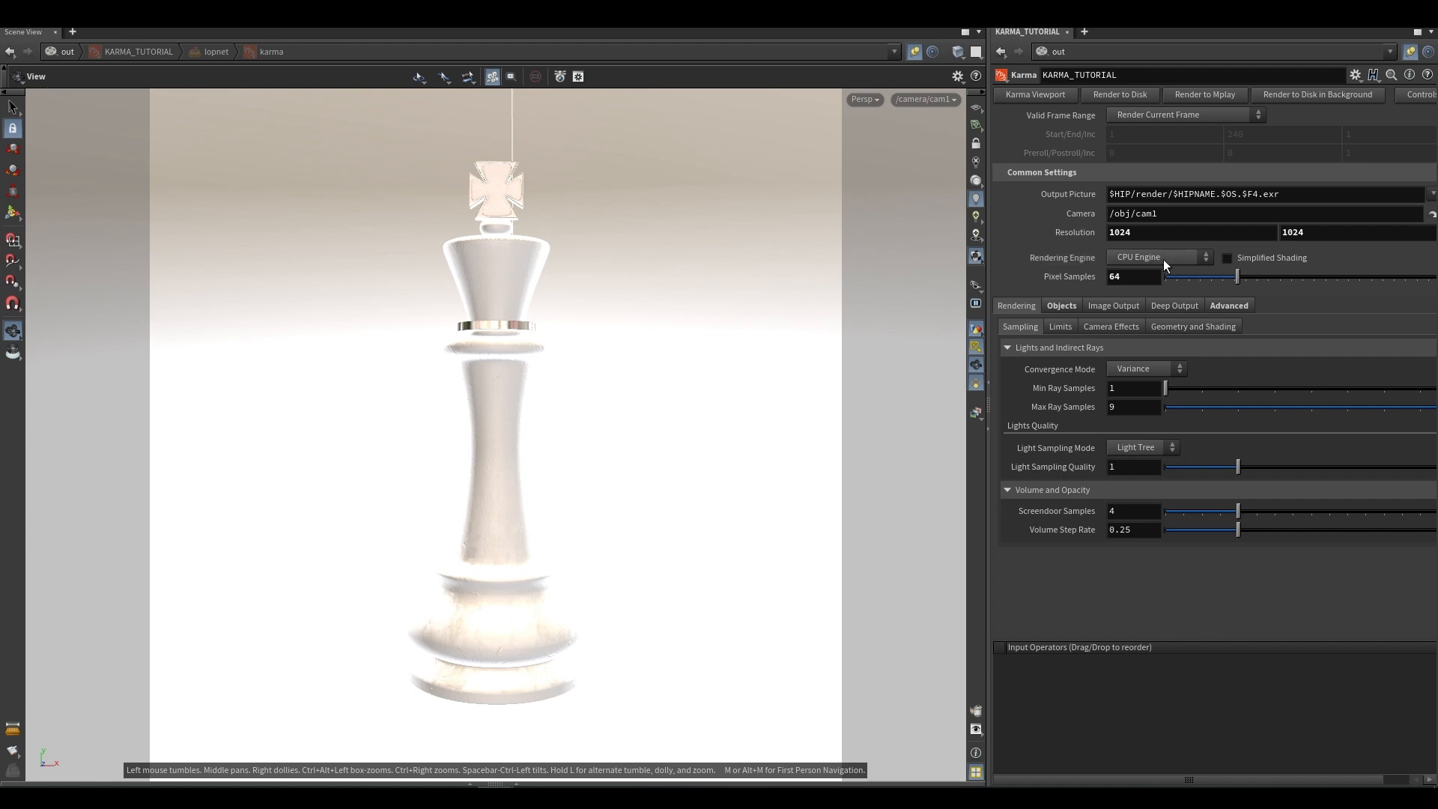
pyautogui.moveTo(1045, 267)
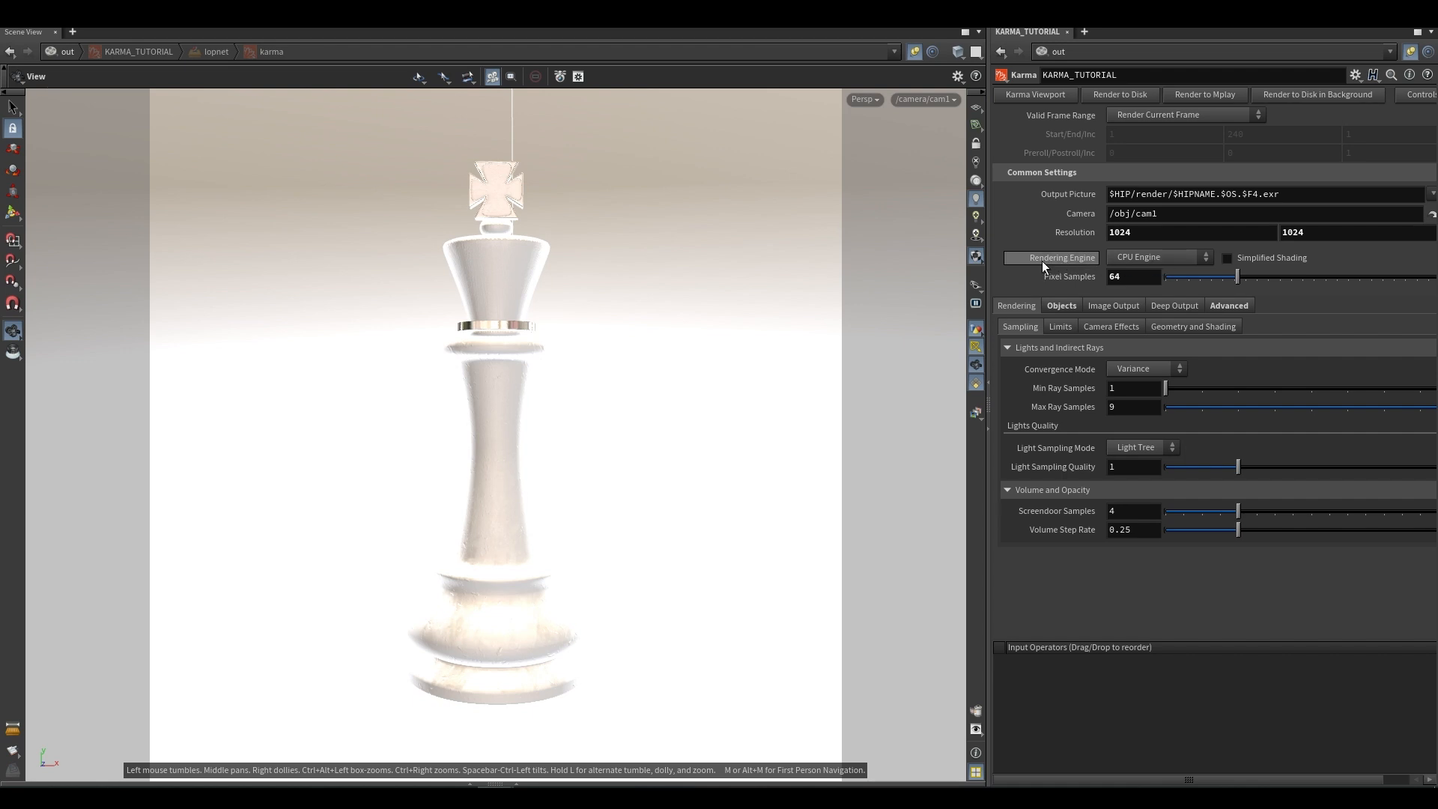
# Step: Set Rendering Engine to XPU Engine (Alpha), render live with Karma, and dismiss the console warnings
pyautogui.click(1158, 256)
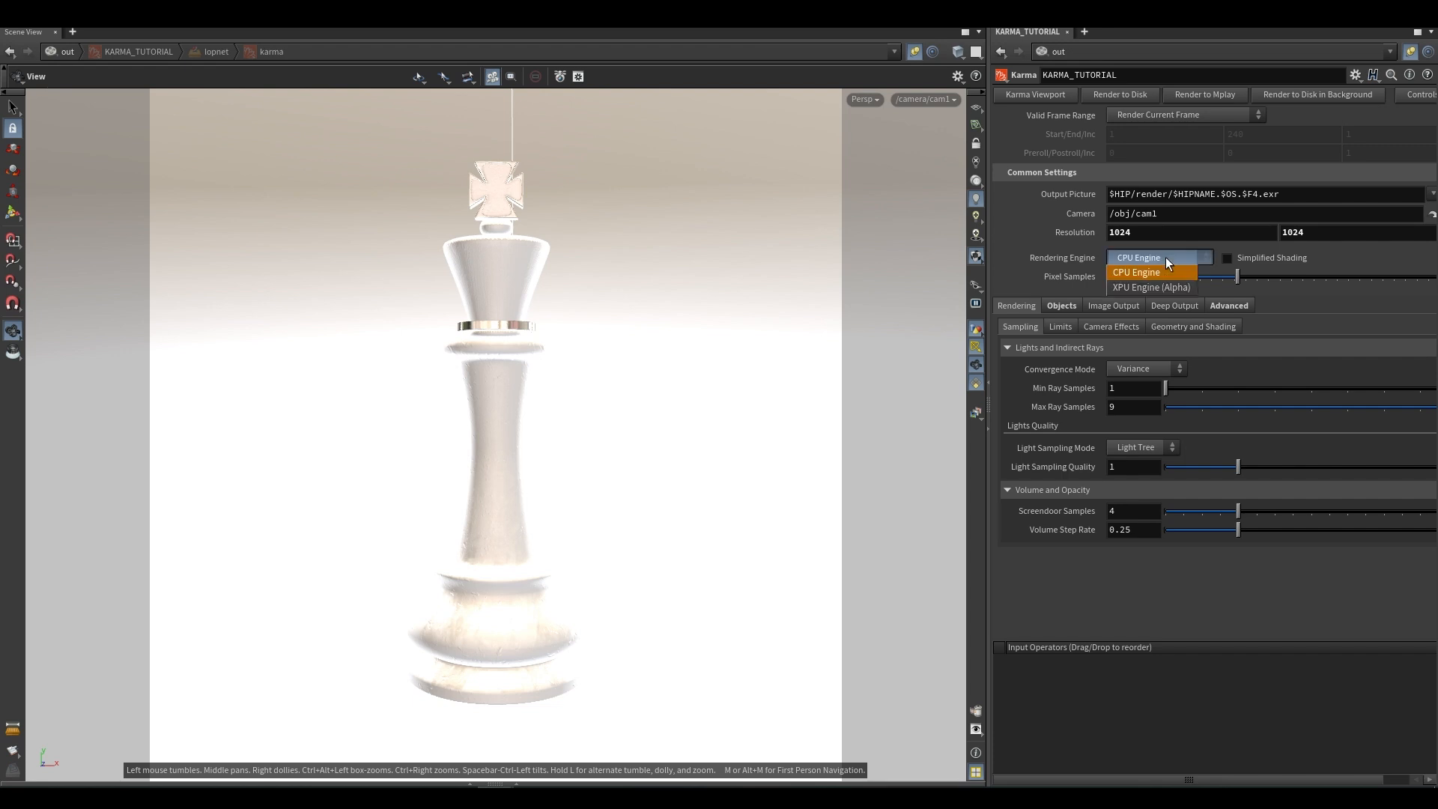
pyautogui.click(1149, 288)
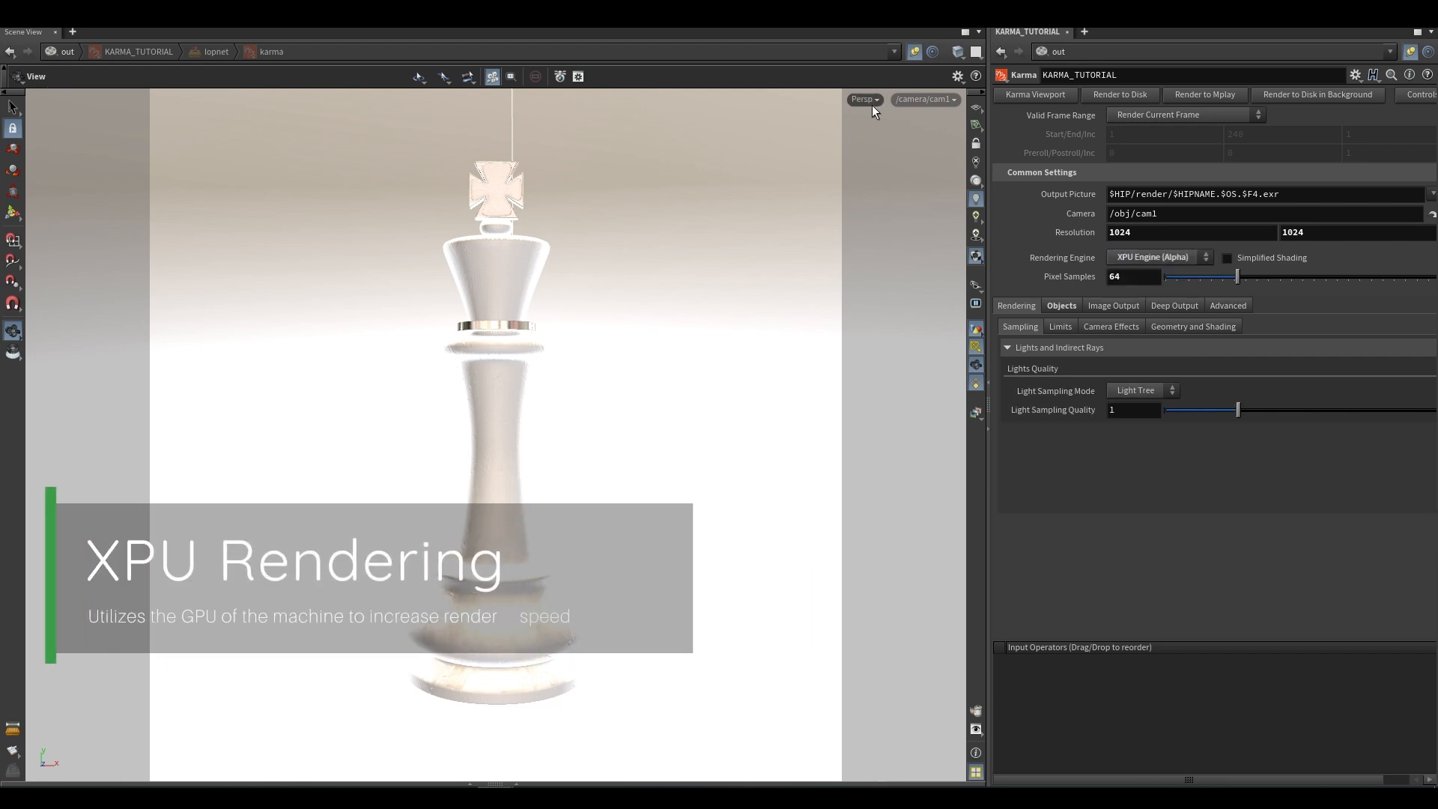
pyautogui.click(863, 99)
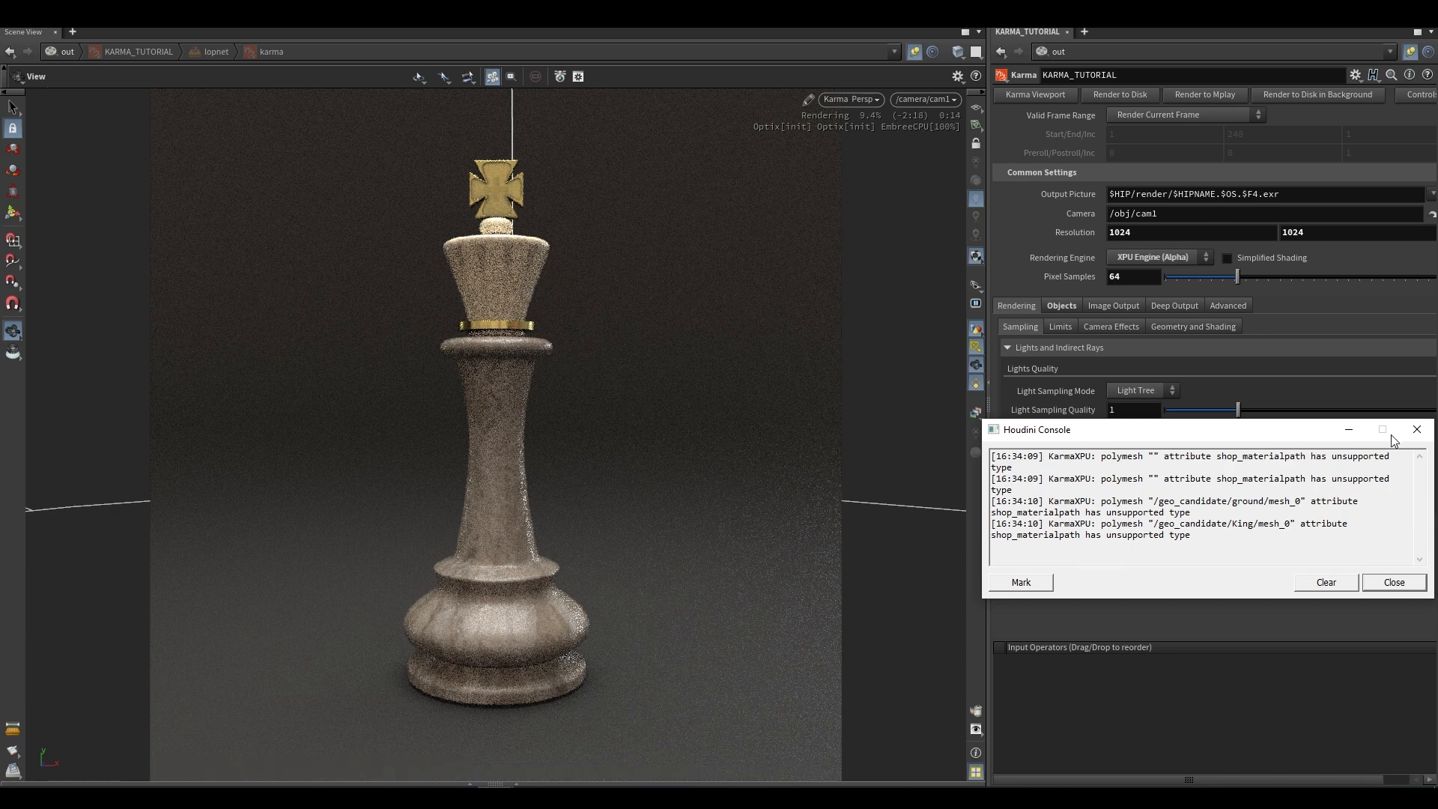
pyautogui.click(1393, 582)
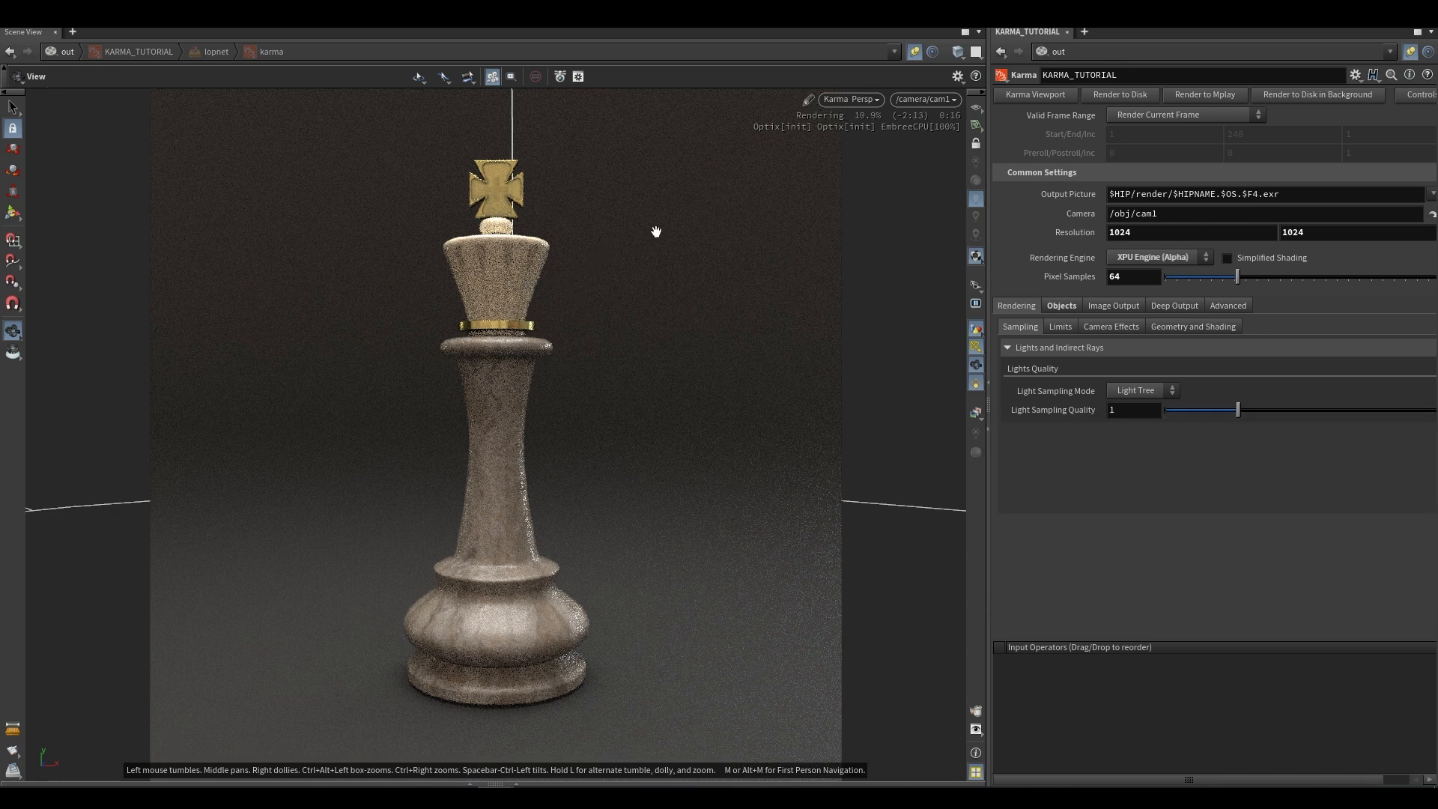
pyautogui.moveTo(520, 289)
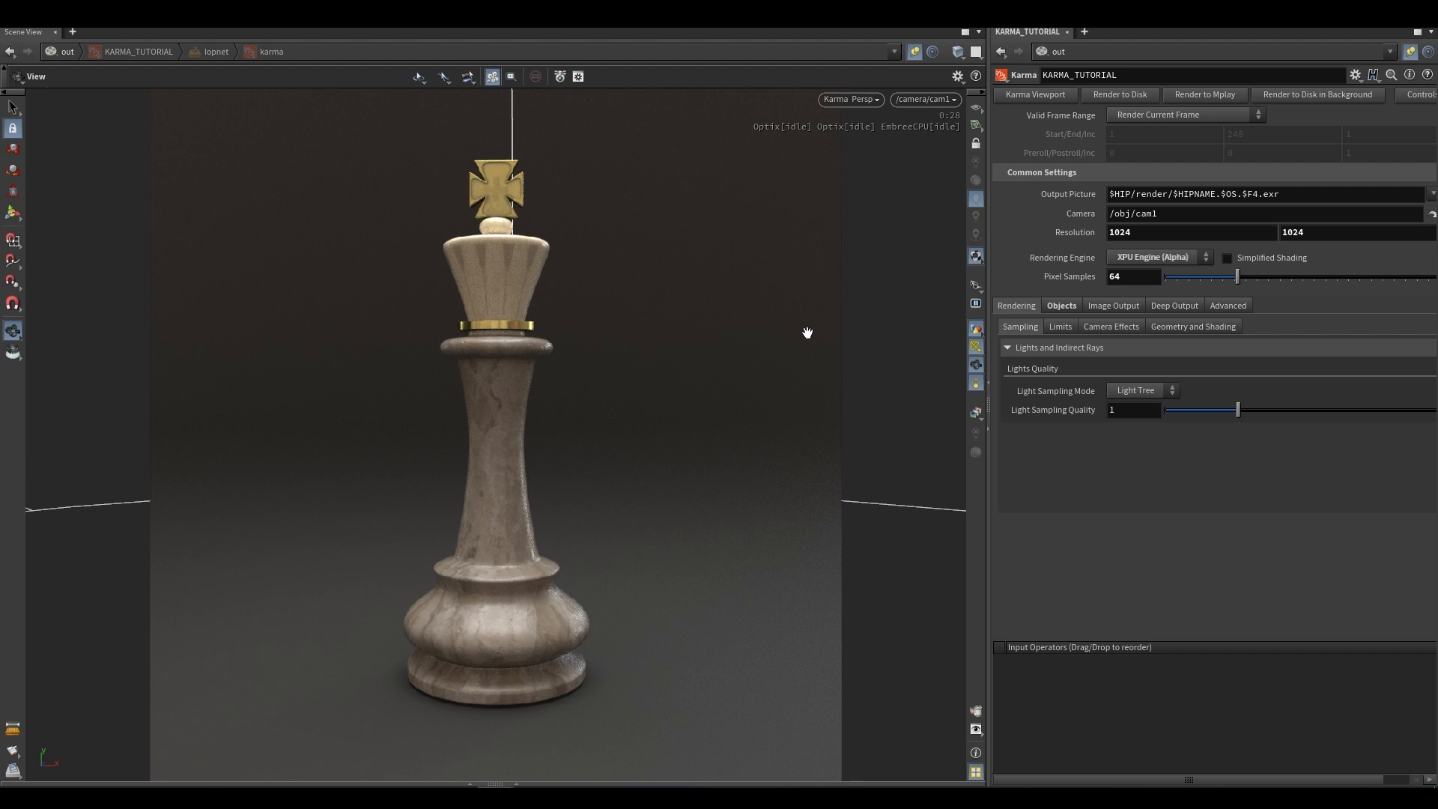
pyautogui.moveTo(793, 334)
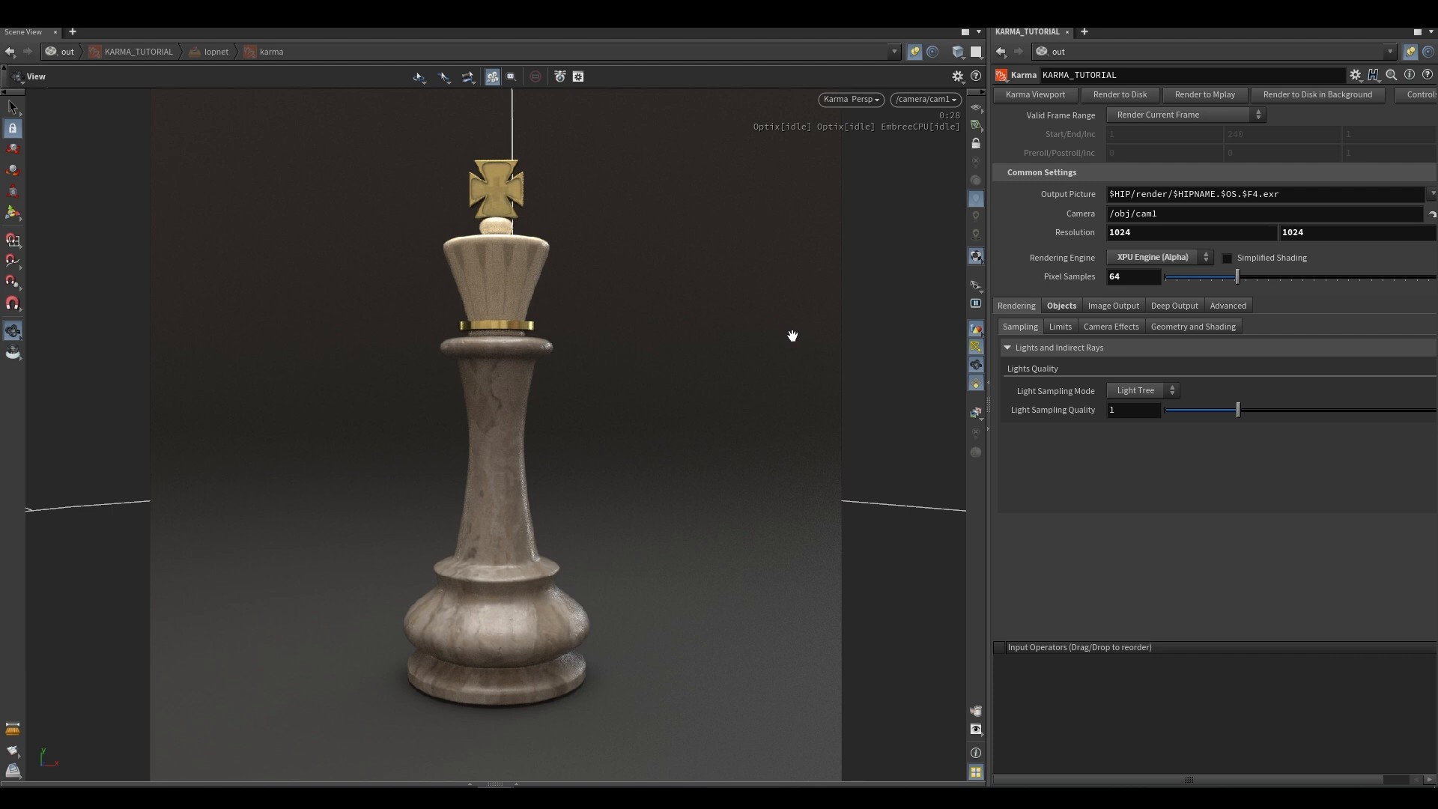
pyautogui.moveTo(812, 403)
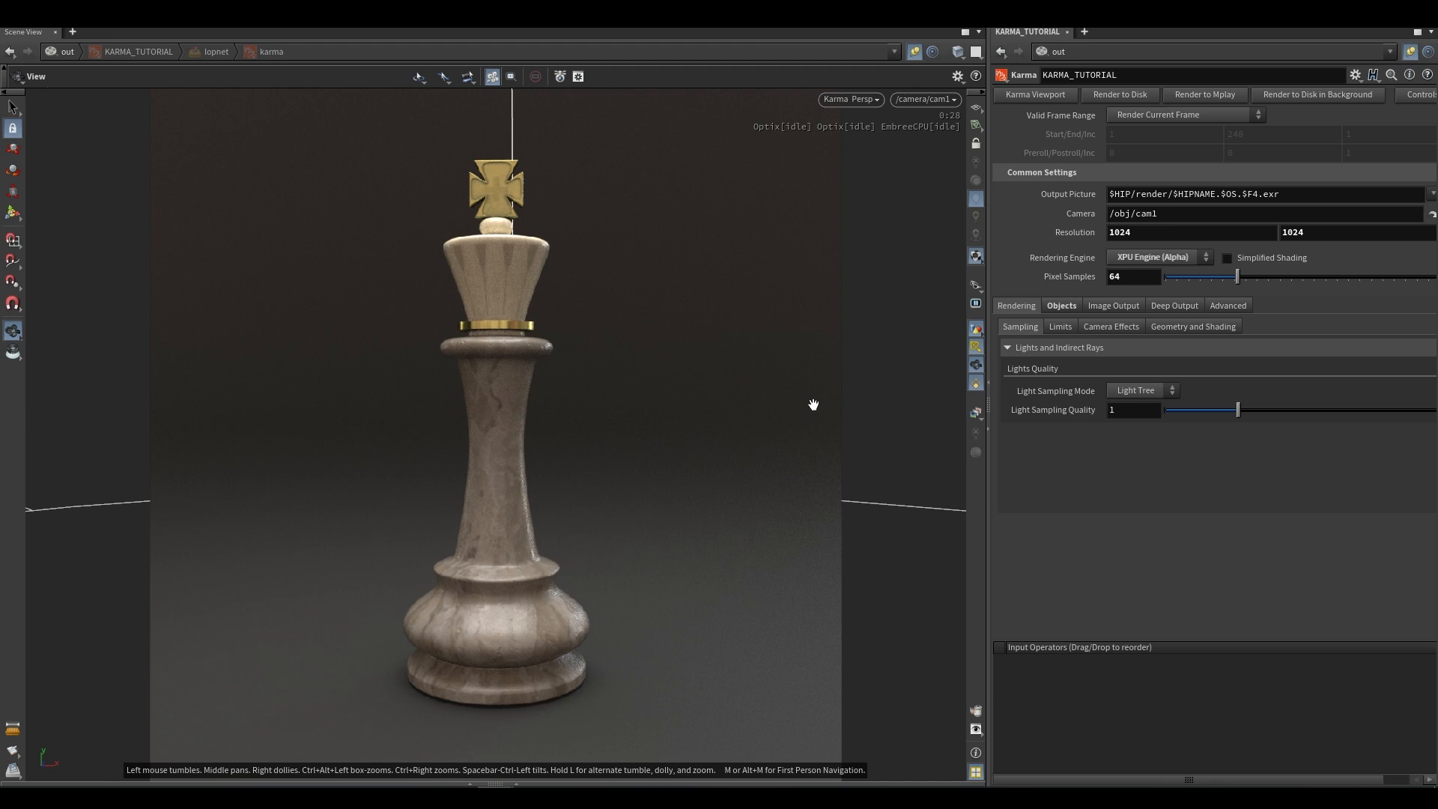
pyautogui.moveTo(921, 179)
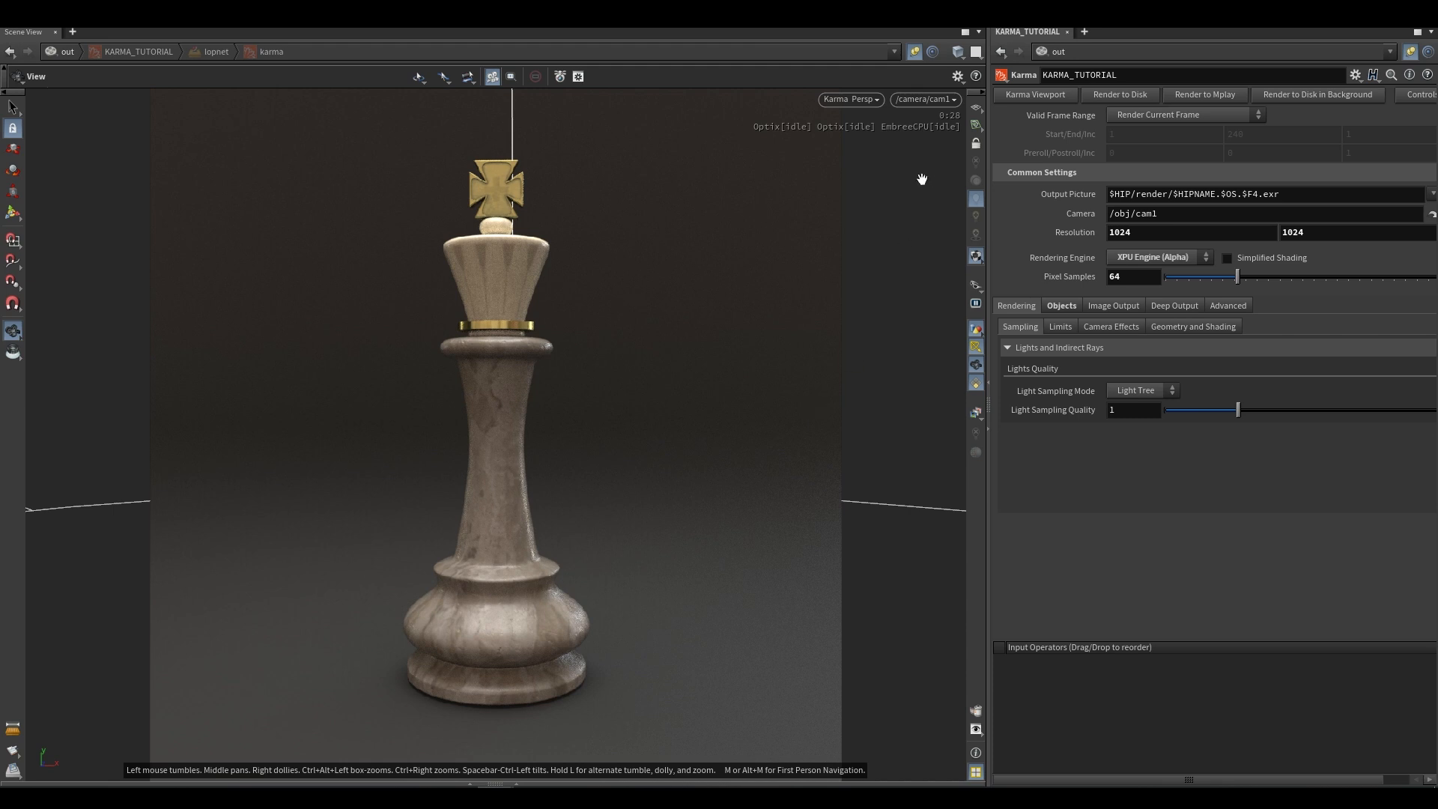
pyautogui.moveTo(1174, 157)
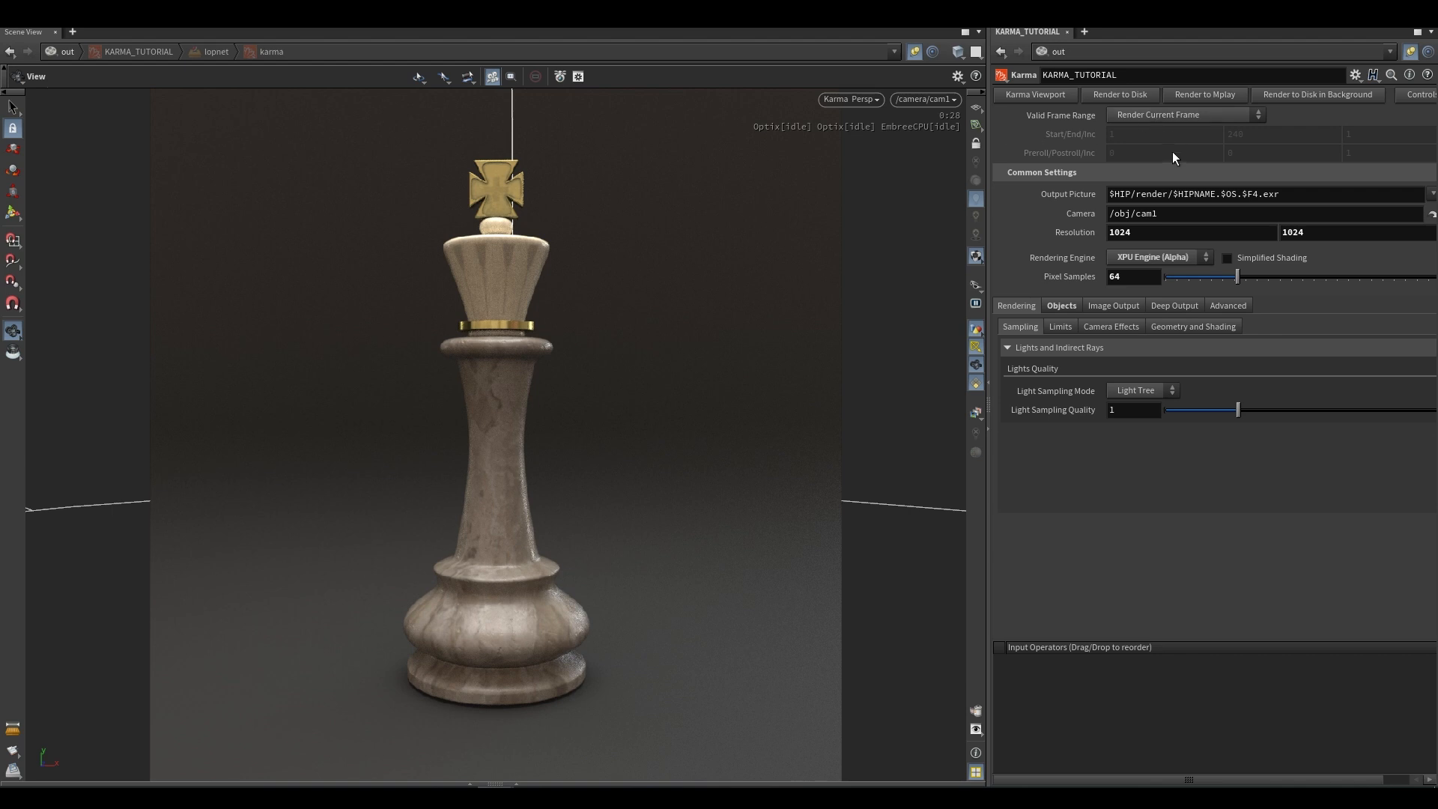
pyautogui.moveTo(1196, 99)
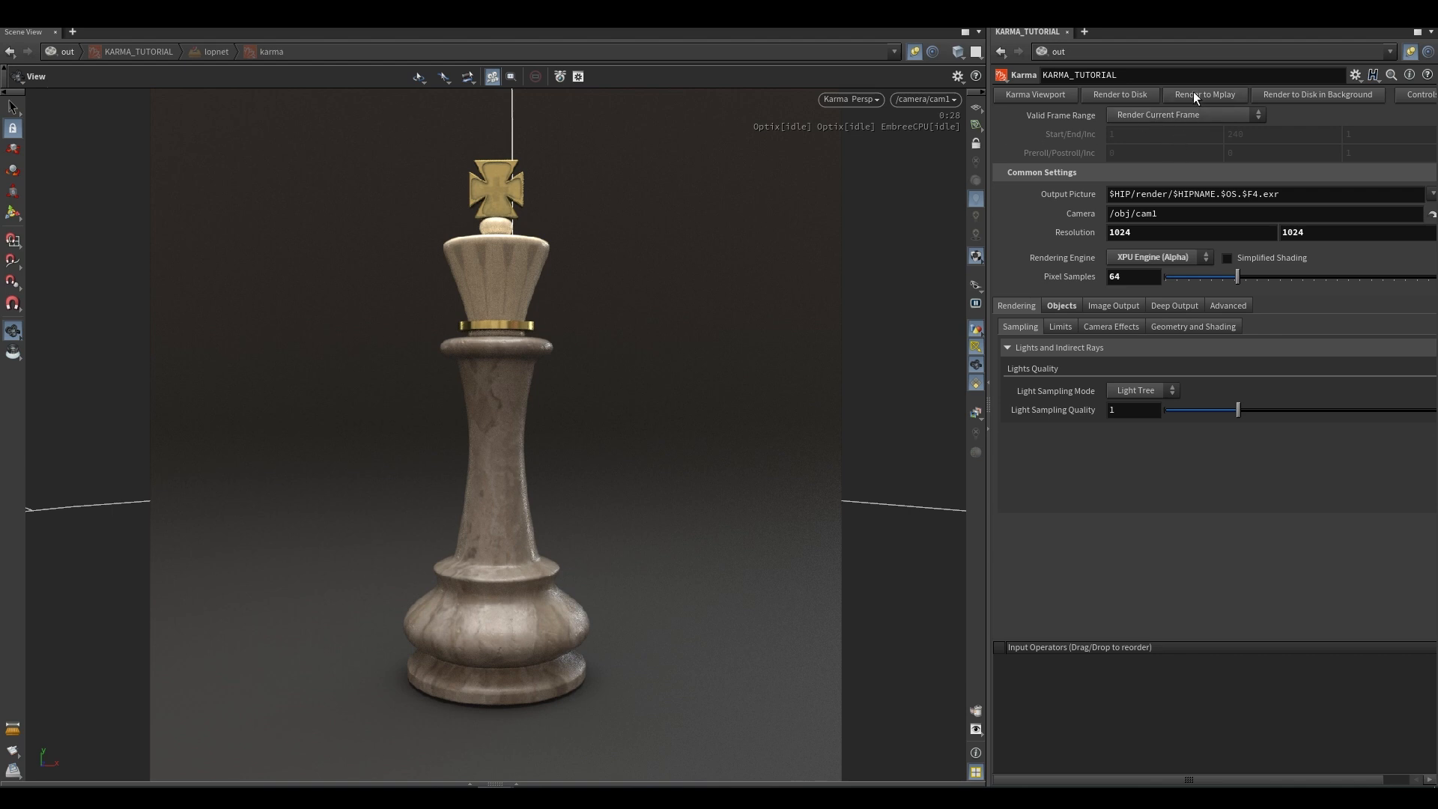
pyautogui.moveTo(640, 536)
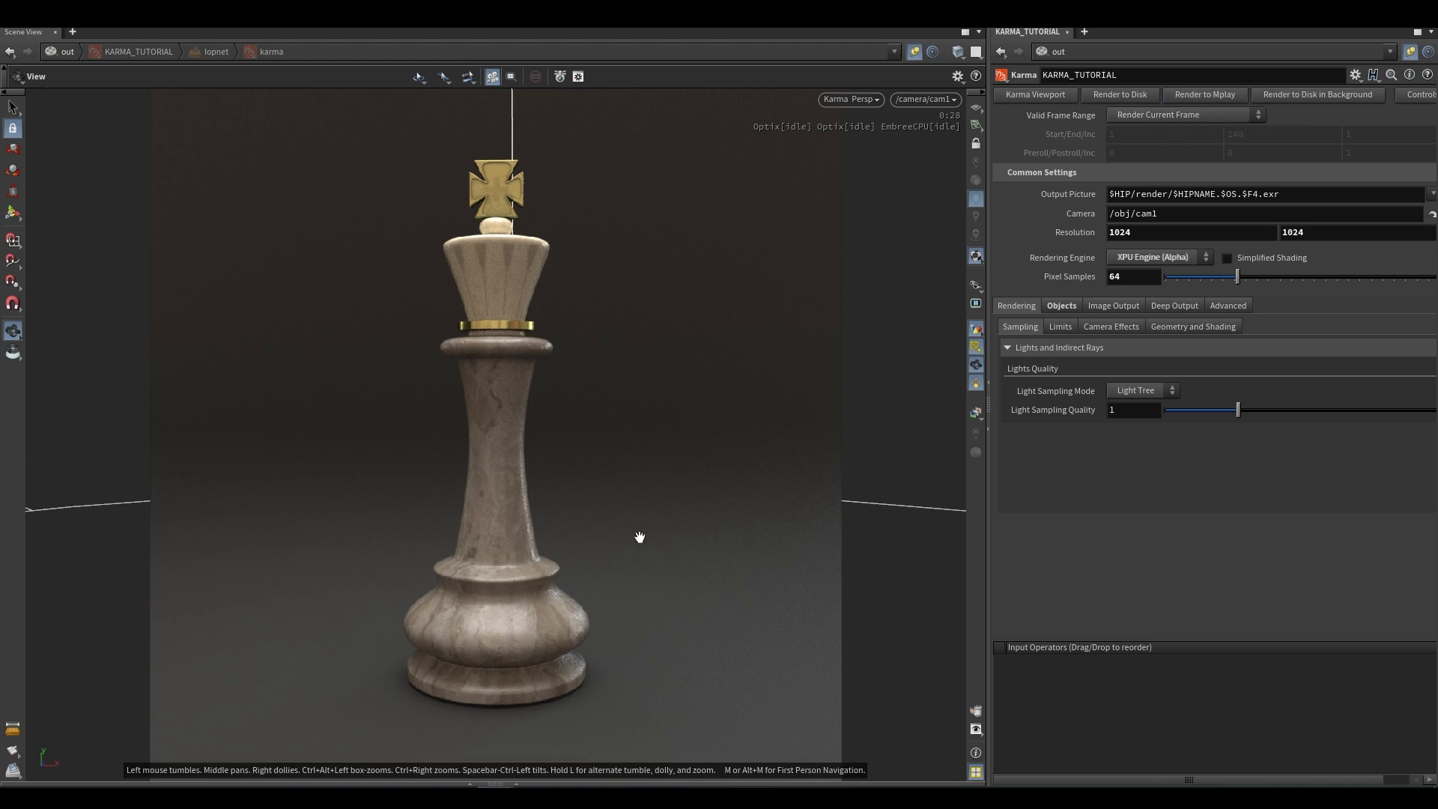
# Step: Render the current frame to MPlay with XPU and maximize MPlay to watch it finish
pyautogui.click(1204, 94)
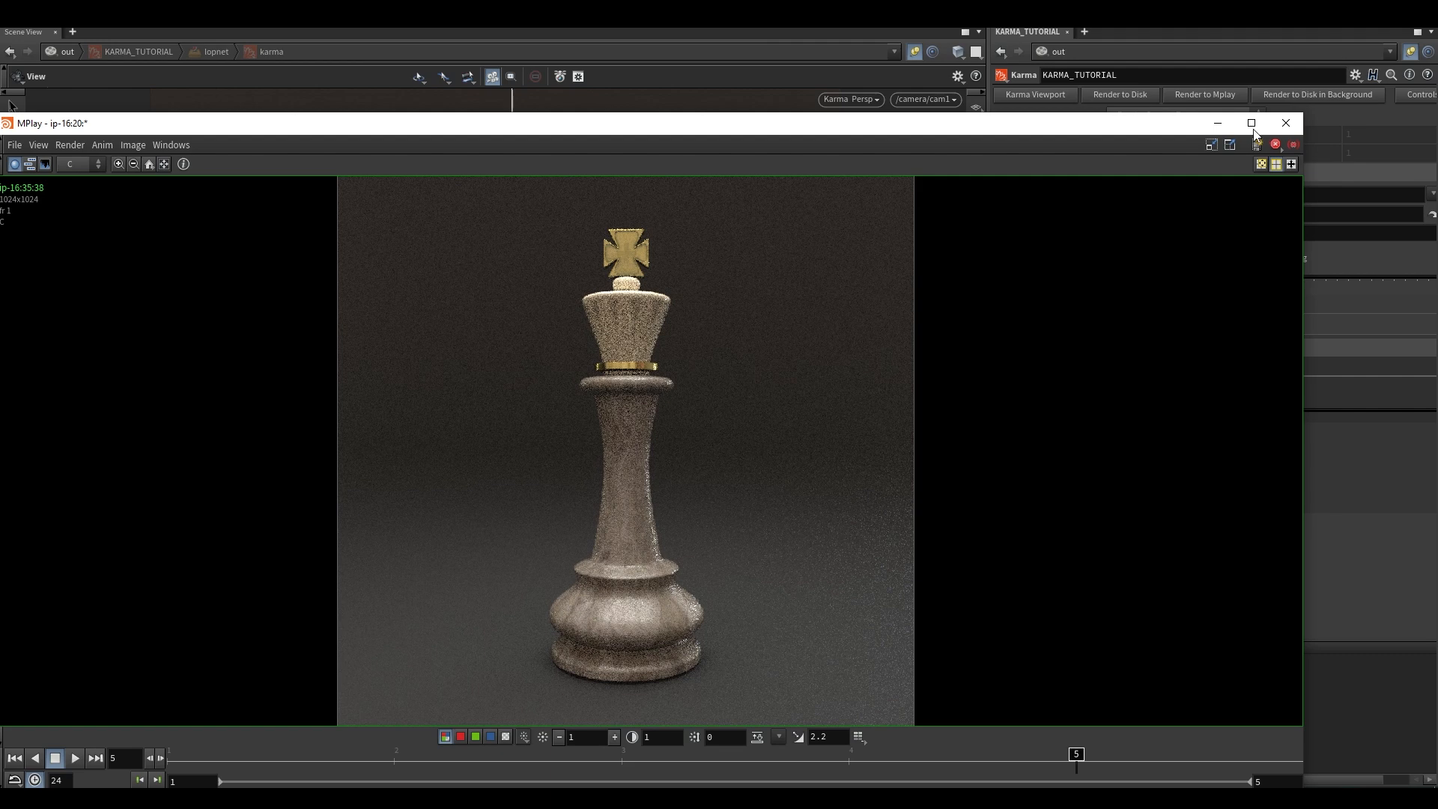
pyautogui.click(1250, 123)
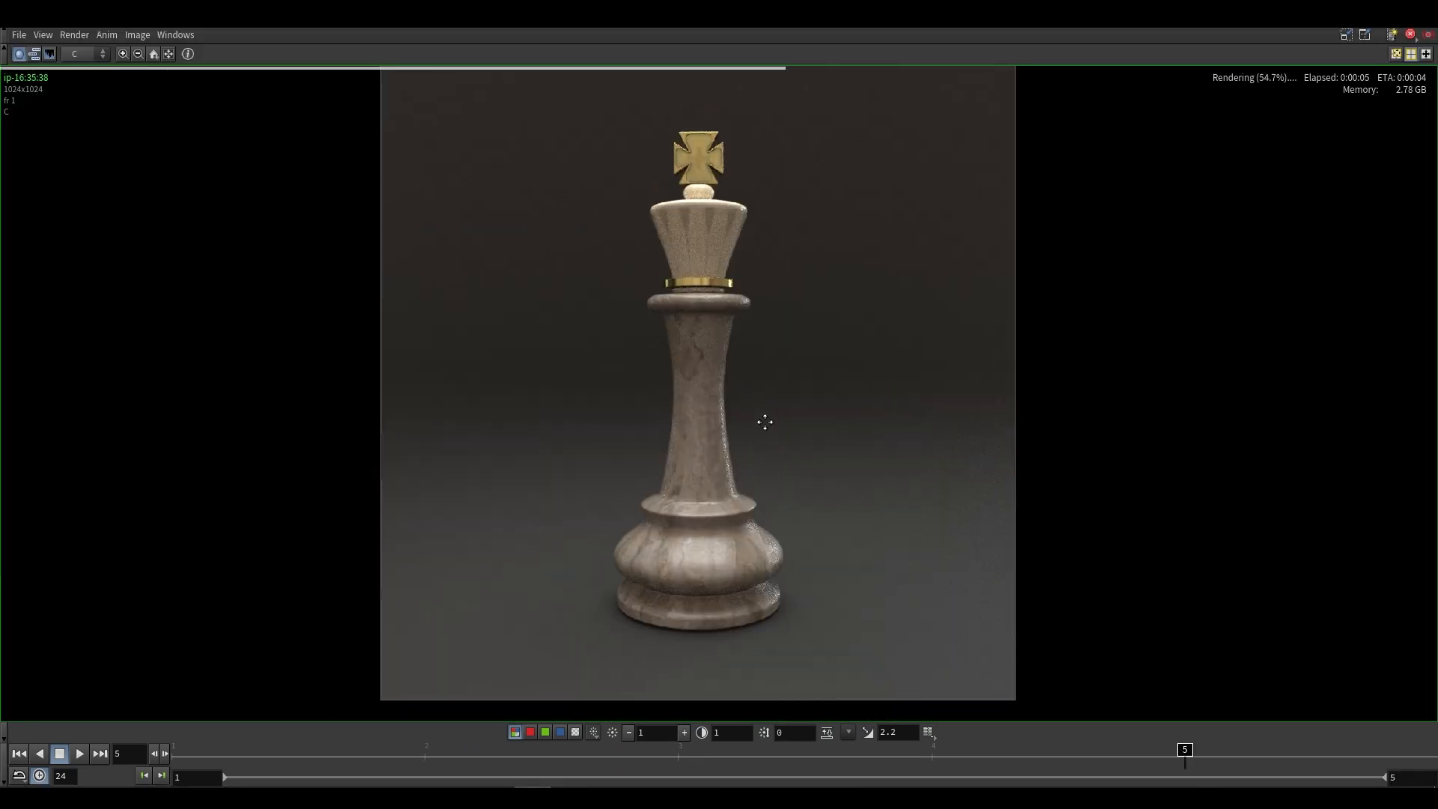
pyautogui.moveTo(958, 219)
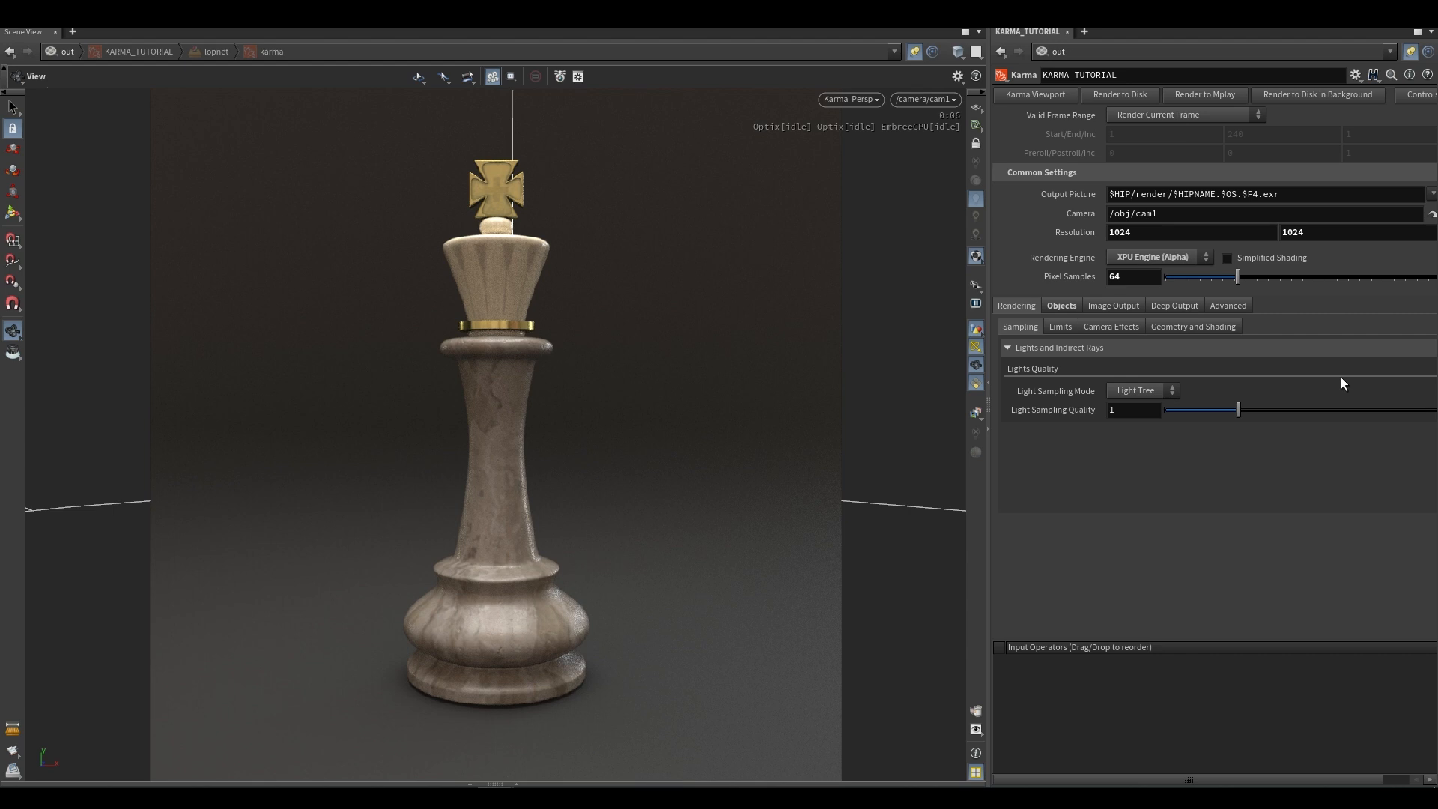
pyautogui.moveTo(1342, 384)
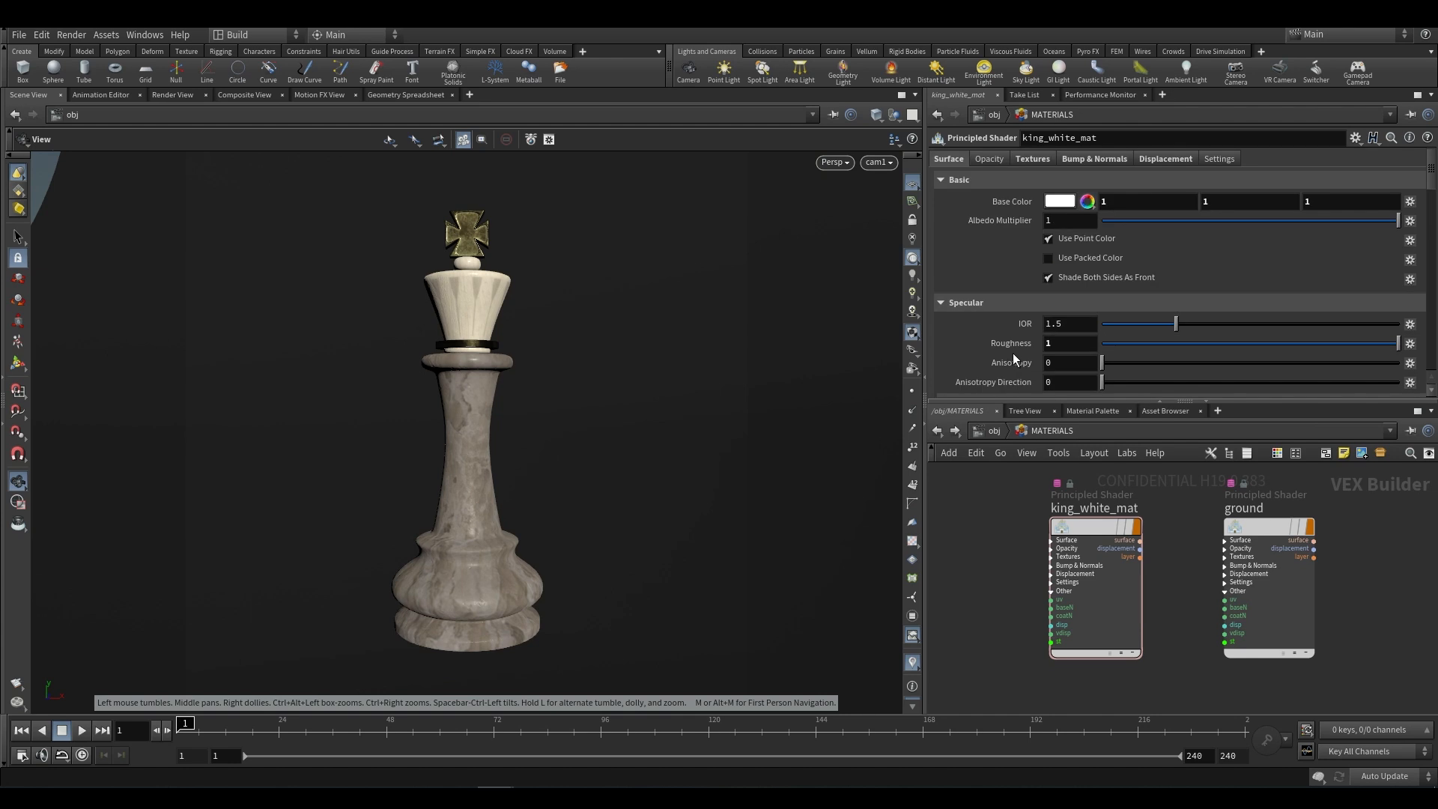
# Step: Jump to the out network, select KARMA_TUTORIAL, and browse its Limits and Camera Effects settings
pyautogui.click(989, 432)
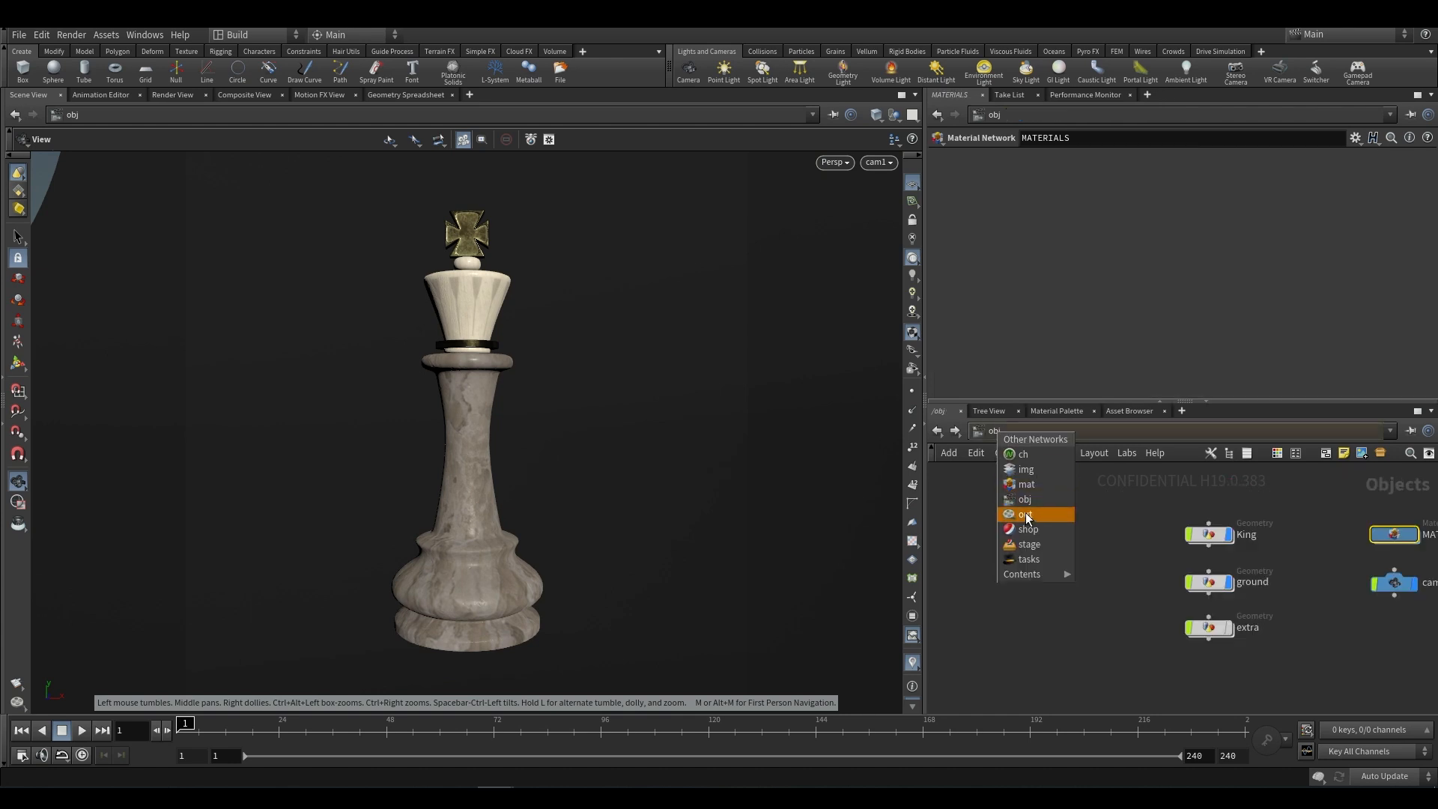
pyautogui.click(1024, 513)
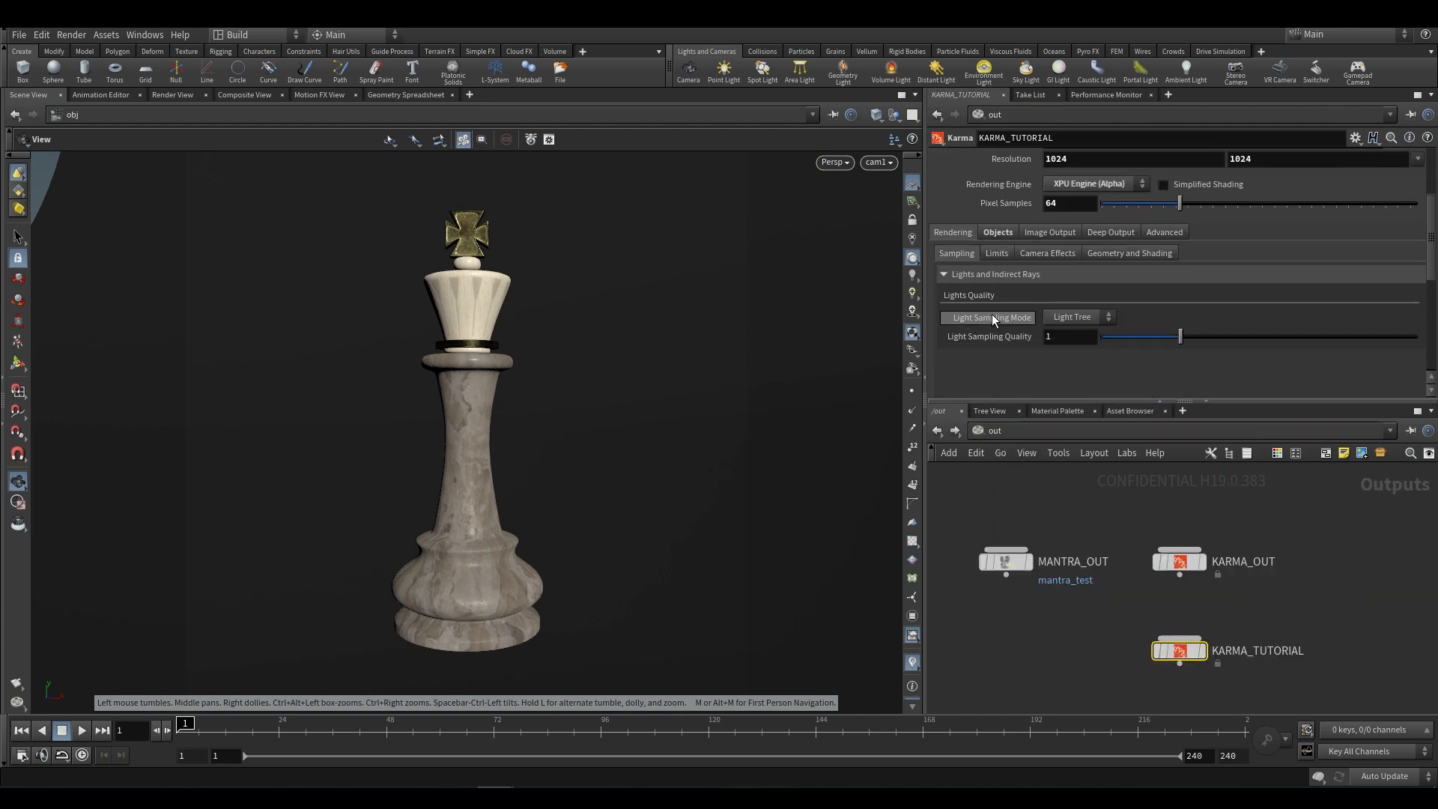
pyautogui.click(996, 252)
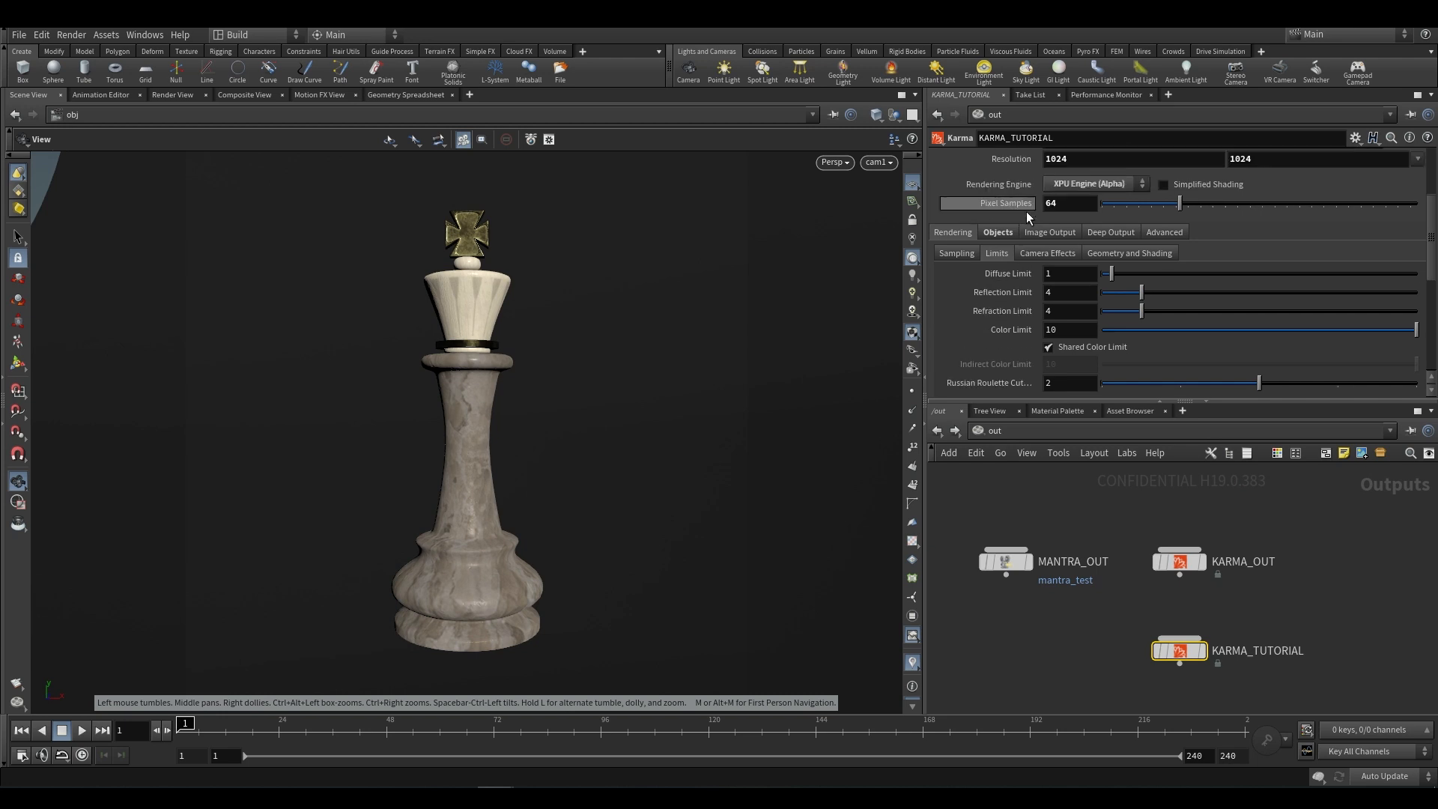
pyautogui.click(1047, 252)
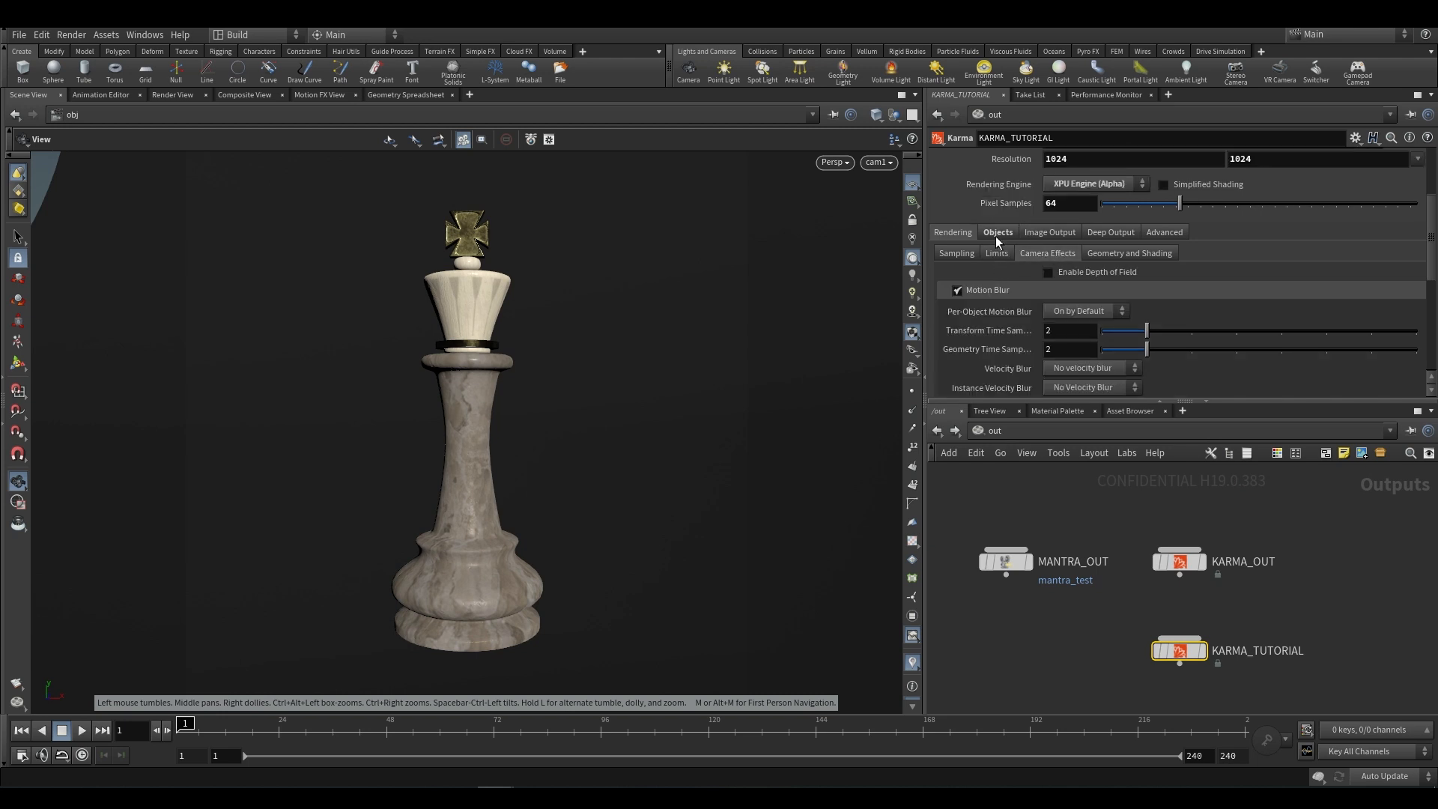